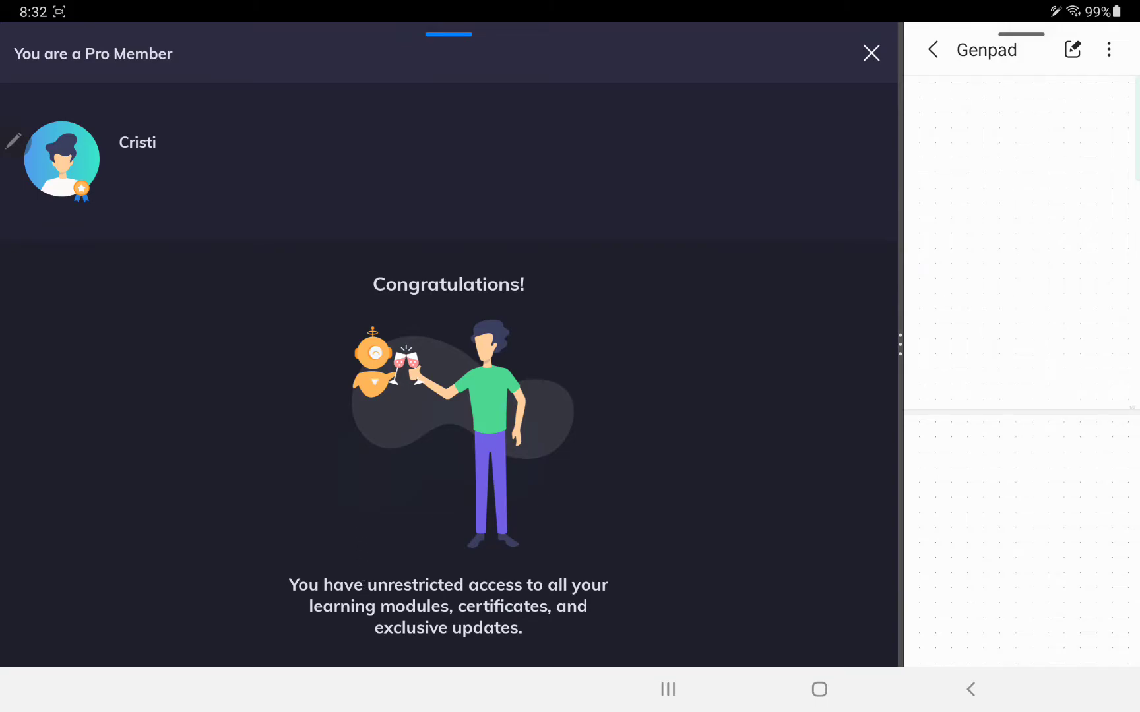
Dismiss the Pro membership congratulations and show the enrolled courses led by Android development at 0%.
click(871, 53)
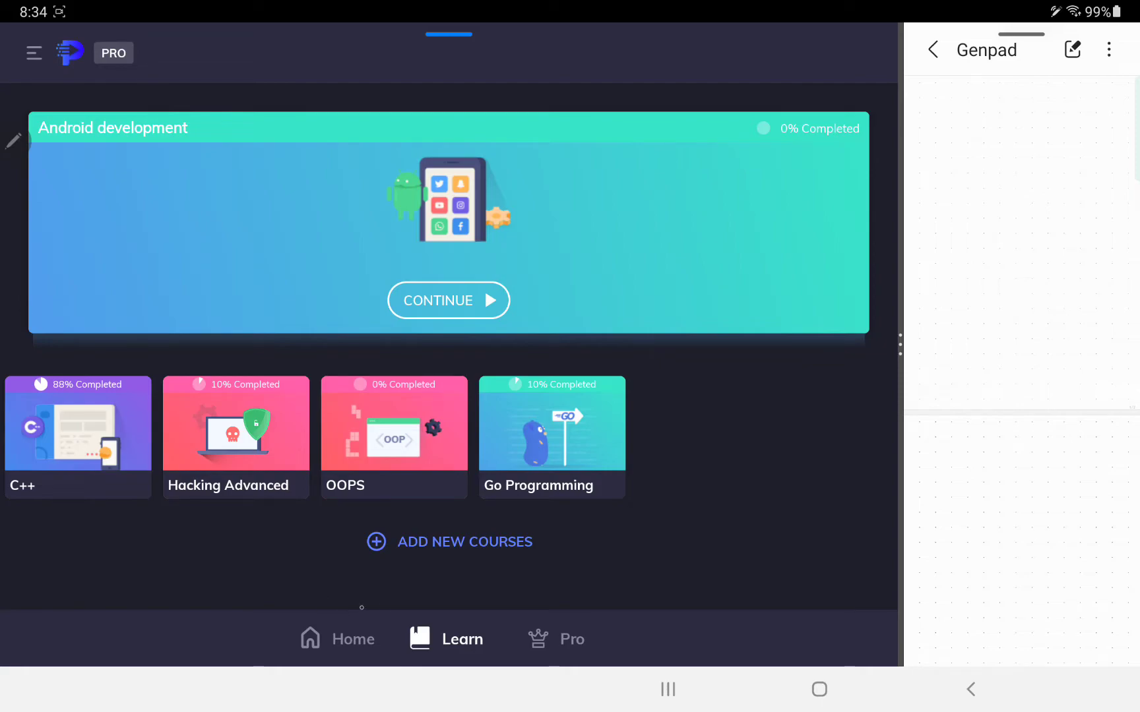
Switch to the Home tab and browse the Top Trending and Free Courses sections.
click(336, 638)
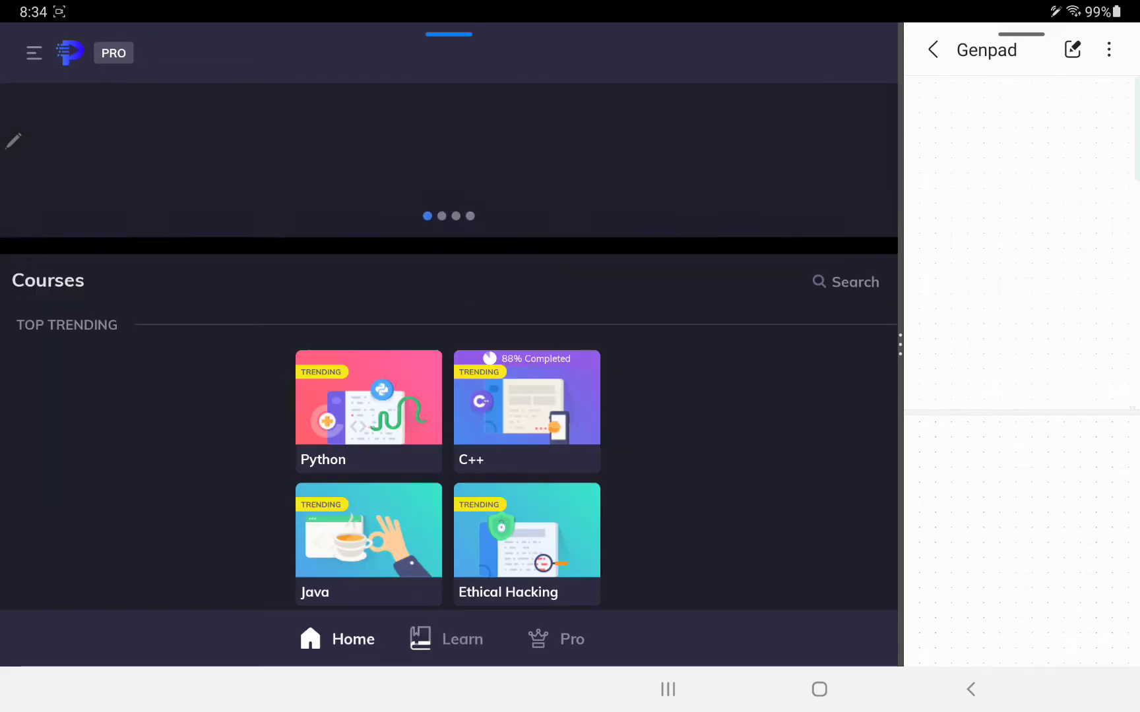
scroll(down, 3)
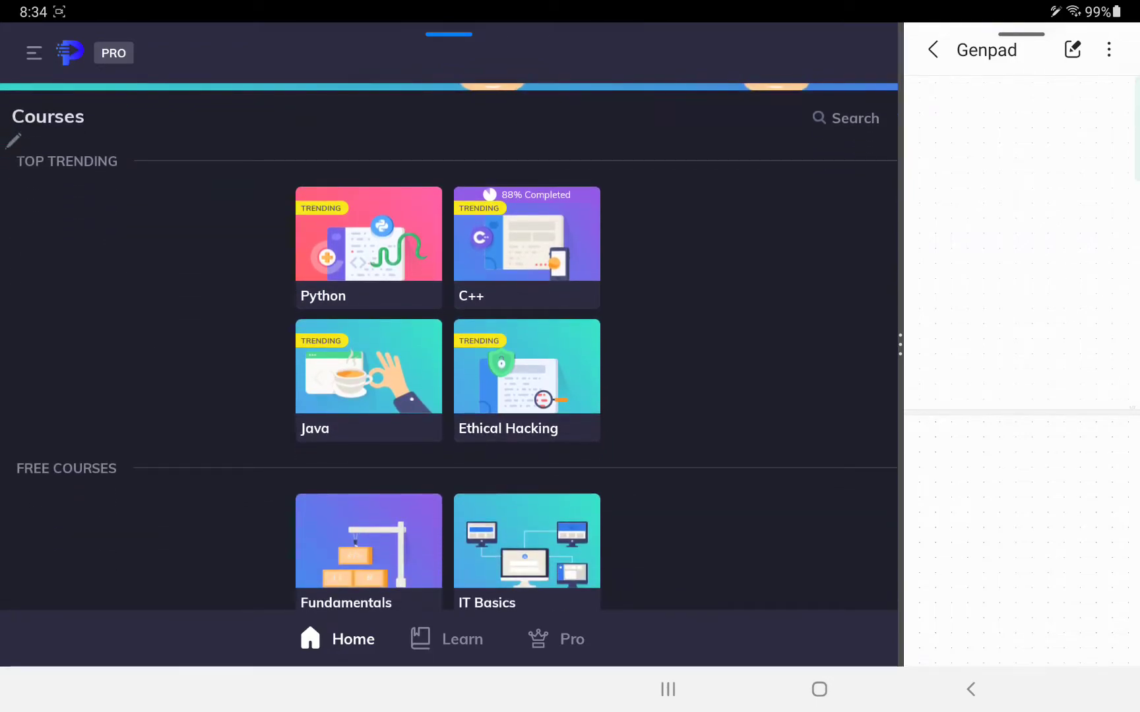
scroll(up, 3)
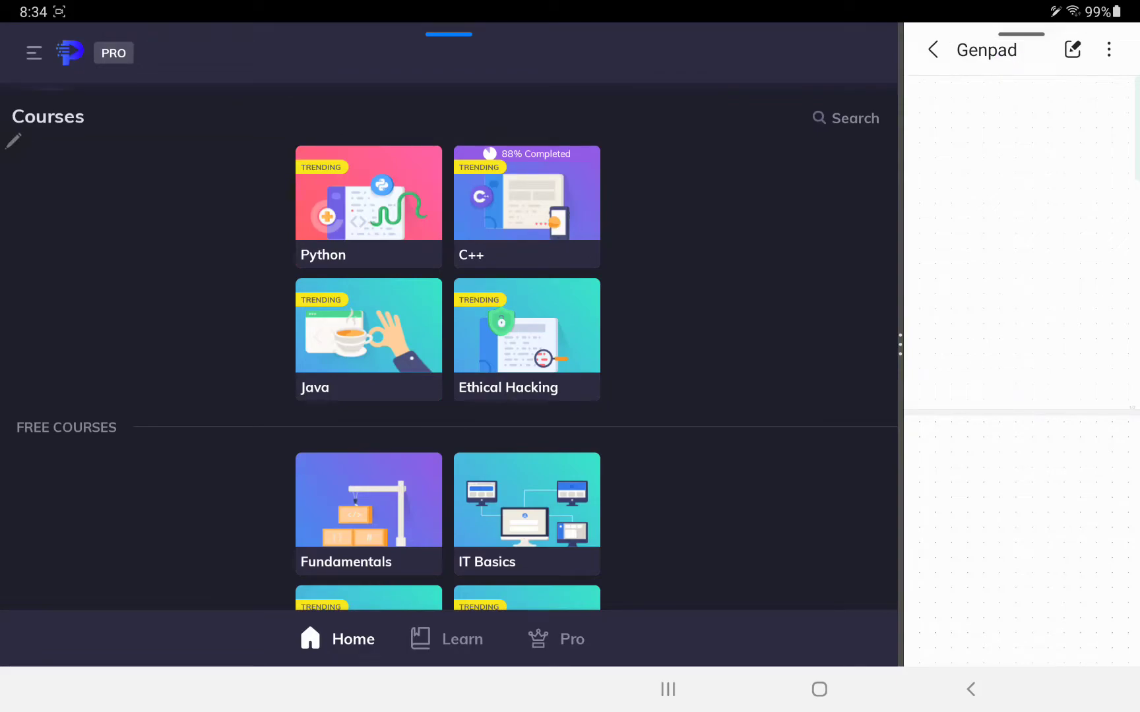
scroll(down, 3)
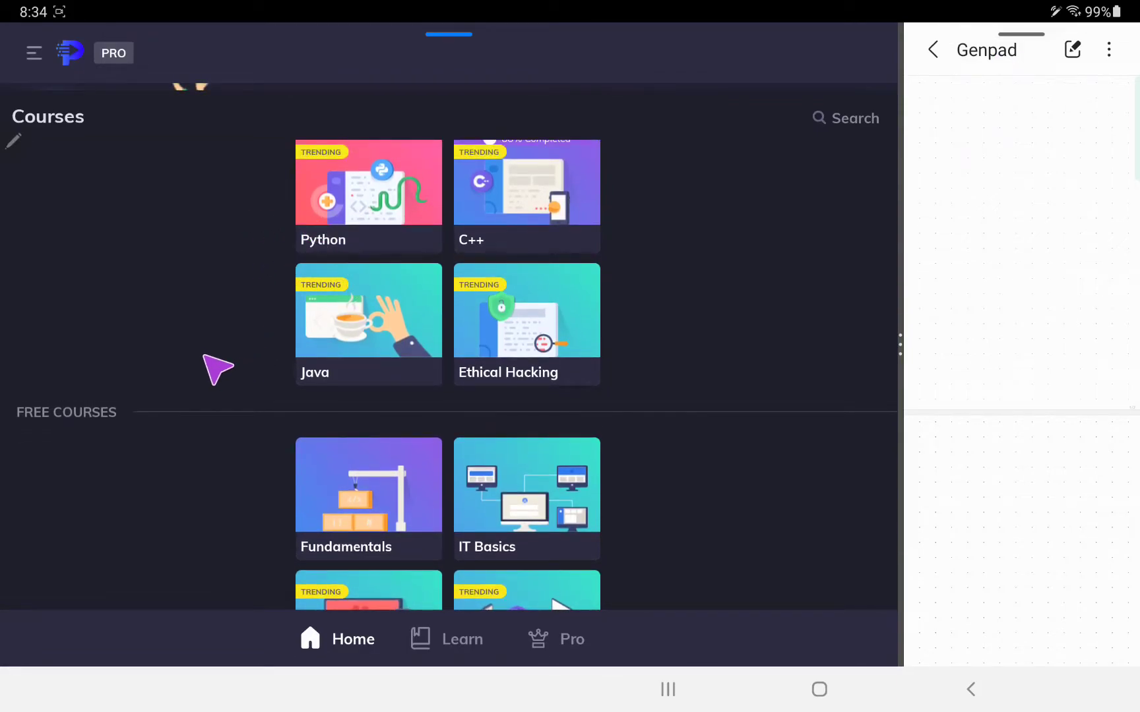
scroll(up, 3)
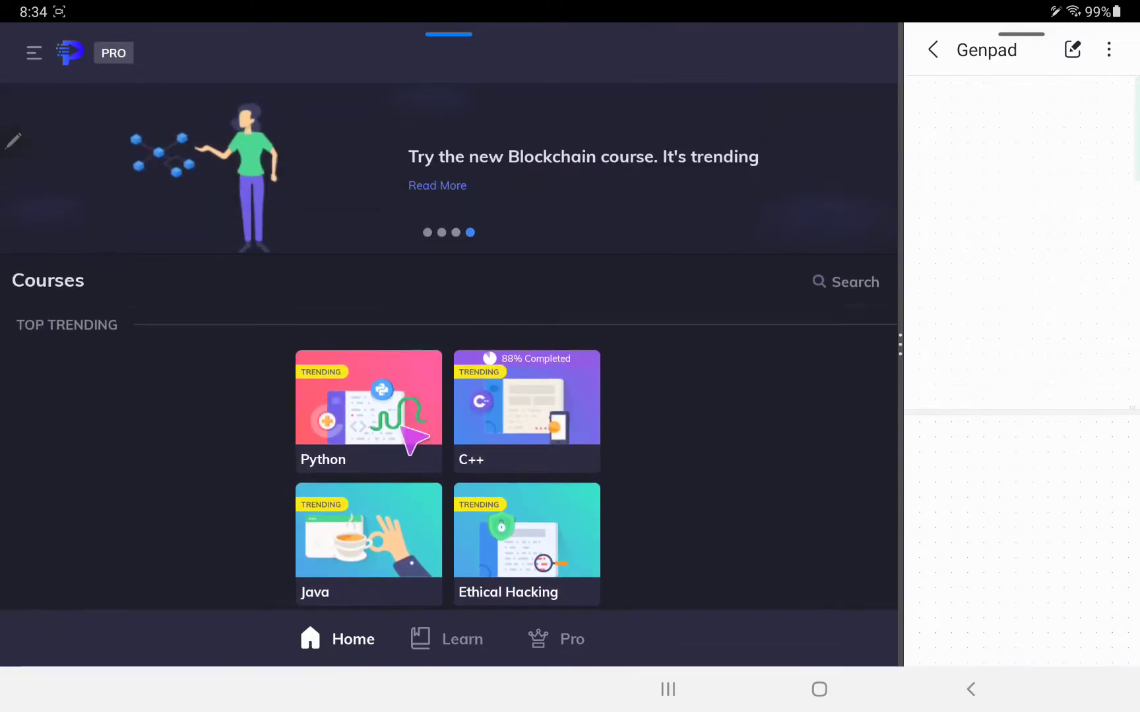
scroll(down, 3)
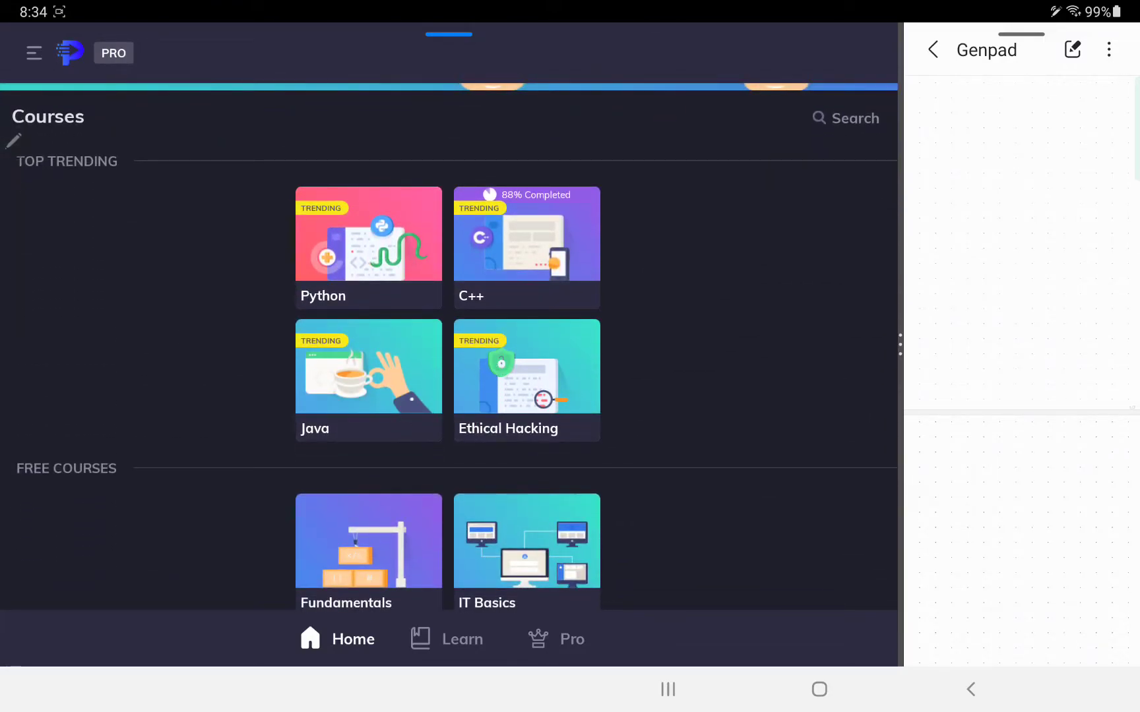
scroll(up, 3)
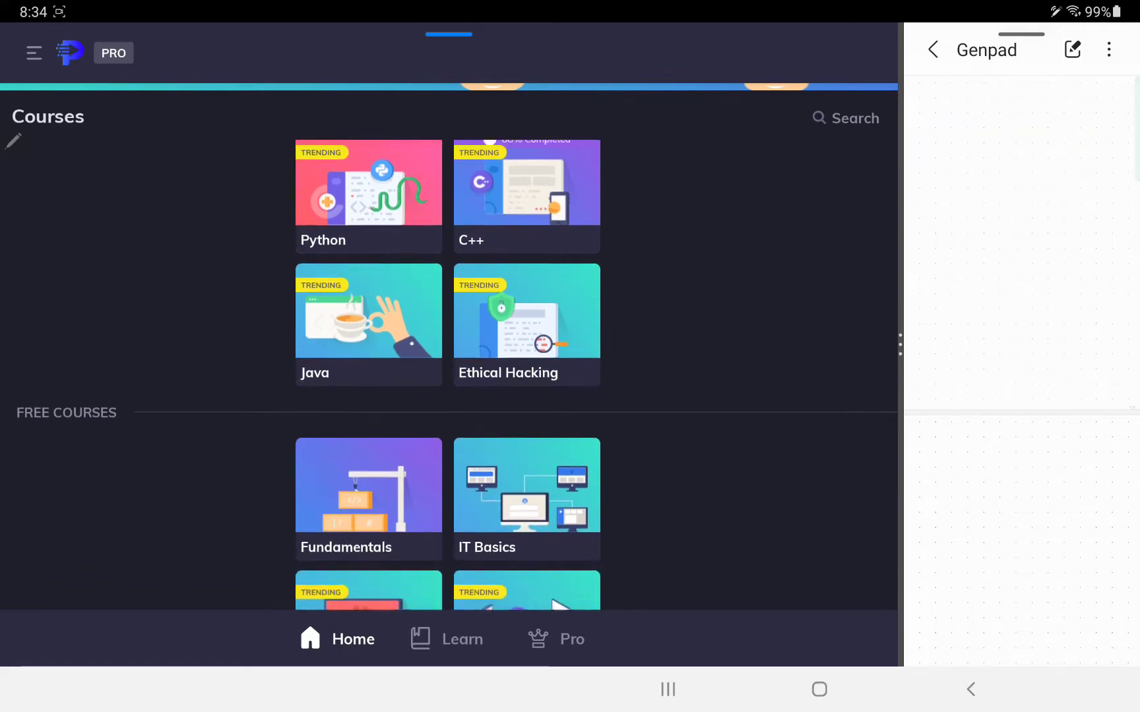
scroll(down, 3)
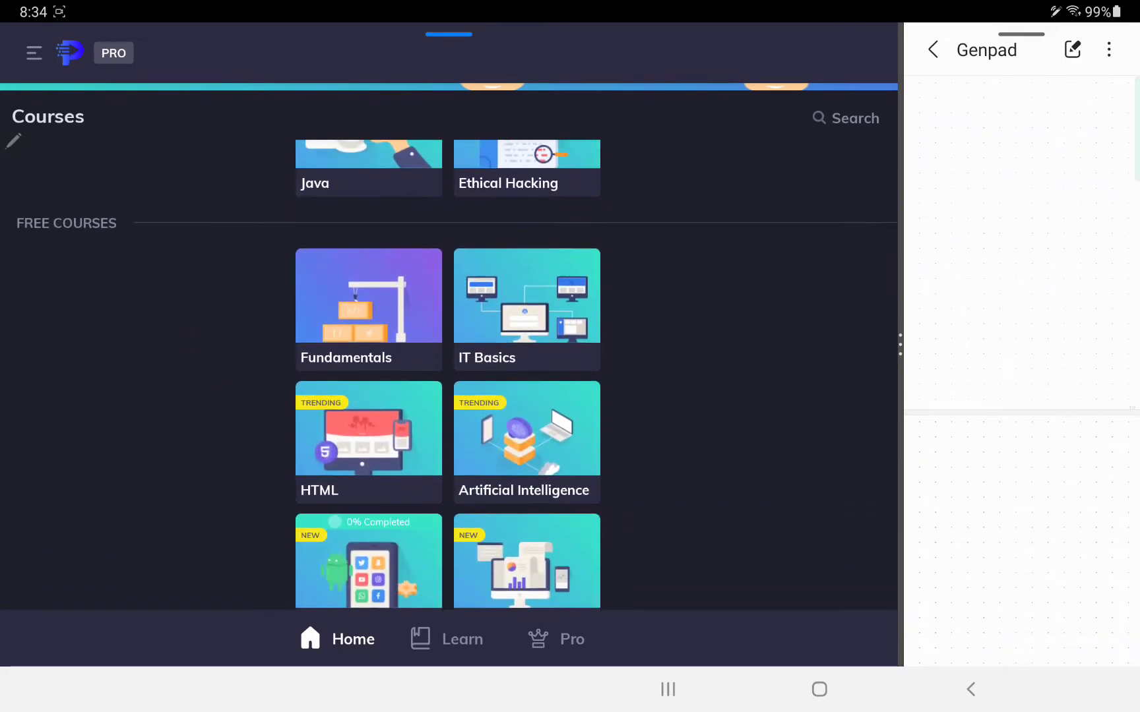
scroll(up, 3)
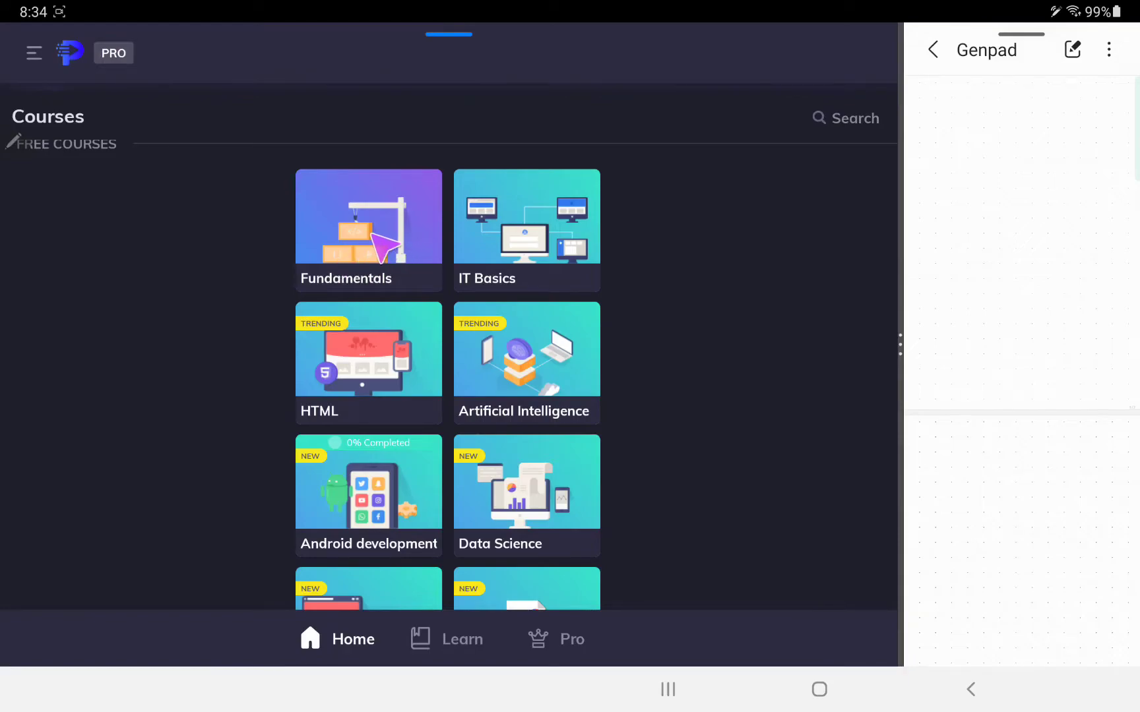
Scroll down the catalog to the New Courses section with Meteor JS, PostgreSQL and Docker.
scroll(down, 3)
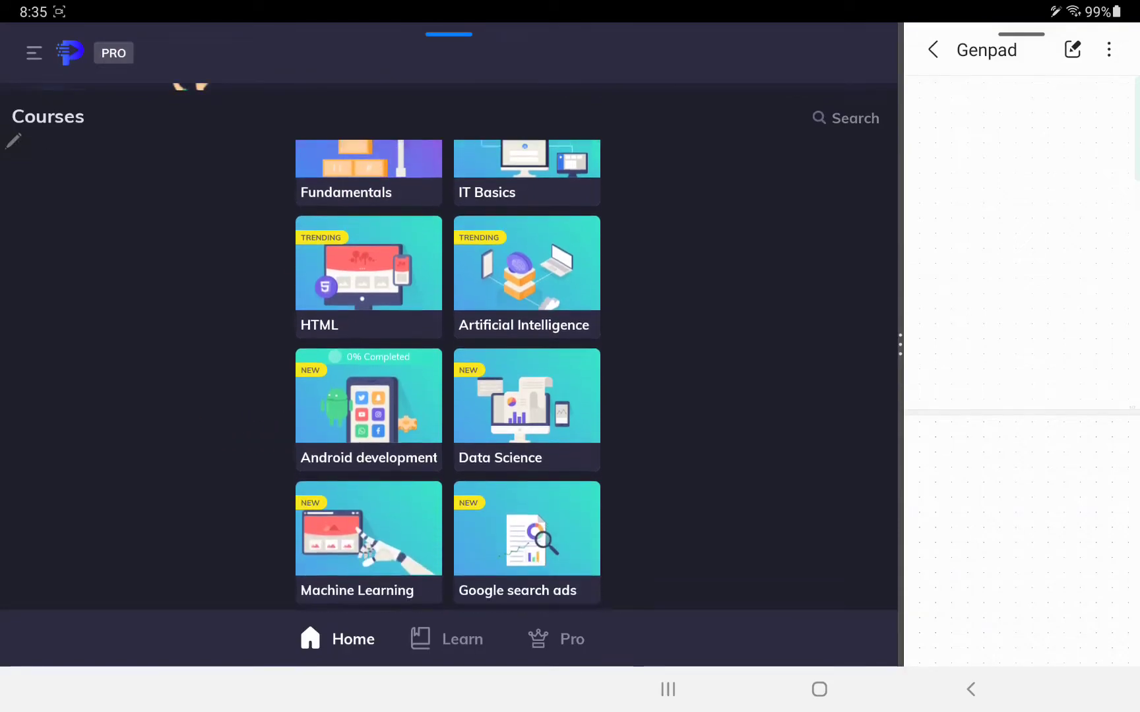
scroll(down, 3)
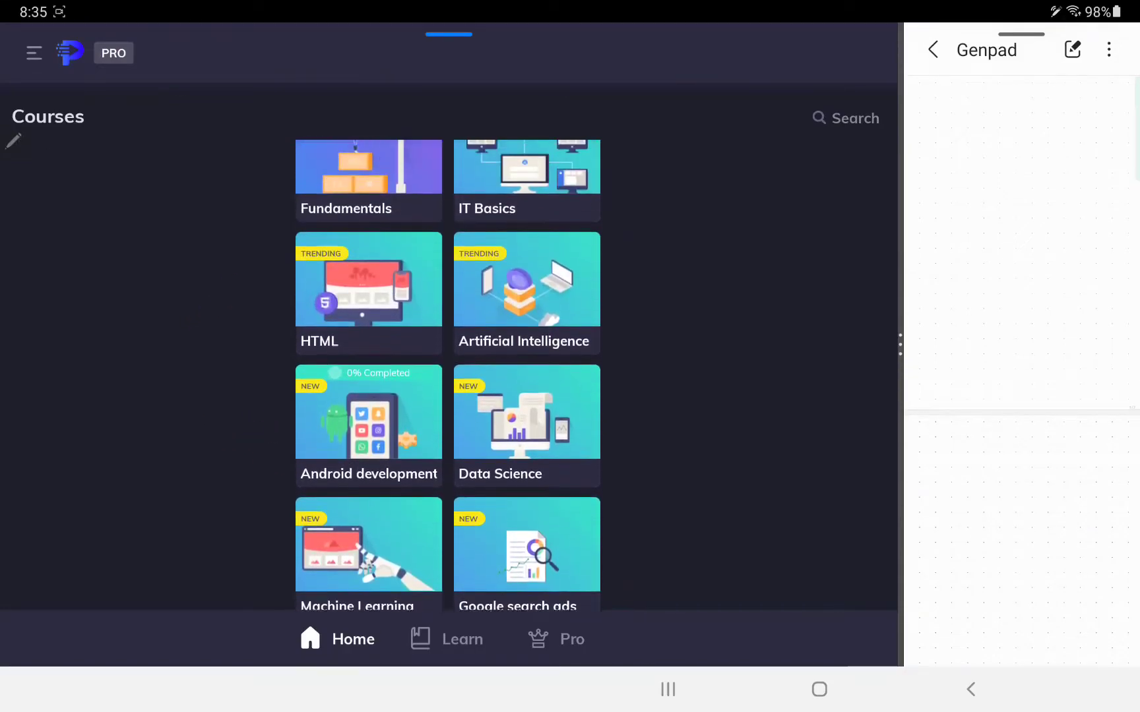
scroll(down, 3)
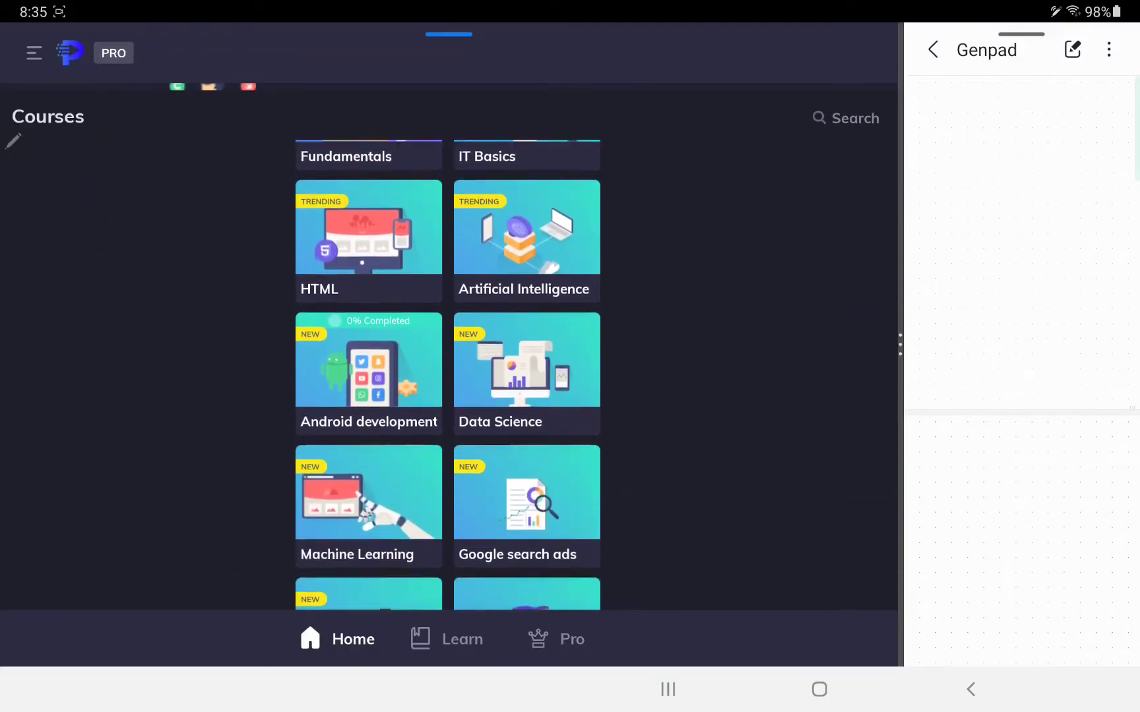
scroll(up, 3)
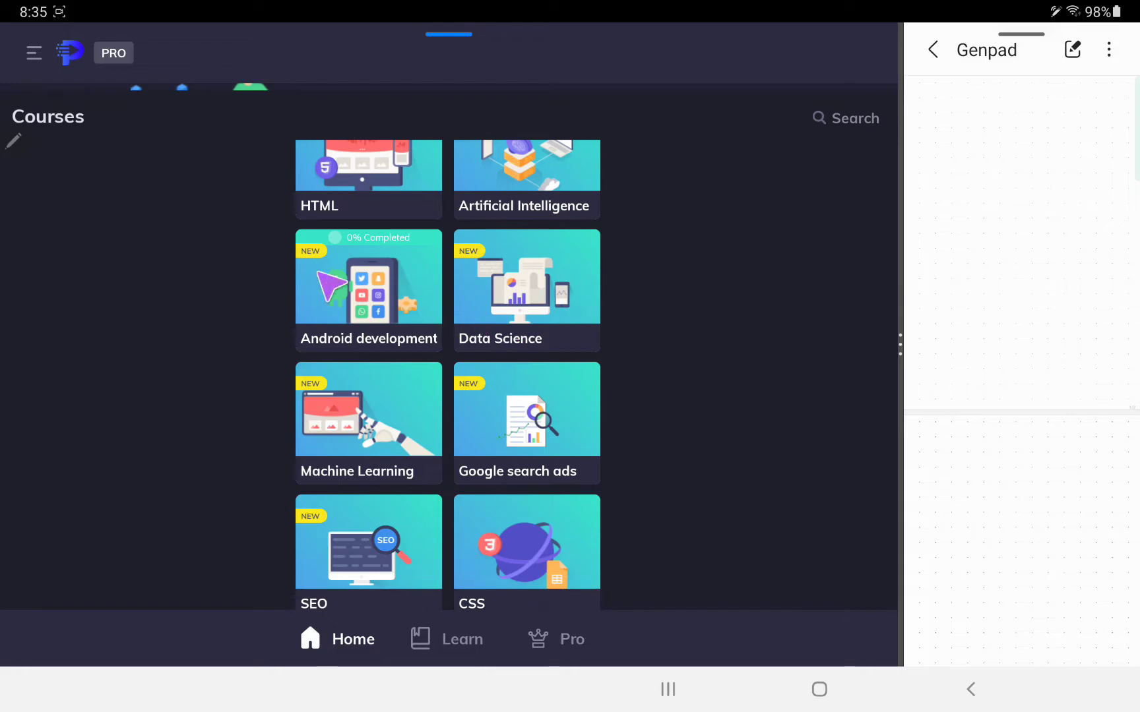
scroll(down, 3)
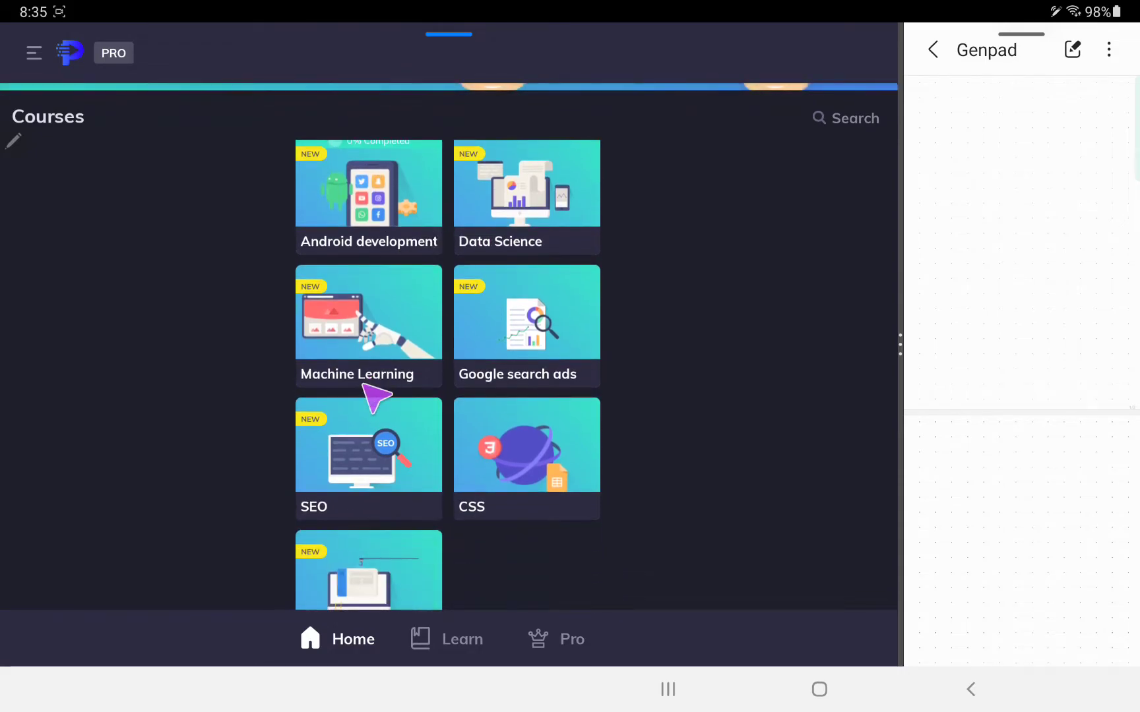
scroll(down, 3)
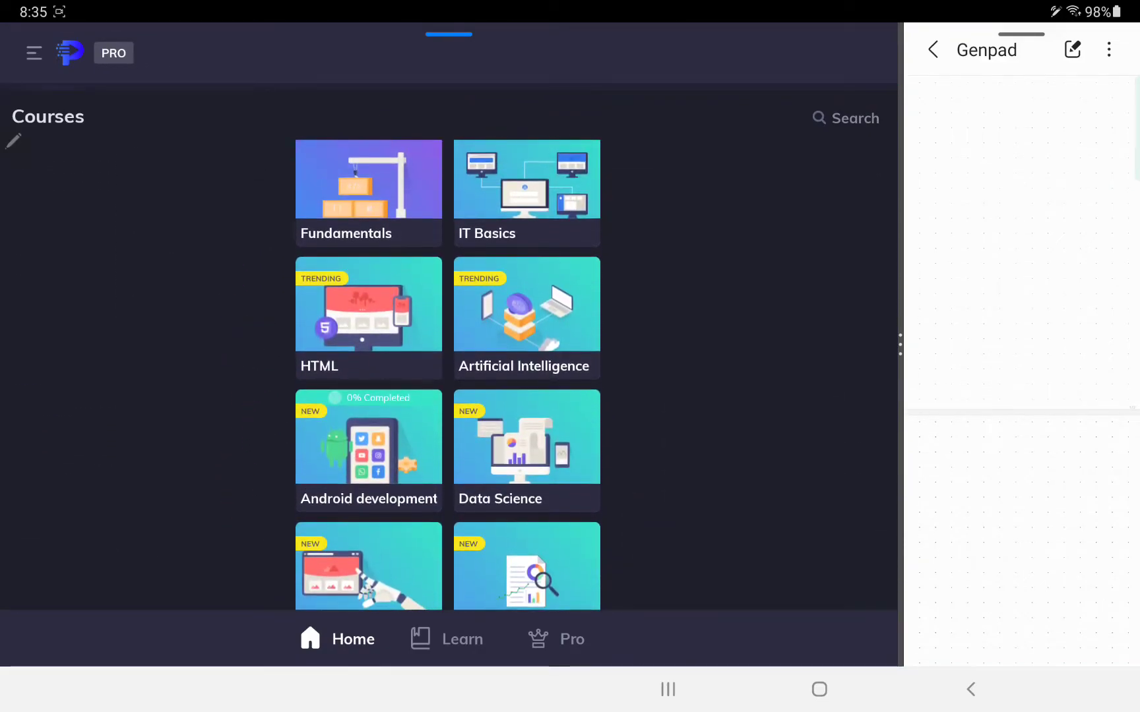
scroll(down, 3)
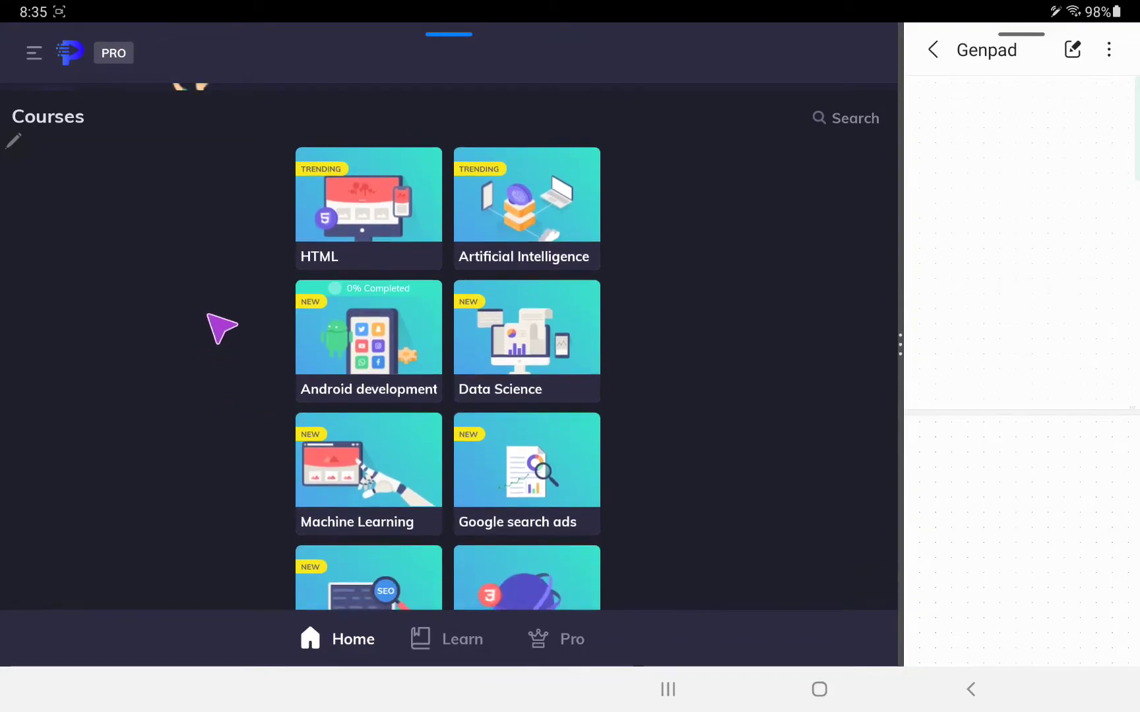
scroll(down, 3)
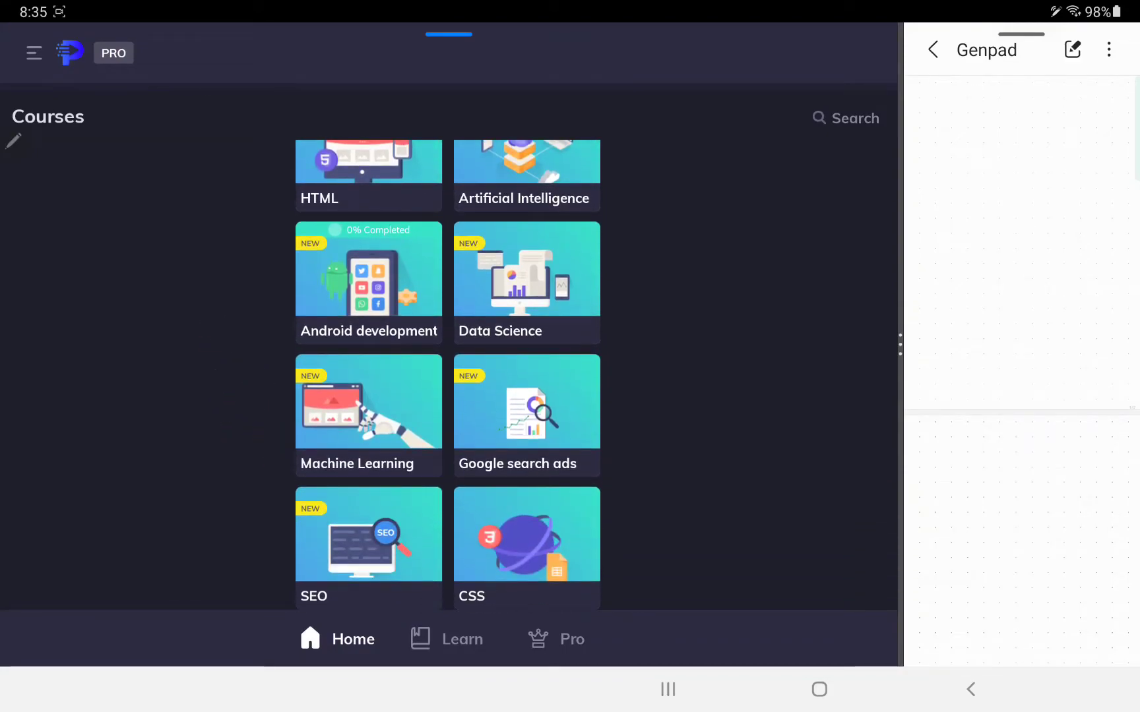
scroll(down, 3)
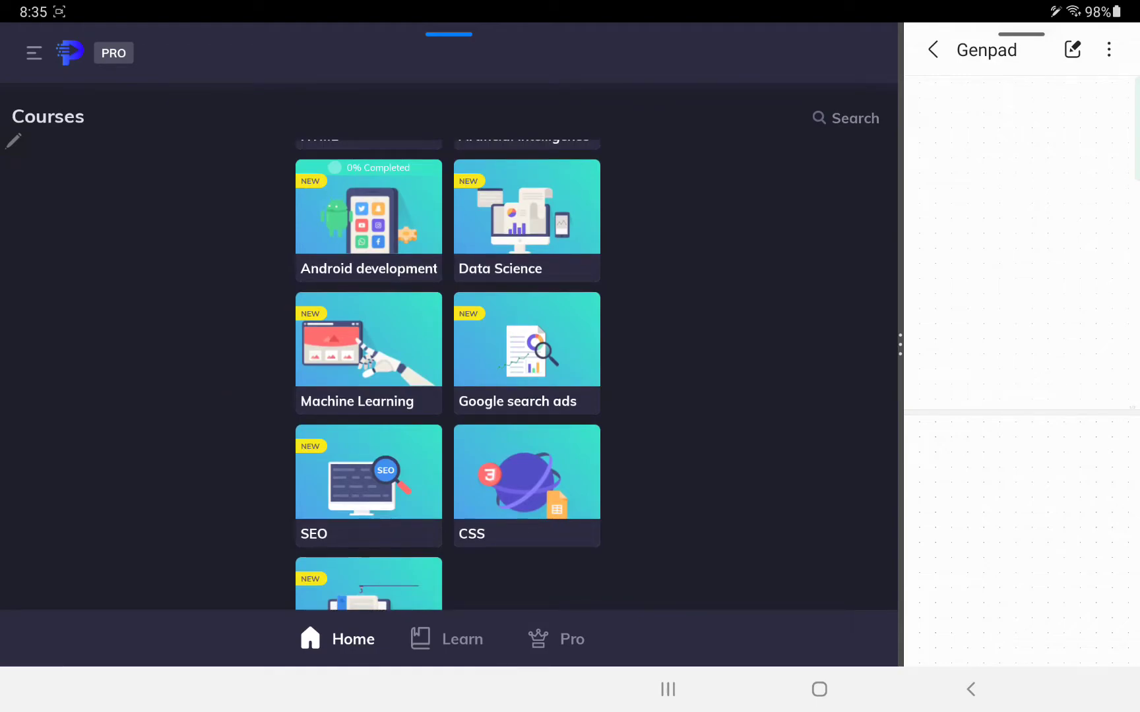
scroll(down, 3)
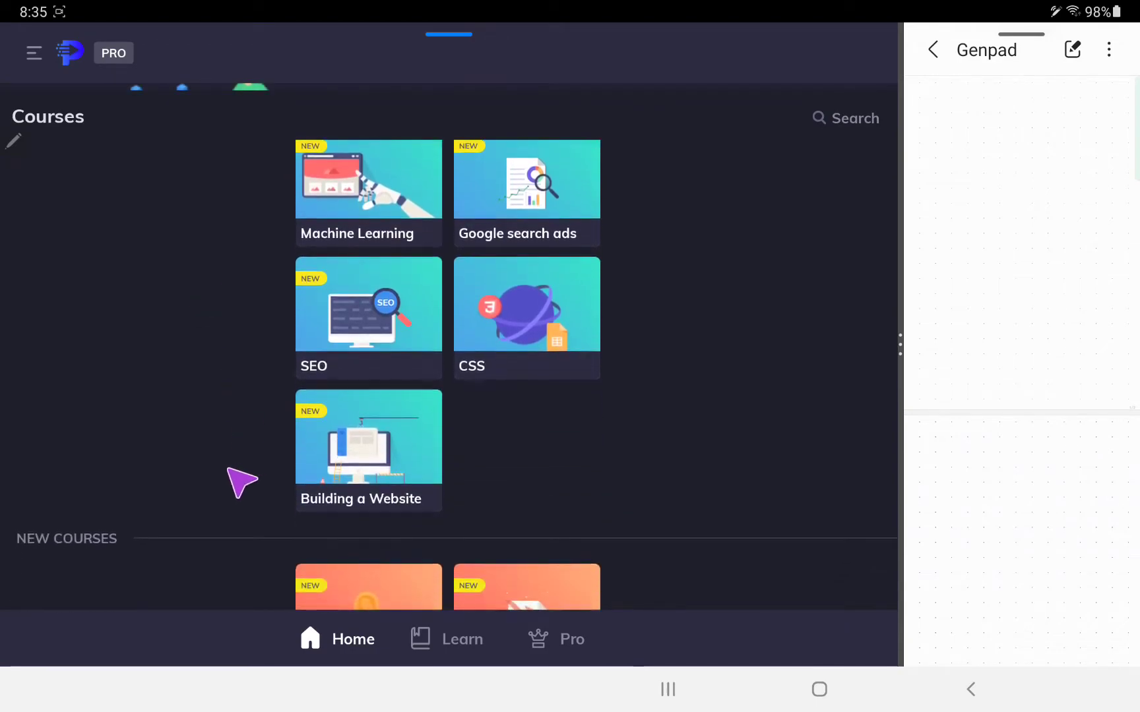
scroll(down, 3)
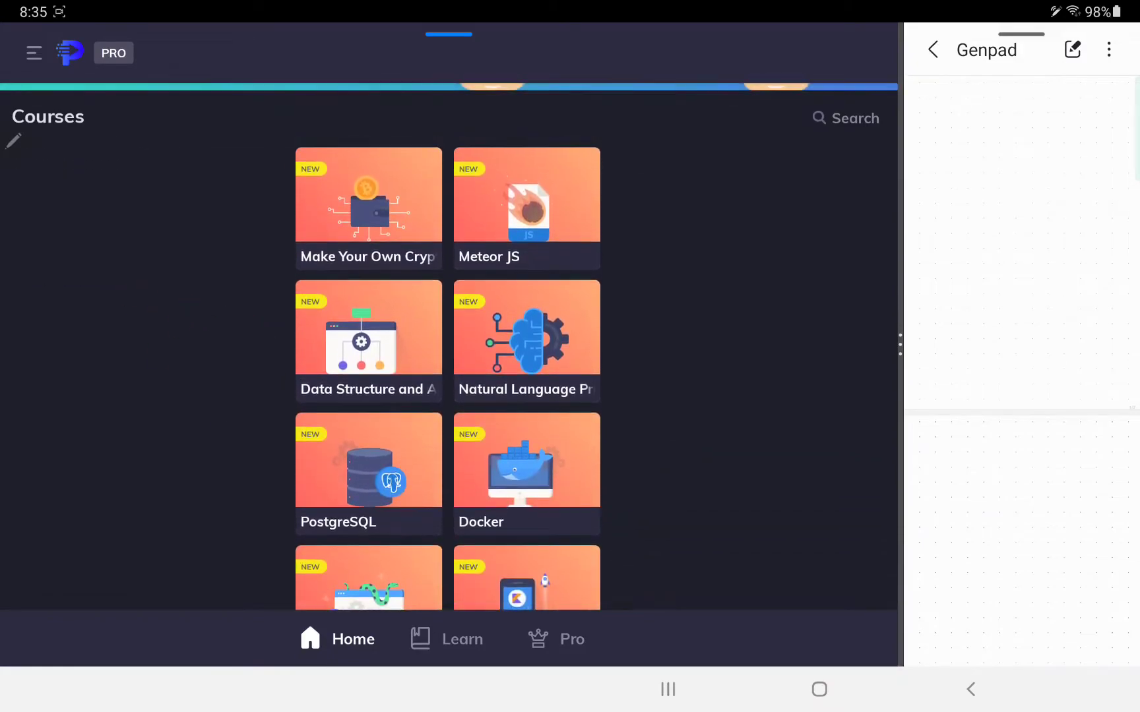
click(368, 208)
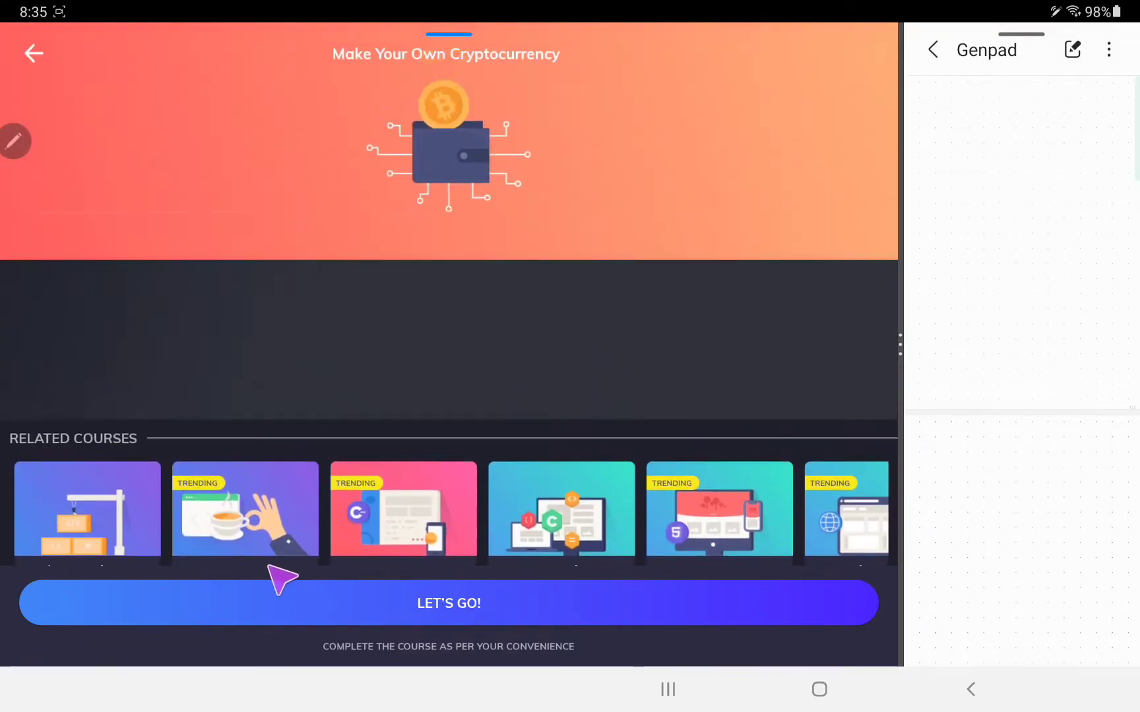
scroll(up, 3)
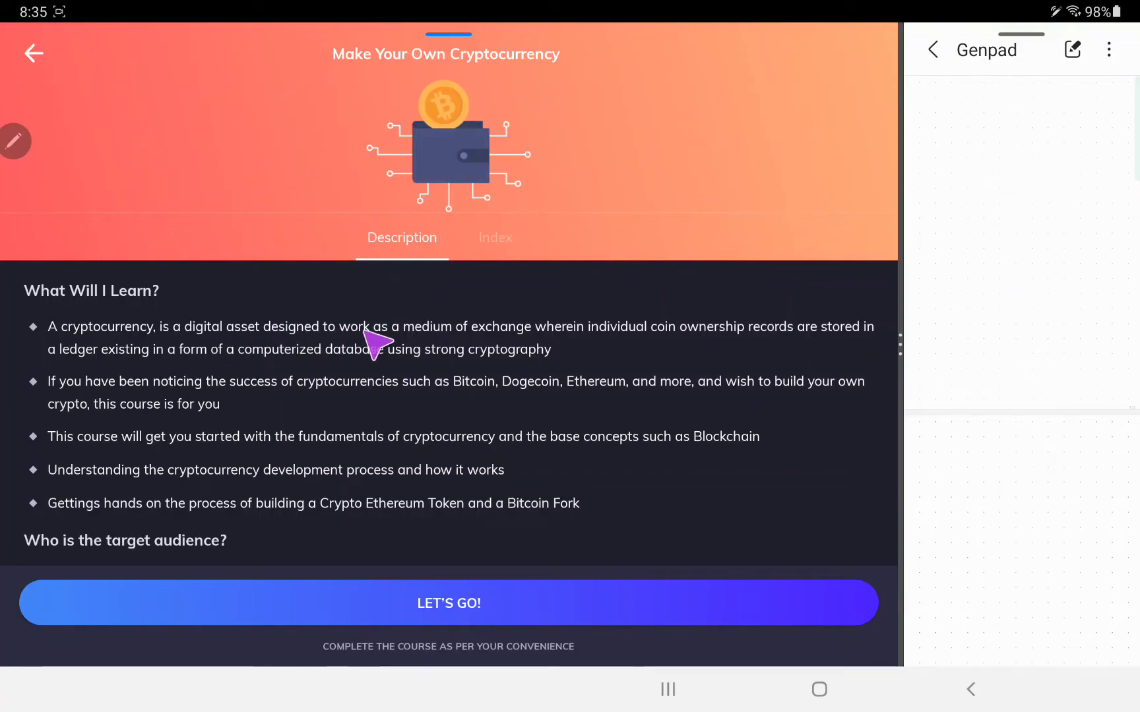
mouse_move(203, 414)
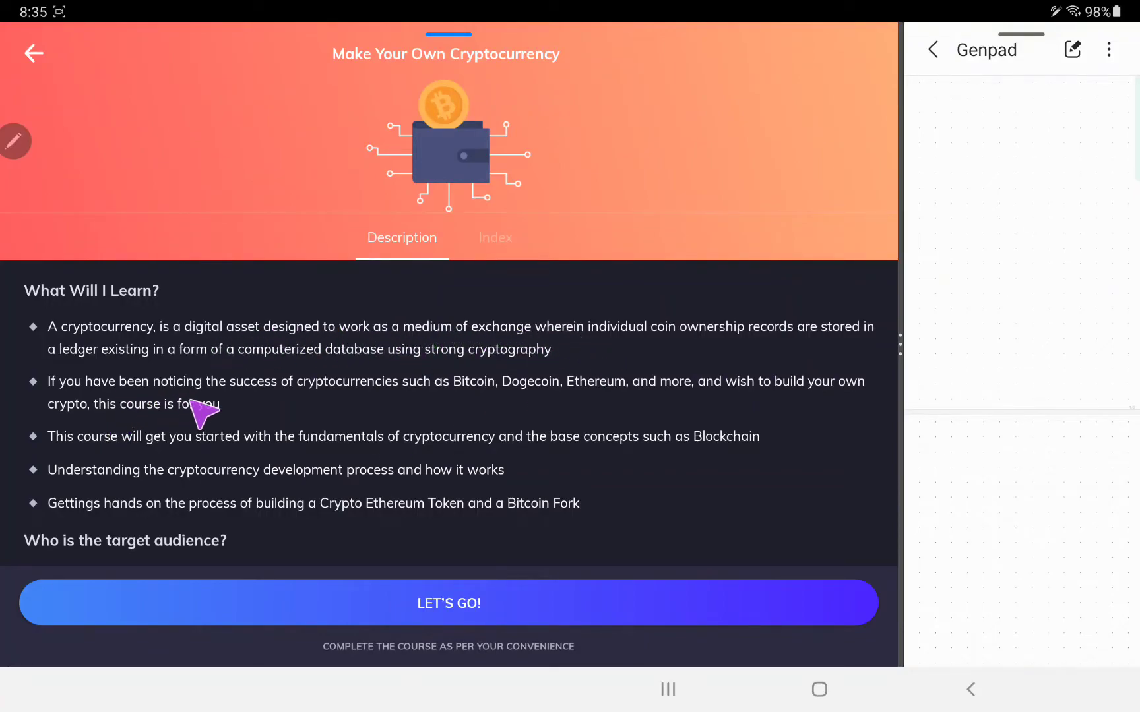
mouse_move(652, 437)
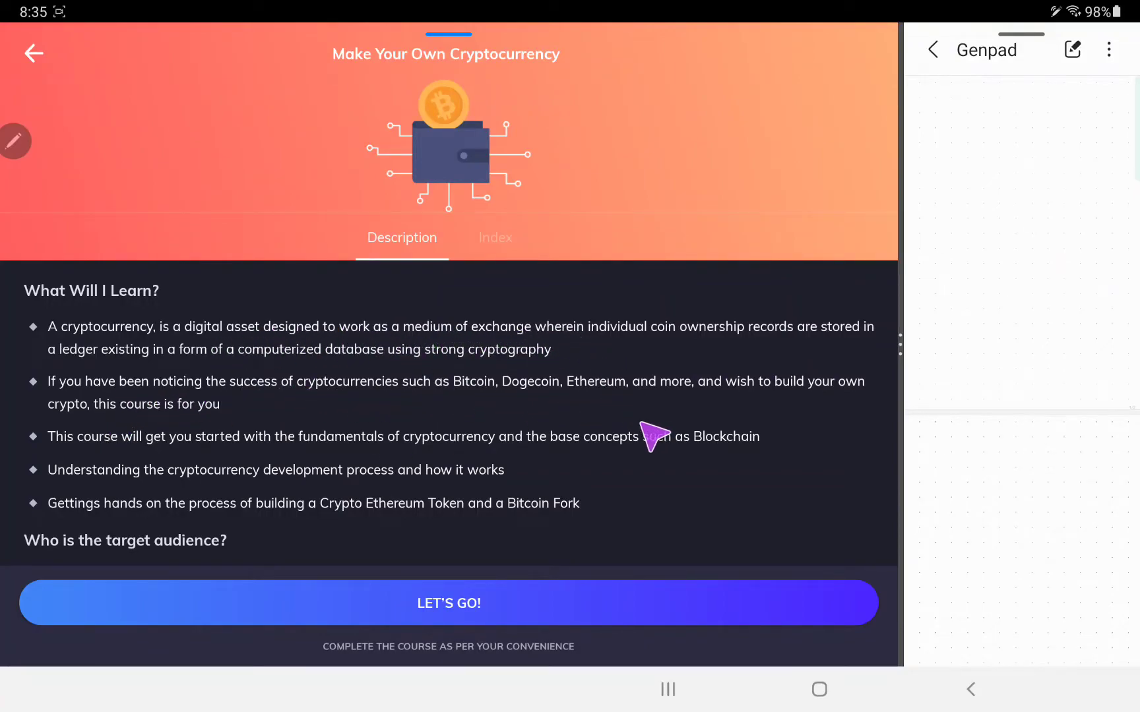
mouse_move(410, 458)
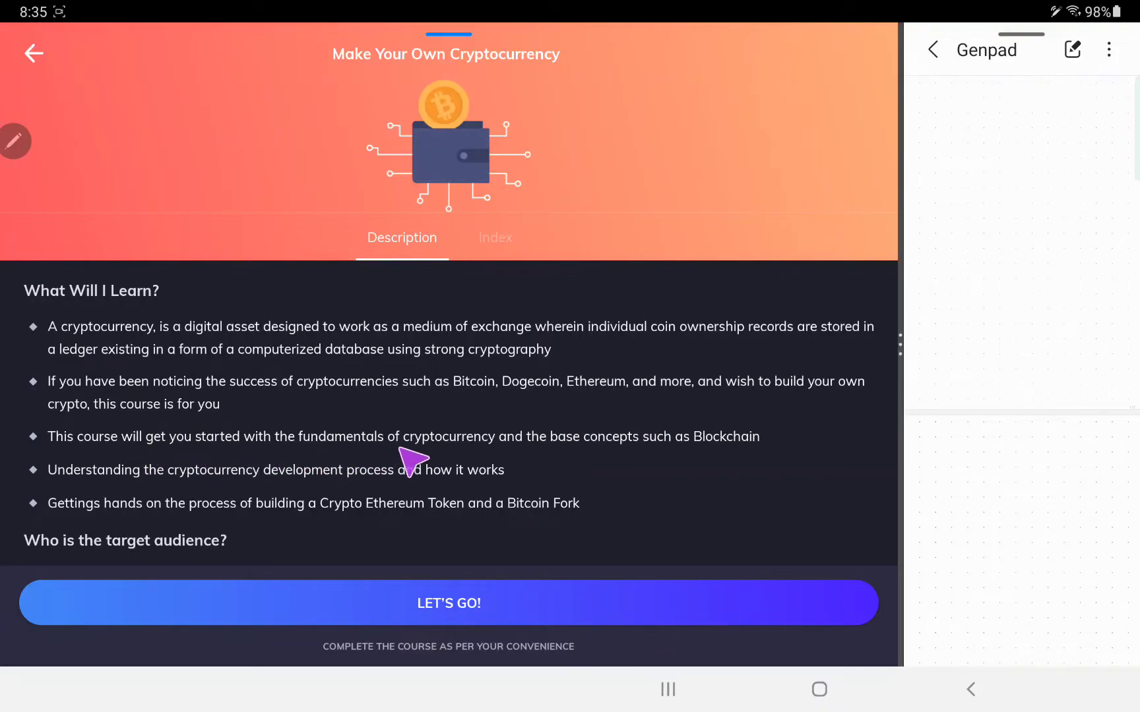
mouse_move(651, 466)
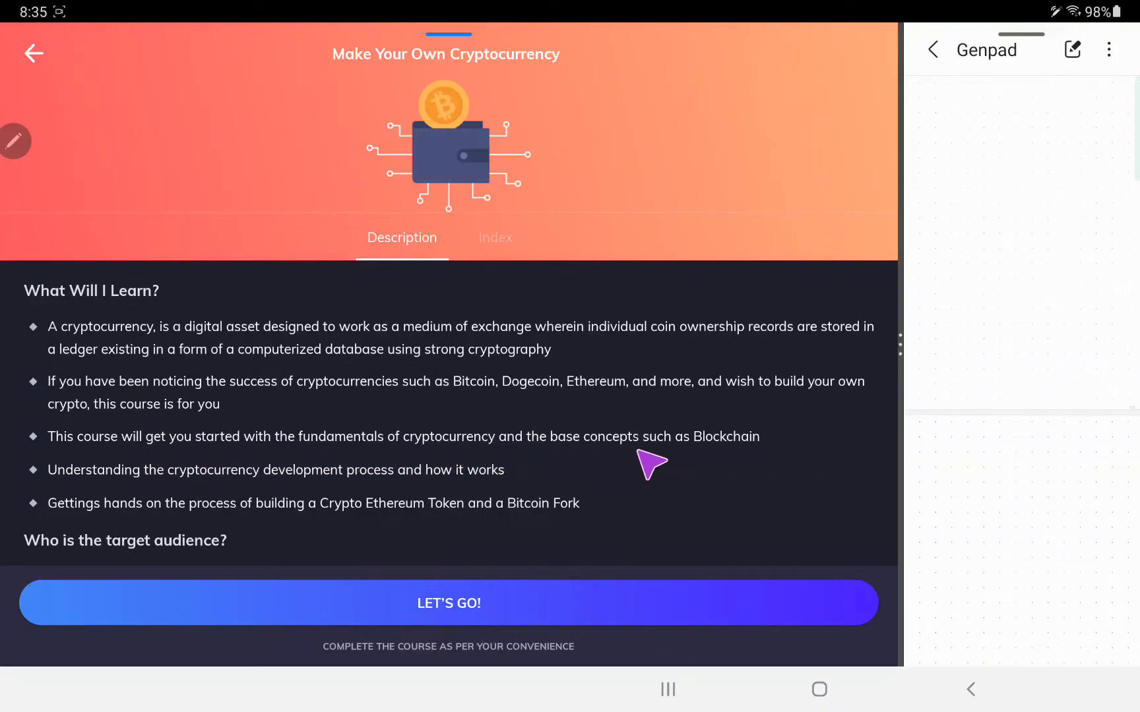
mouse_move(213, 495)
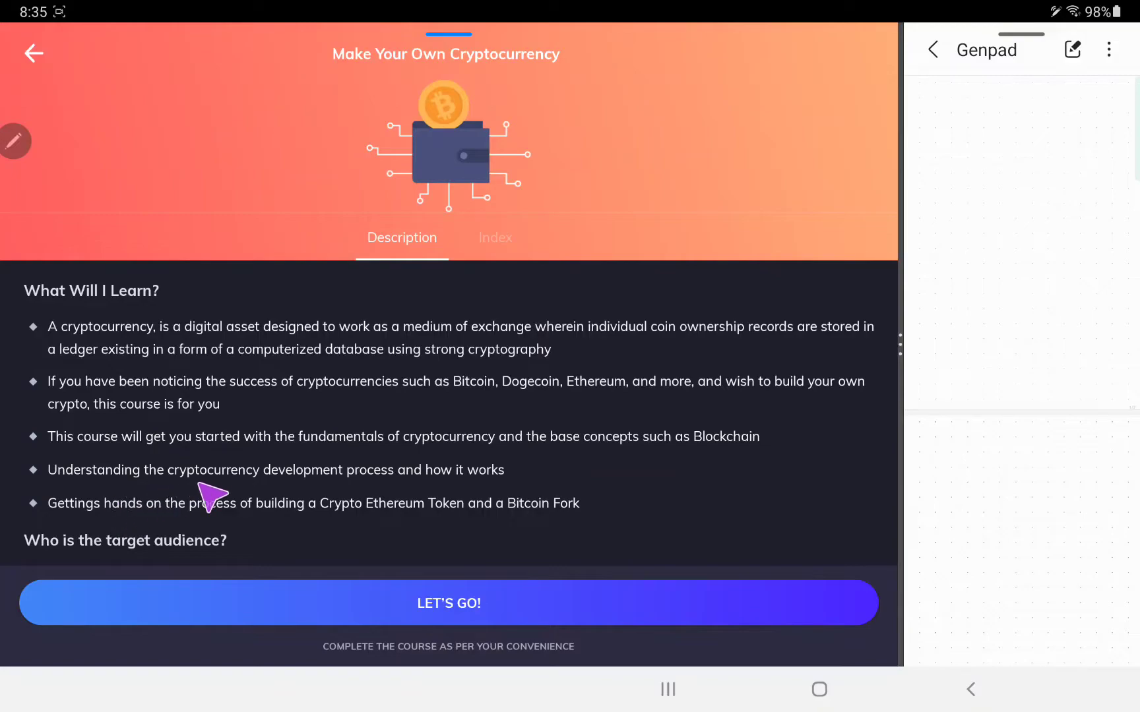
mouse_move(428, 447)
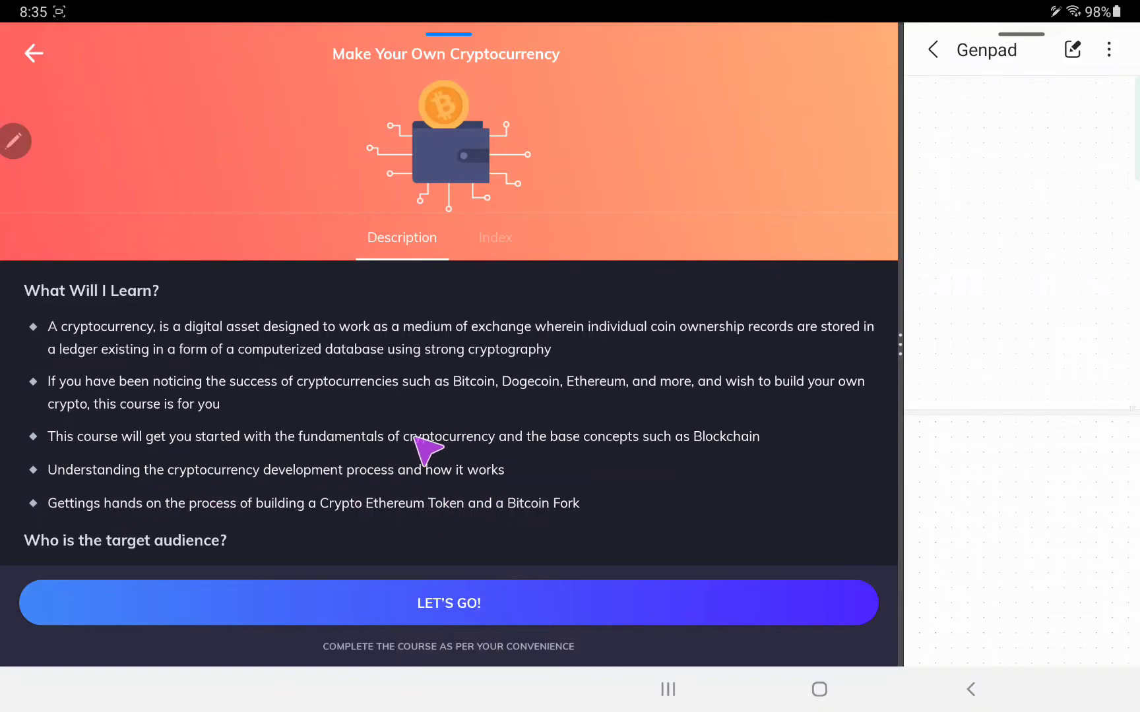
mouse_move(429, 447)
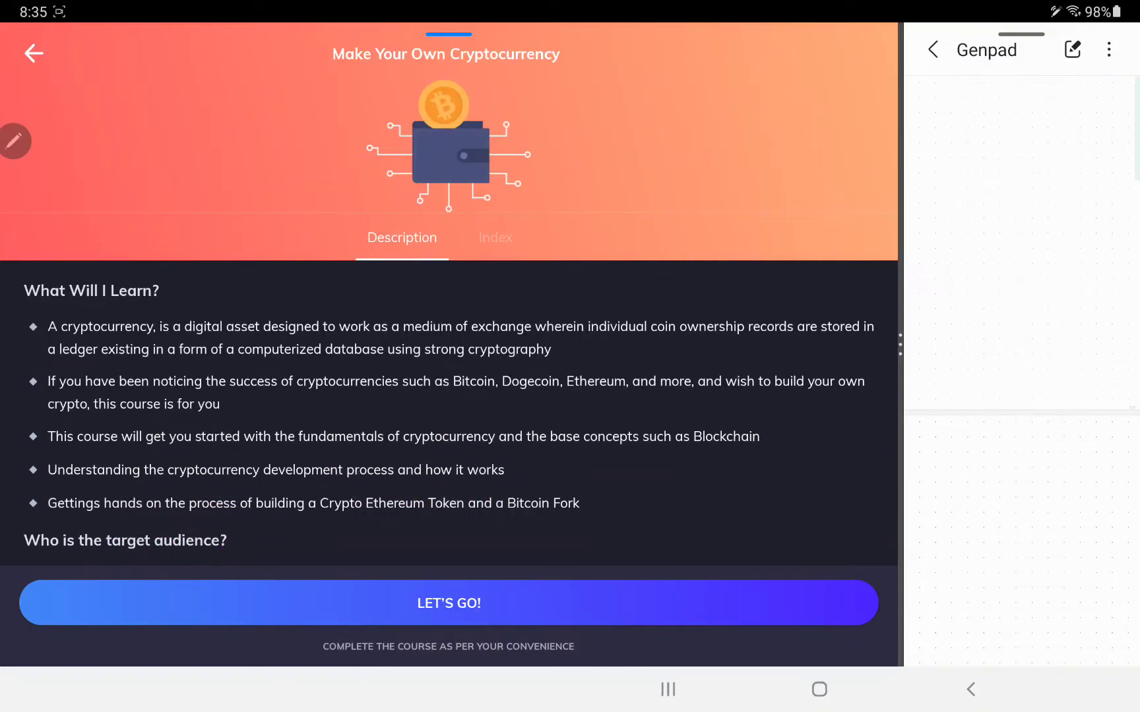
scroll(up, 3)
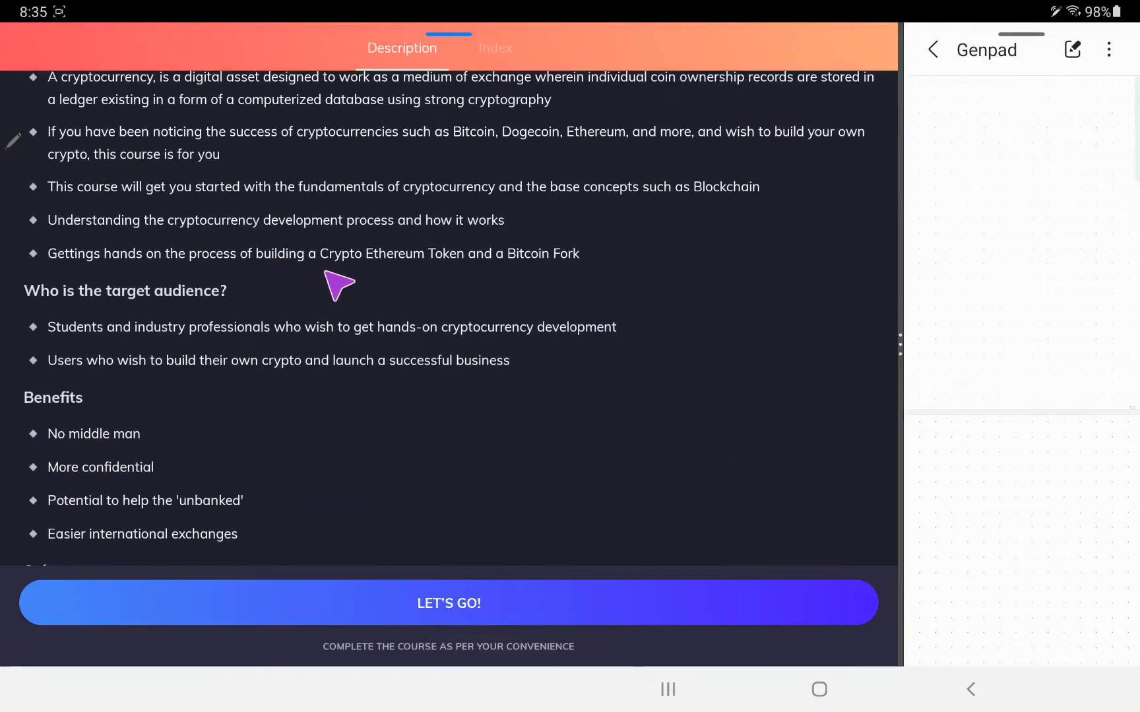
mouse_move(452, 284)
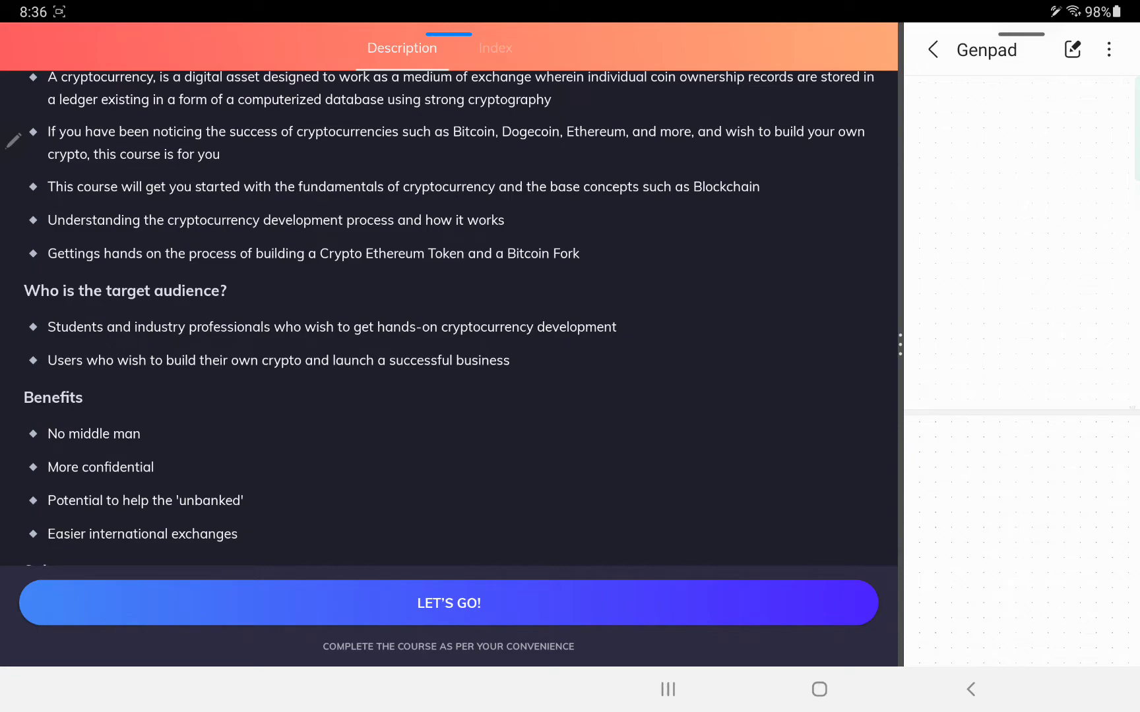
mouse_move(577, 288)
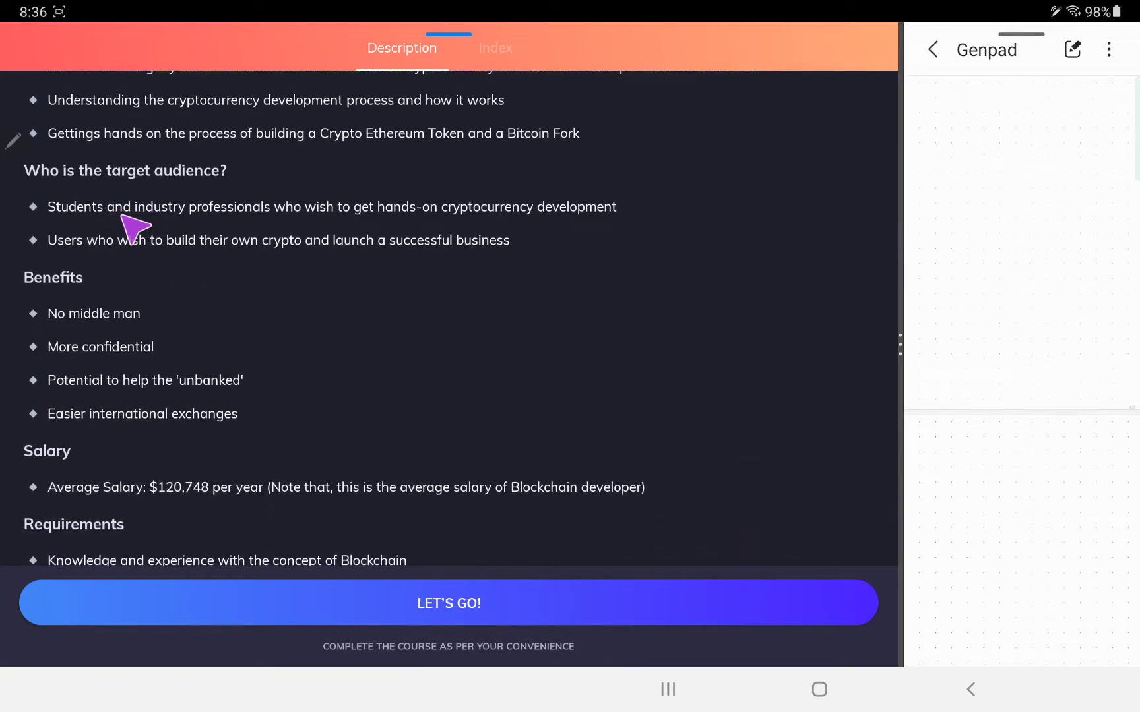
mouse_move(456, 246)
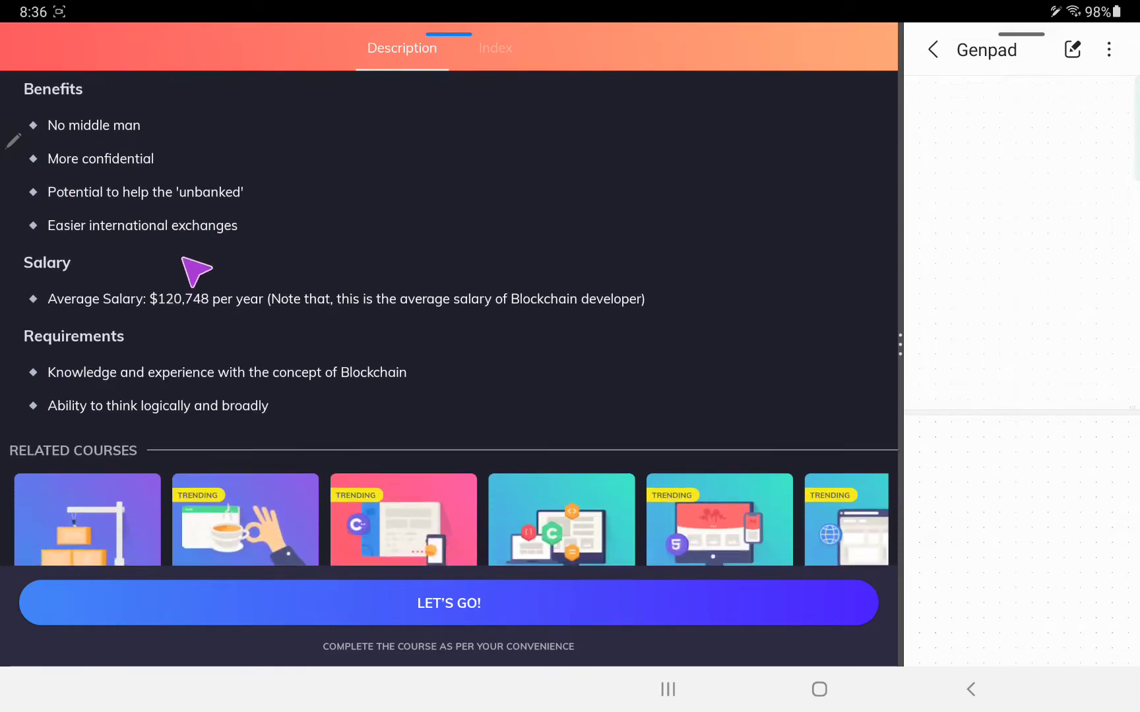
scroll(up, 3)
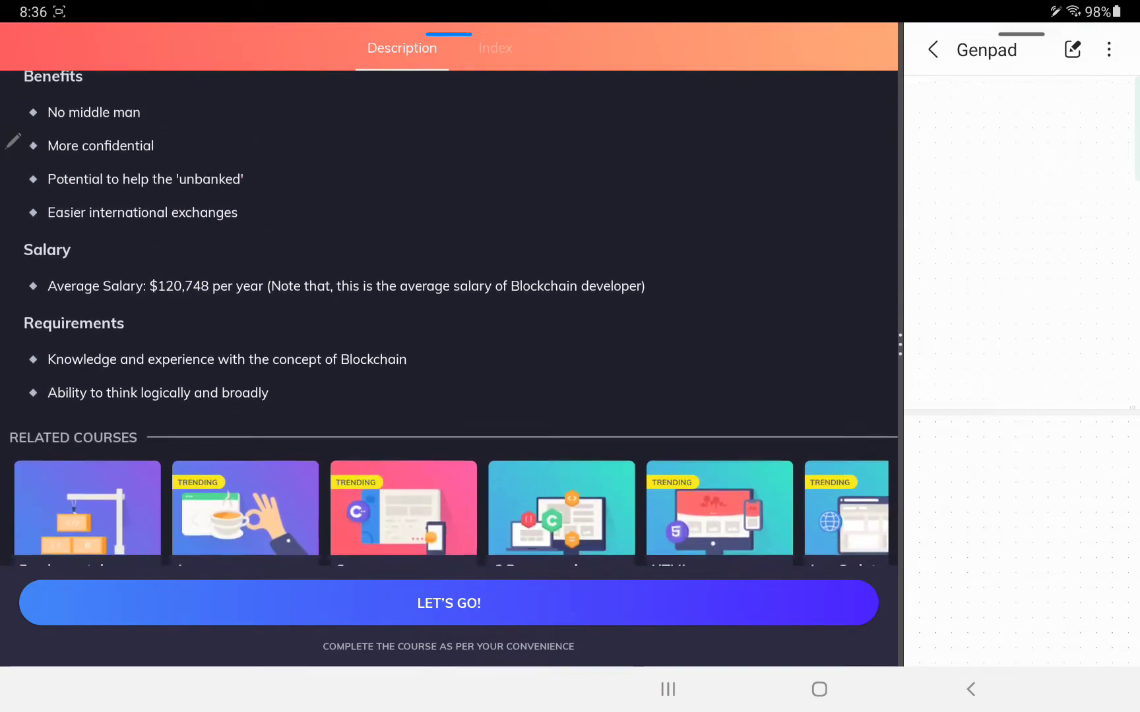
scroll(up, 3)
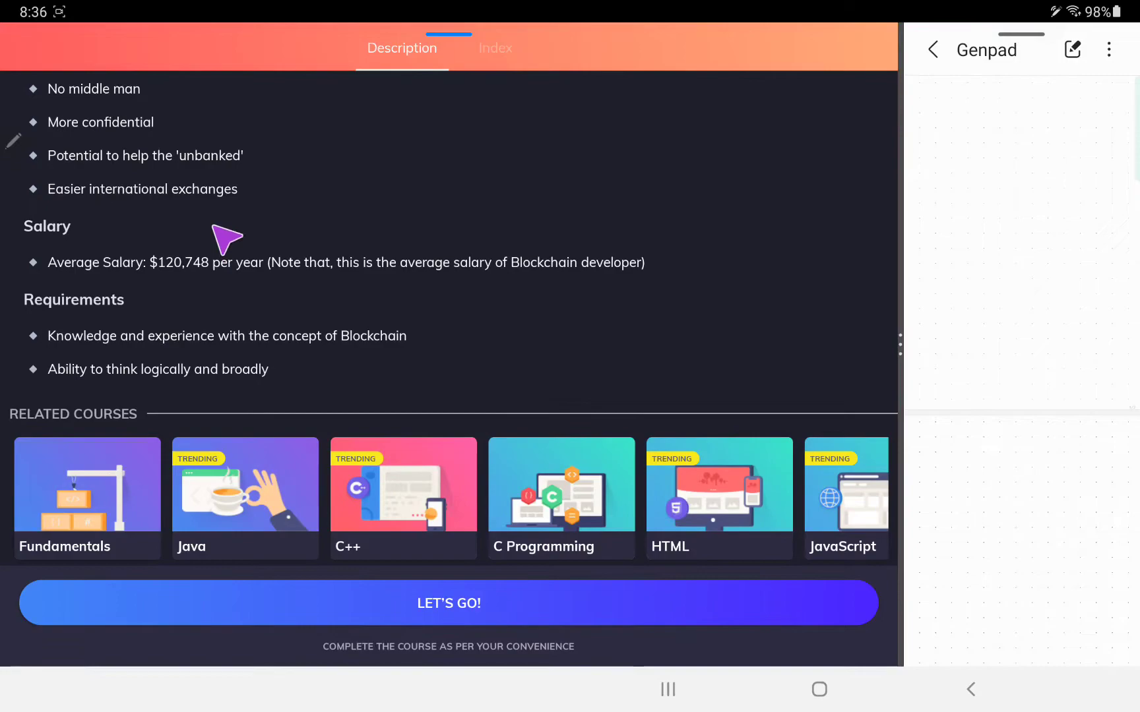
scroll(up, 3)
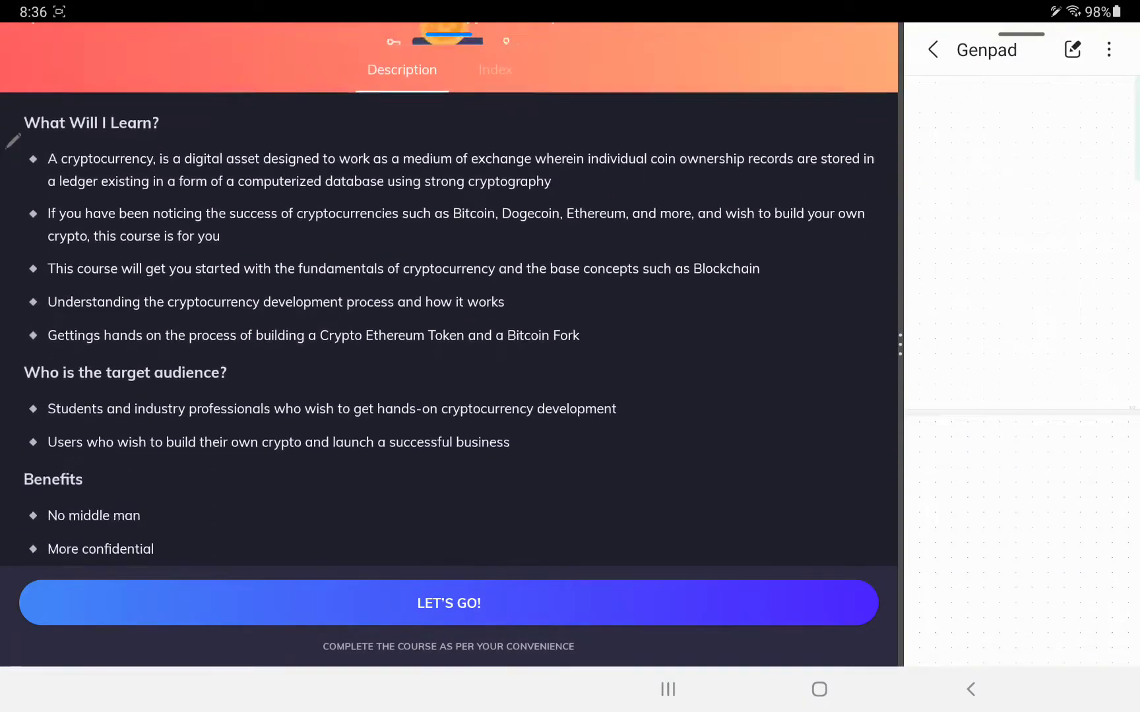
scroll(down, 3)
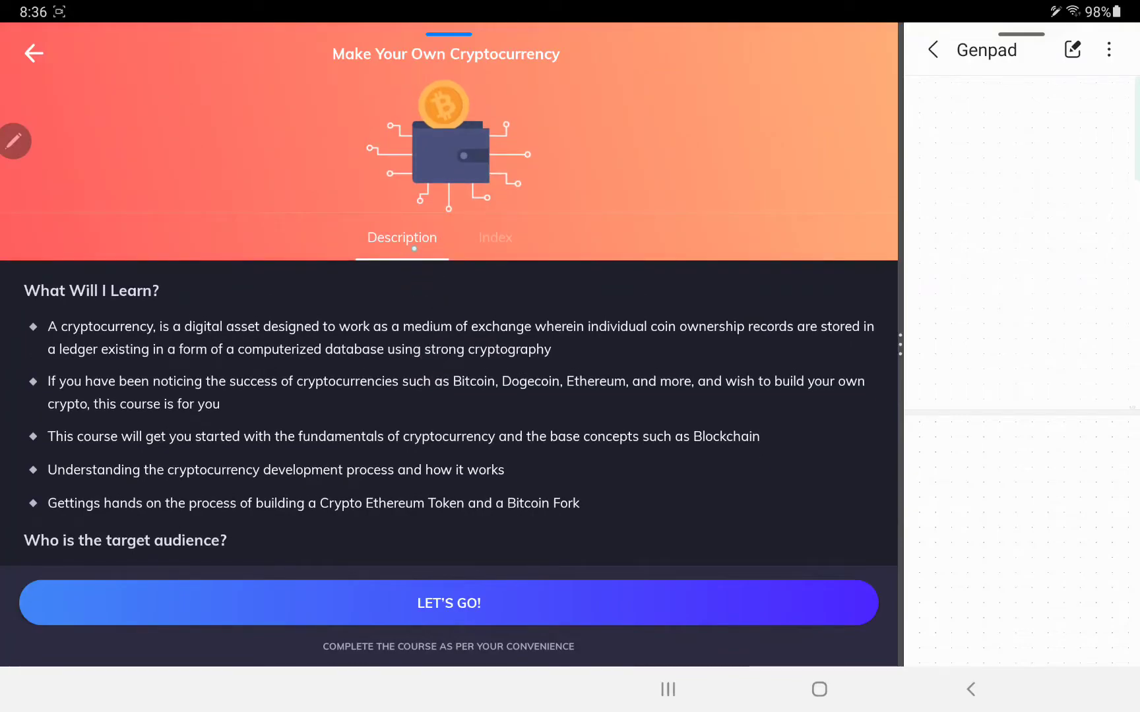
View the cryptocurrency course's Index and expand its chapters through Build Your Own Coin.
click(495, 237)
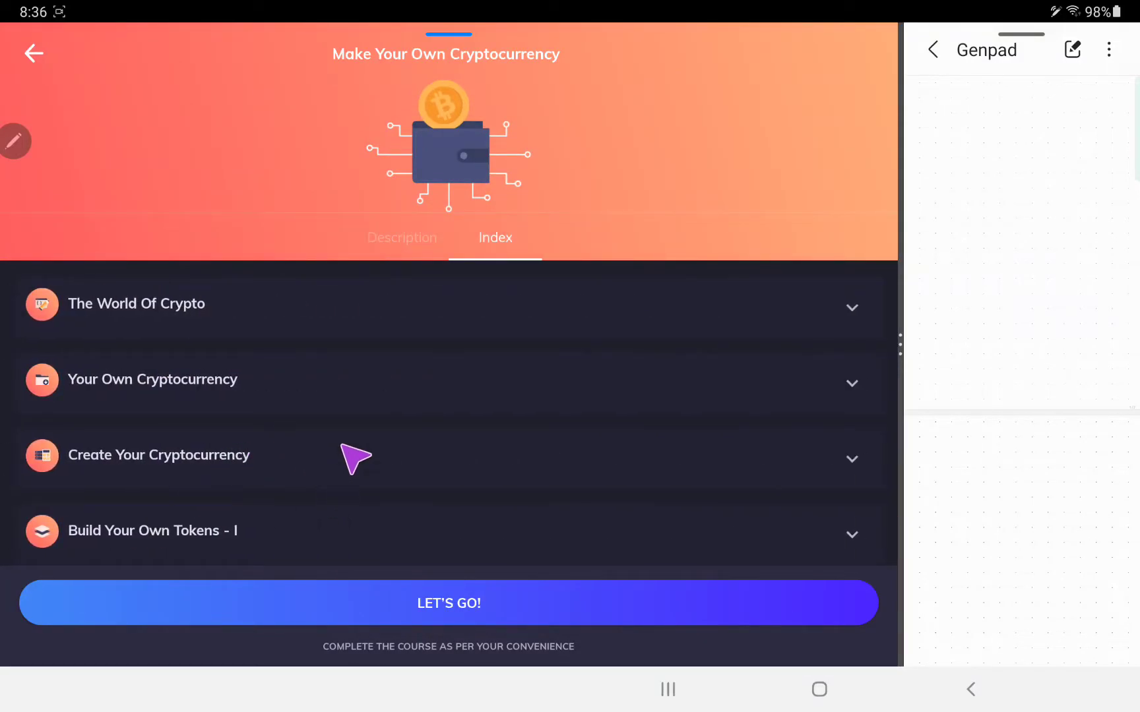
scroll(up, 3)
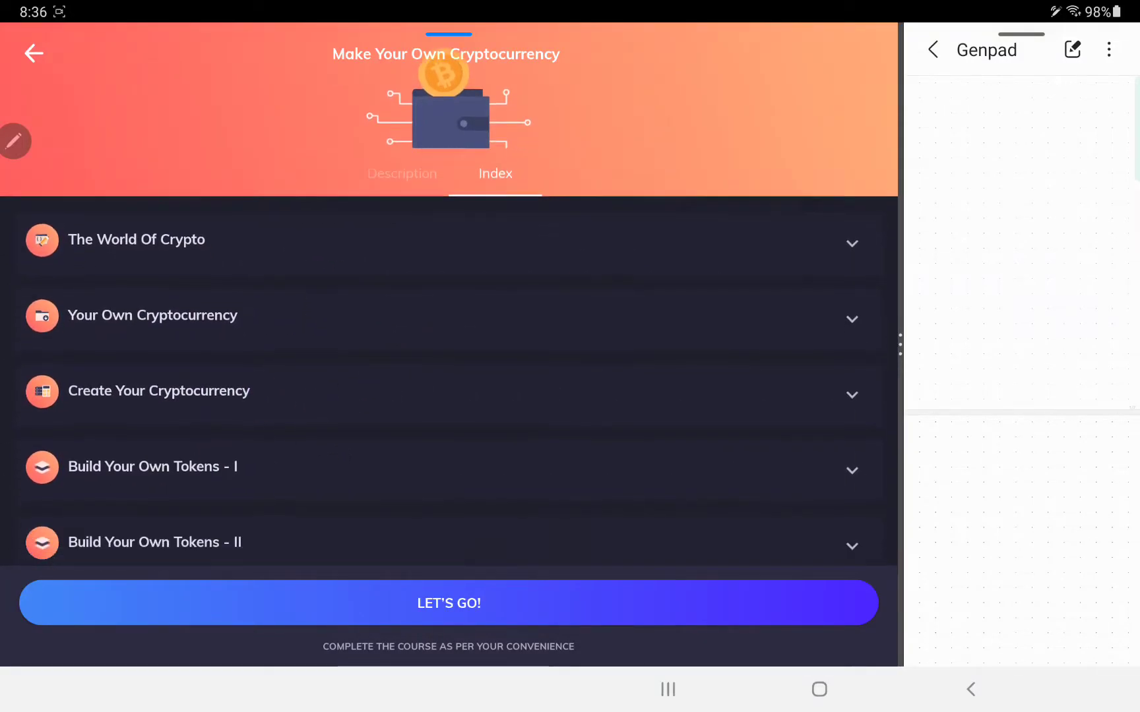
scroll(down, 3)
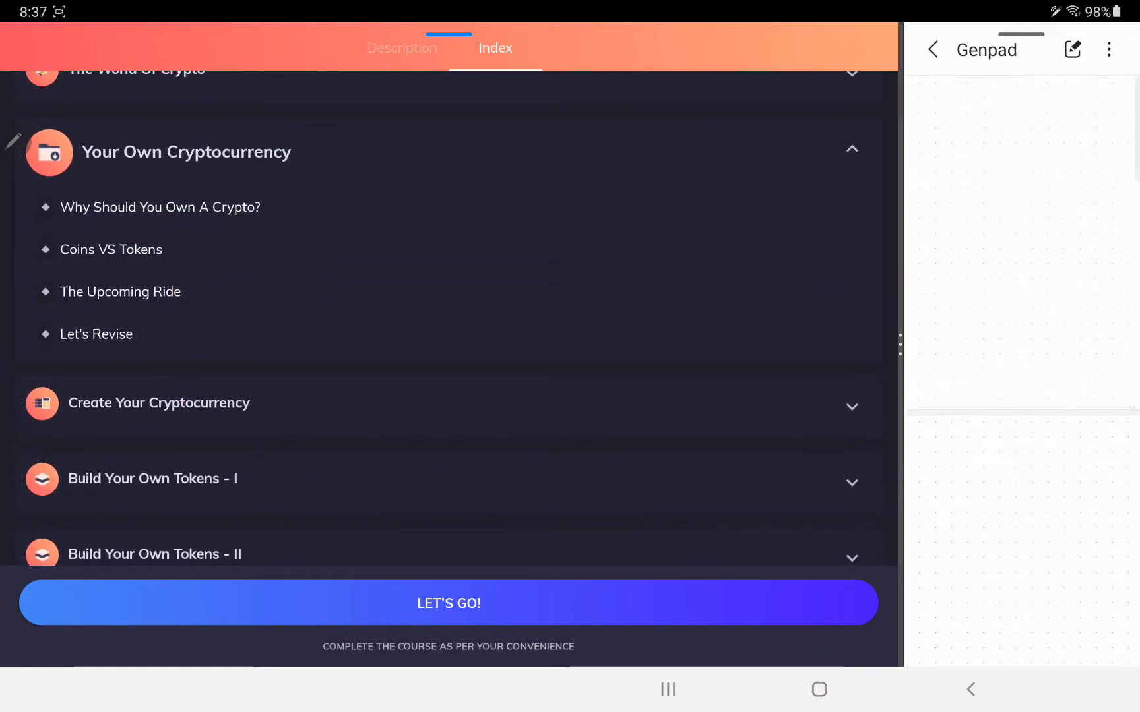
mouse_move(109, 302)
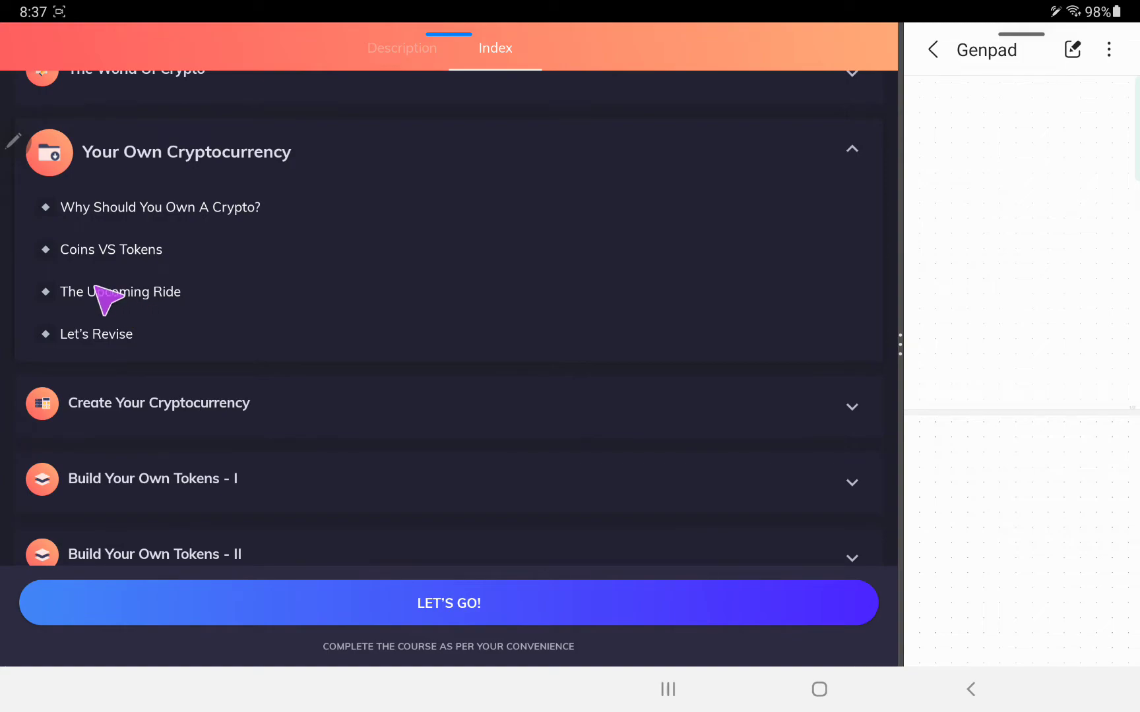
scroll(up, 3)
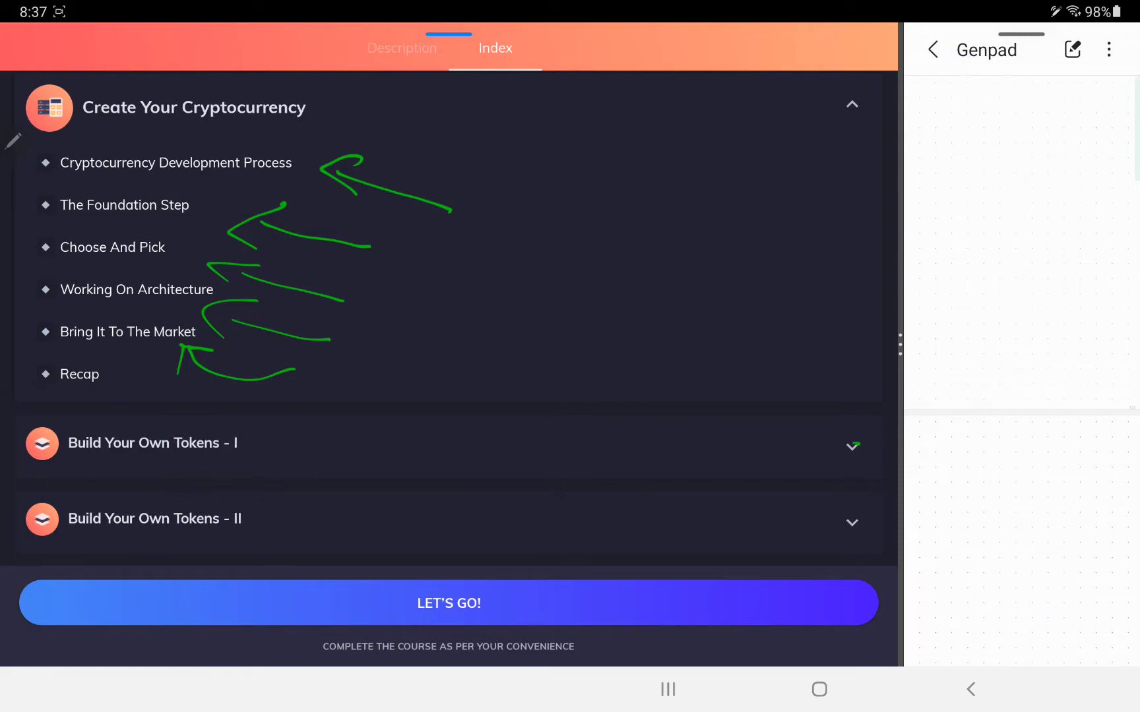
scroll(down, 3)
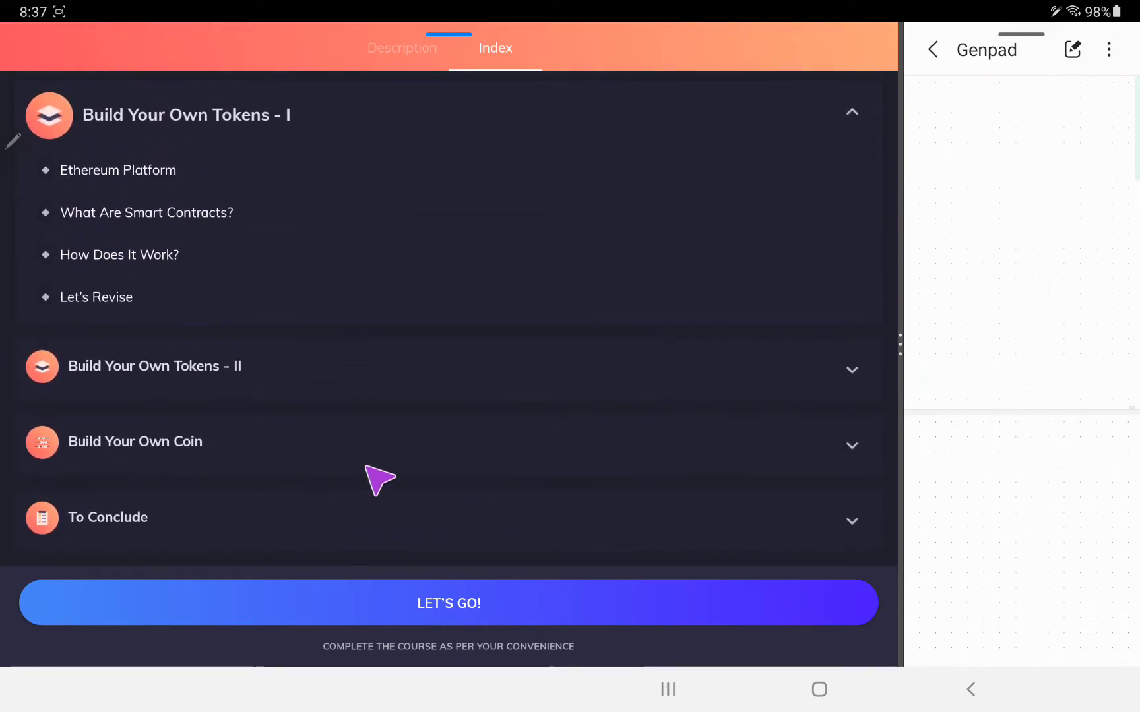
mouse_move(153, 203)
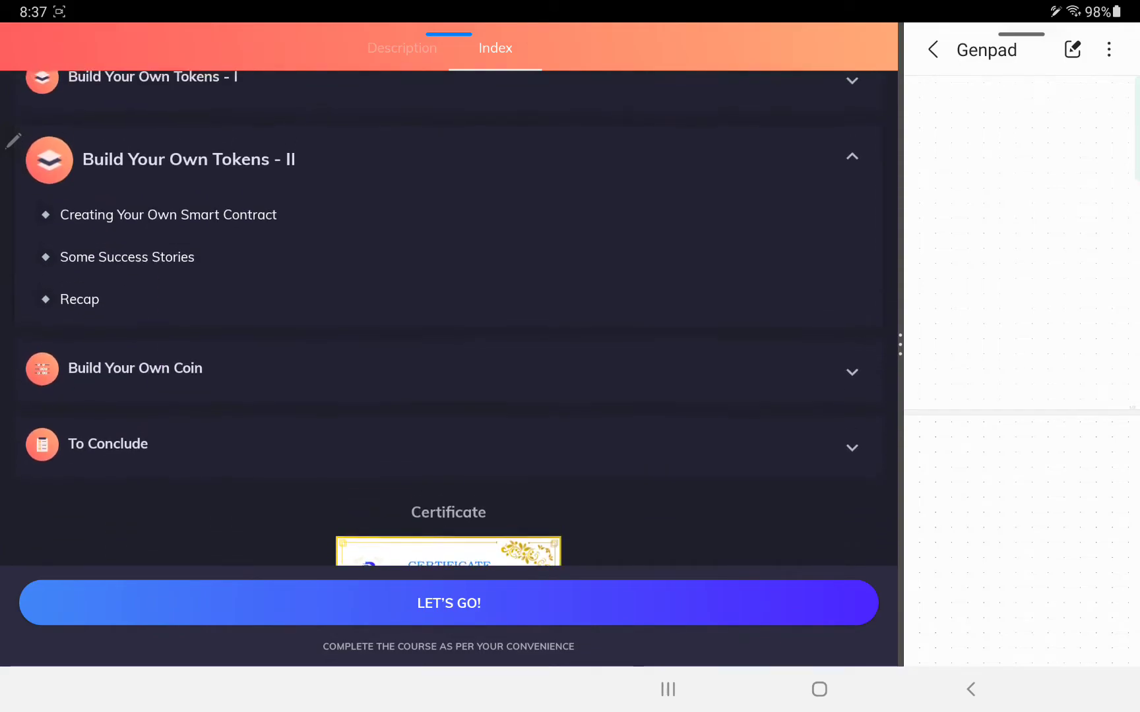
scroll(up, 3)
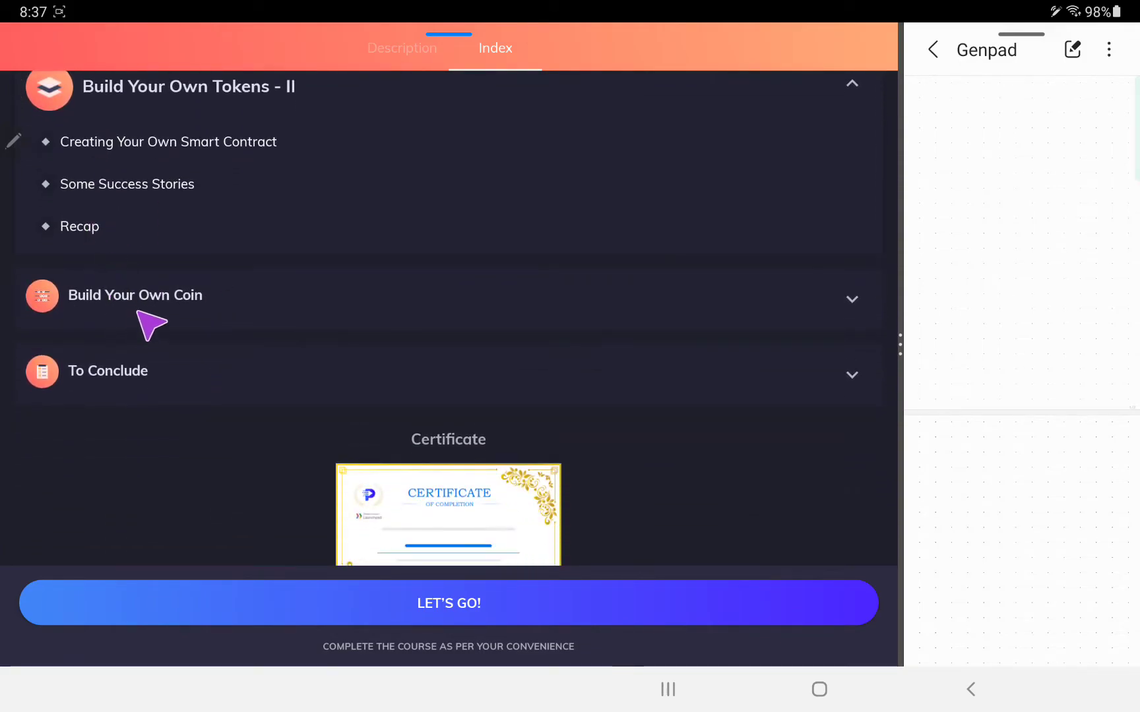
click(134, 295)
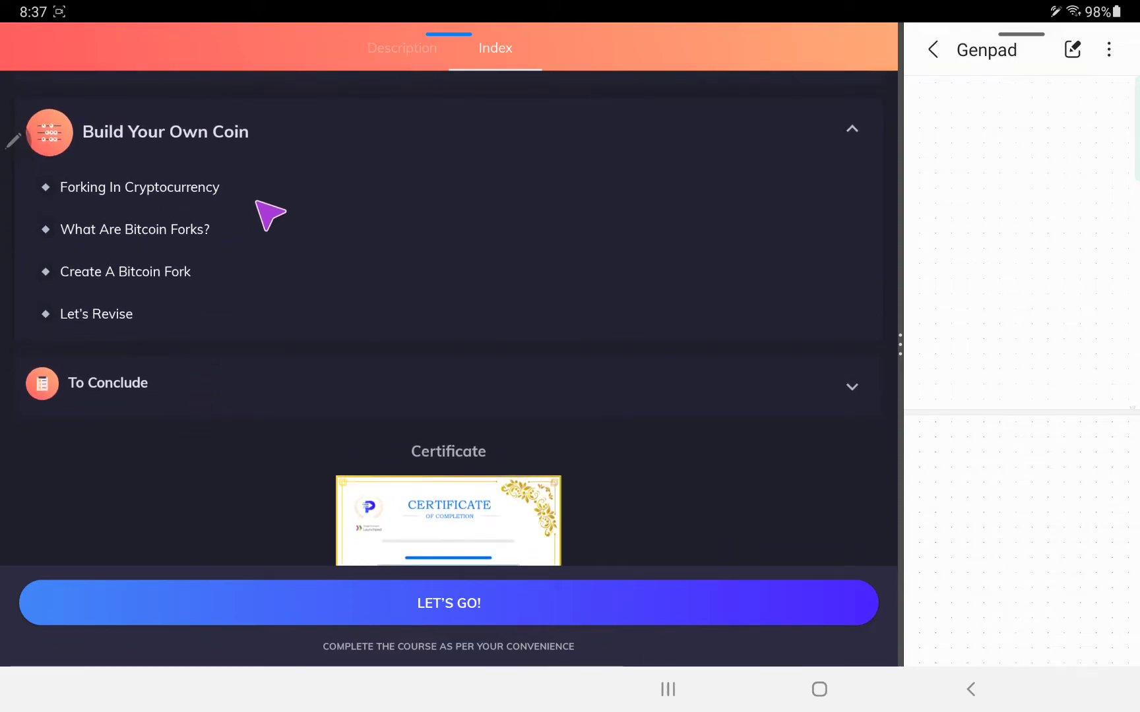
mouse_move(210, 240)
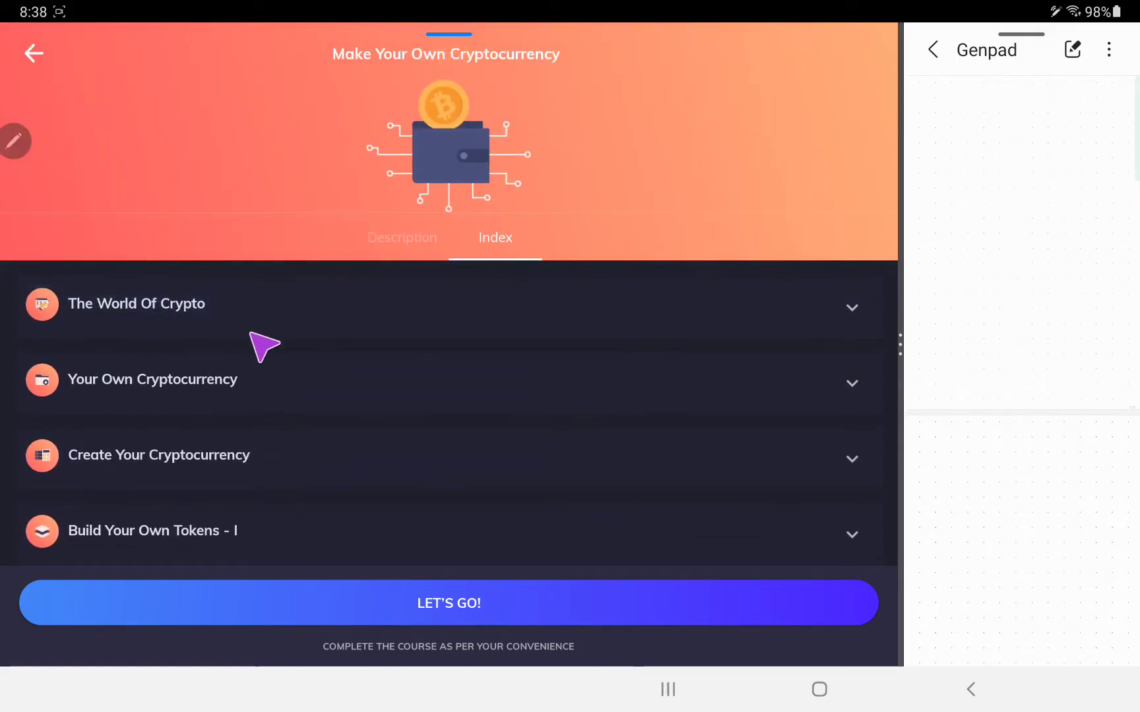
Go back from the cryptocurrency course to the home catalog, scrolled to Top Trending.
click(33, 53)
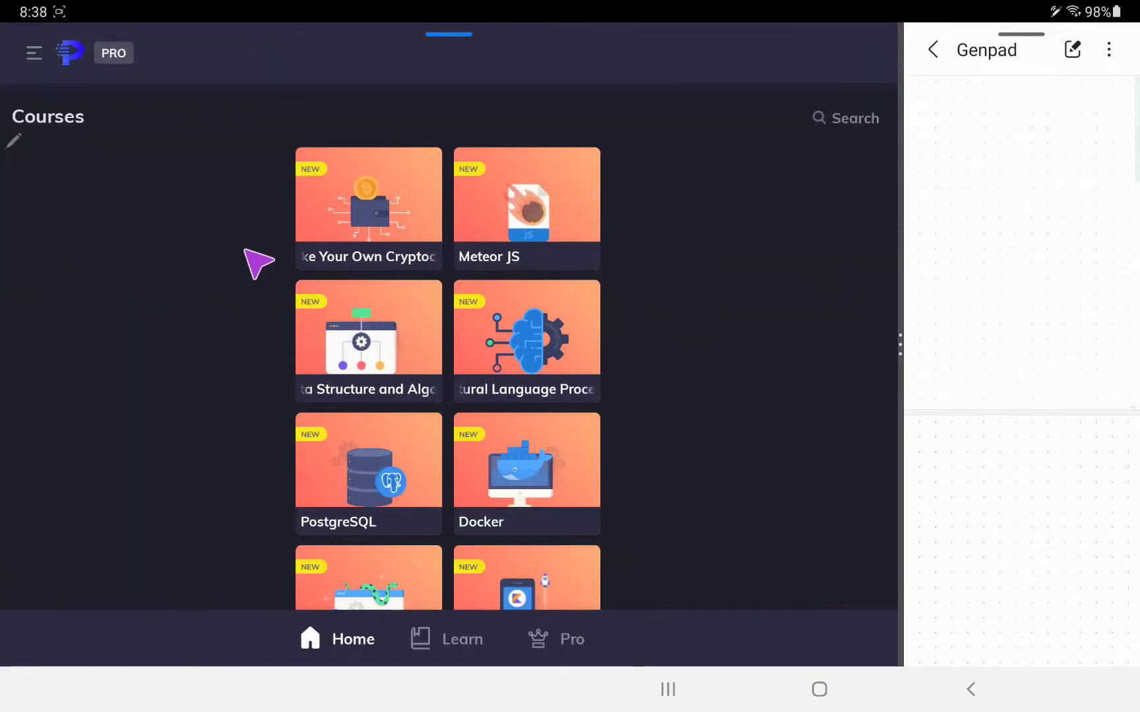
scroll(down, 3)
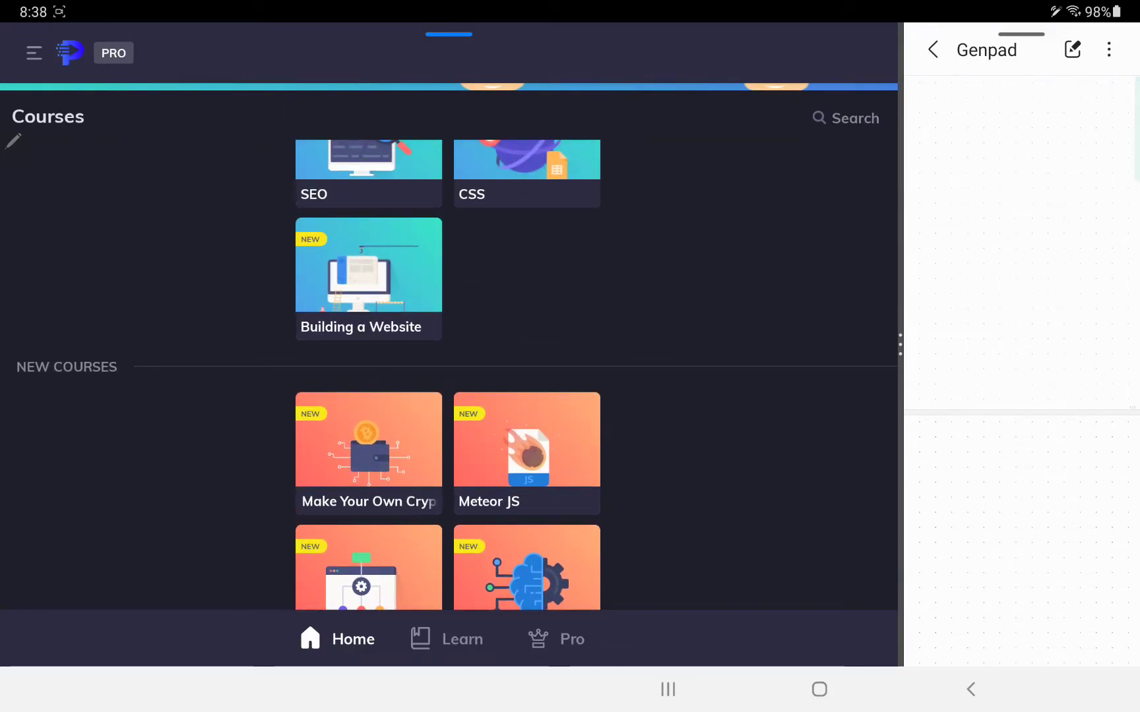
scroll(up, 3)
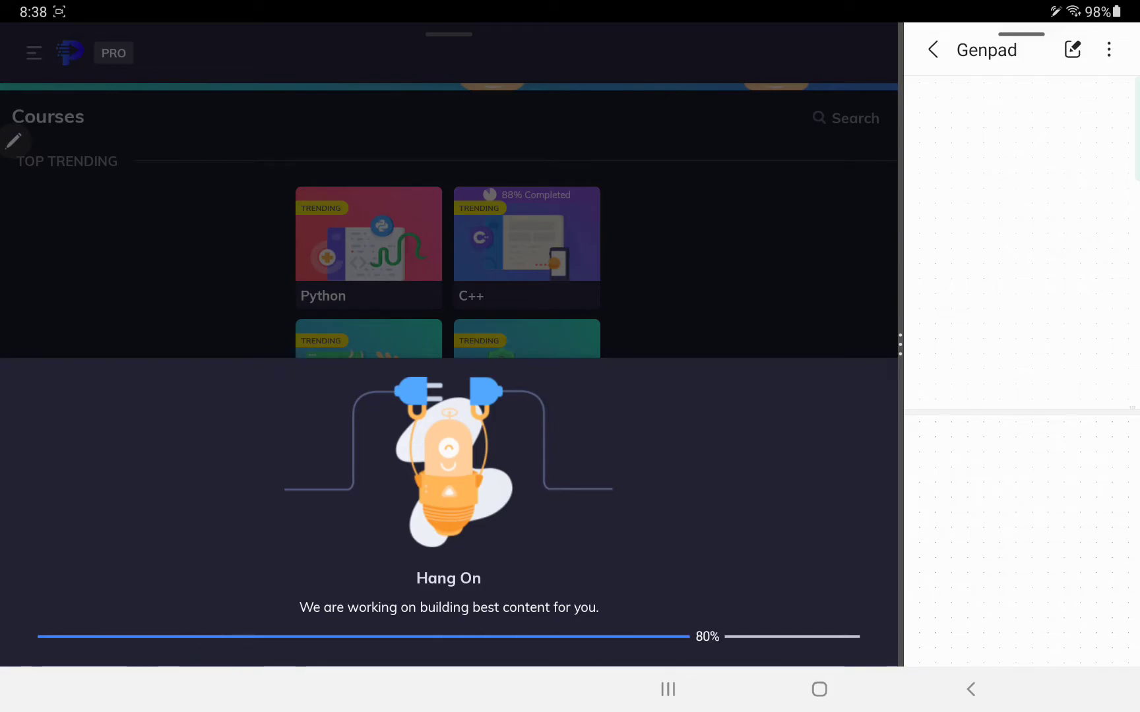
Open the fully completed C++ course and look through its chapter index.
click(527, 247)
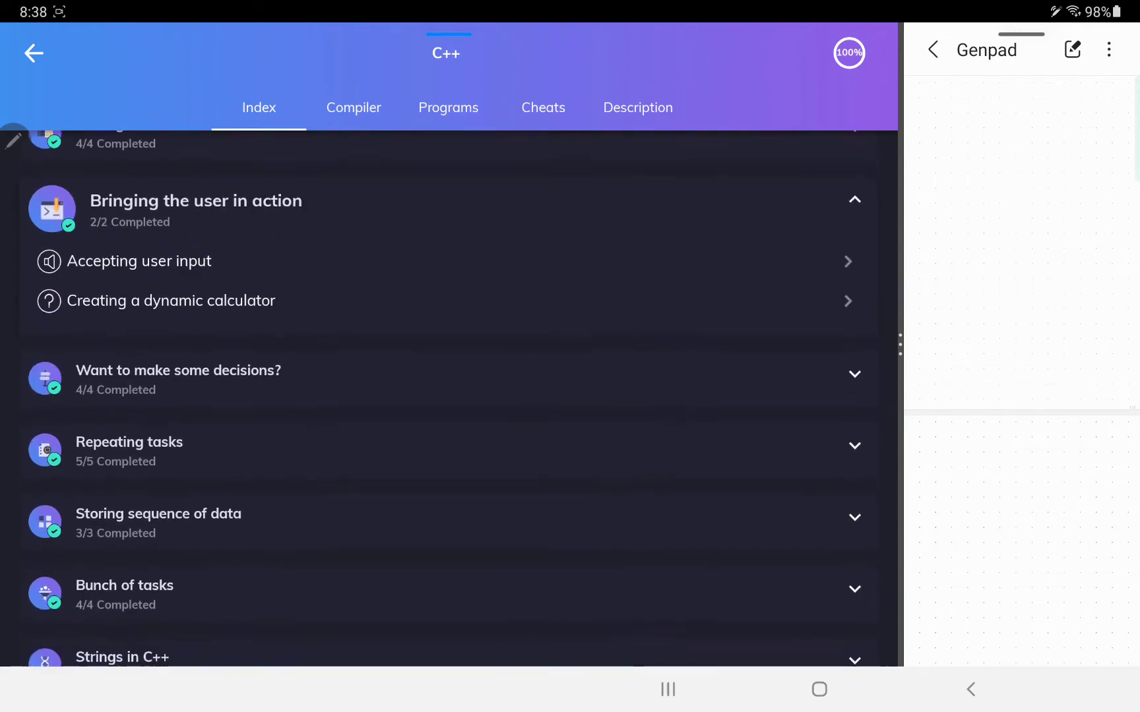
scroll(up, 3)
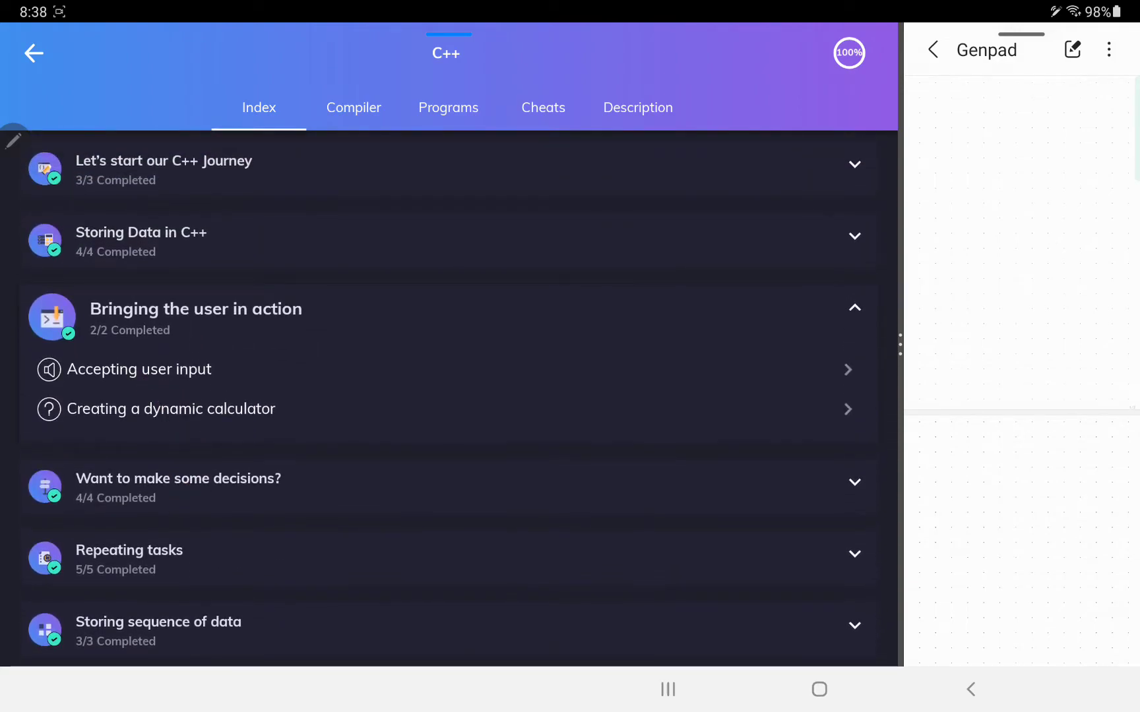
scroll(down, 3)
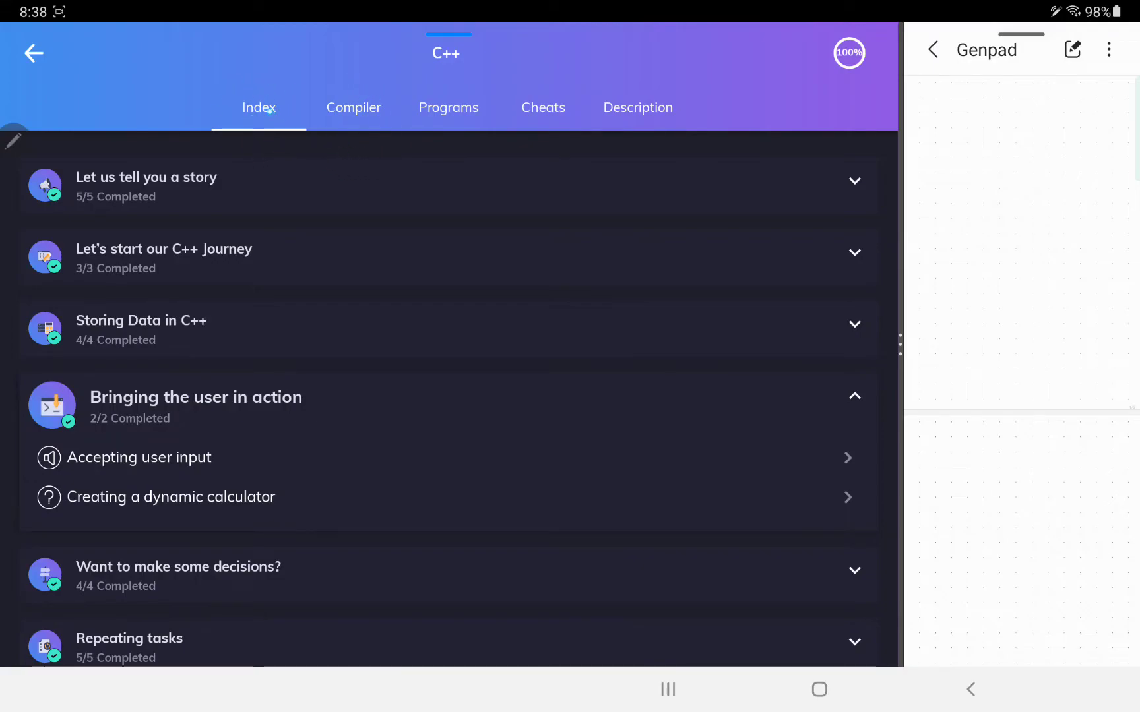
Browse the C++ course's compiler, programs, cheats and description, then return to the catalog.
click(353, 108)
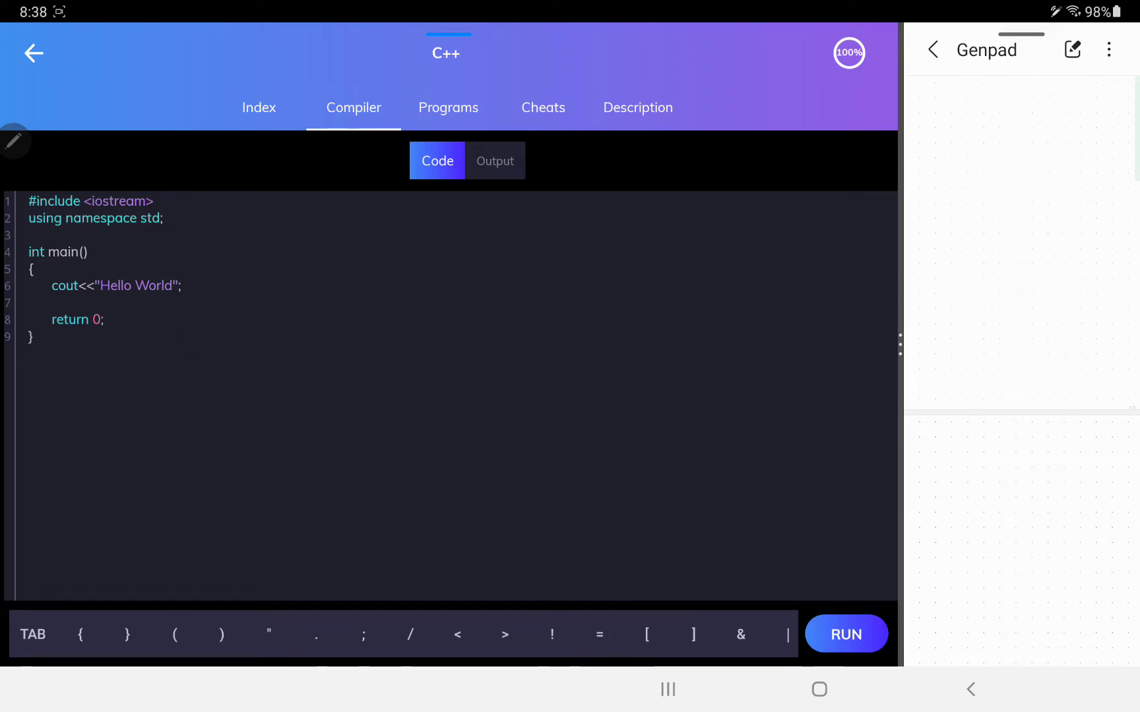
click(449, 108)
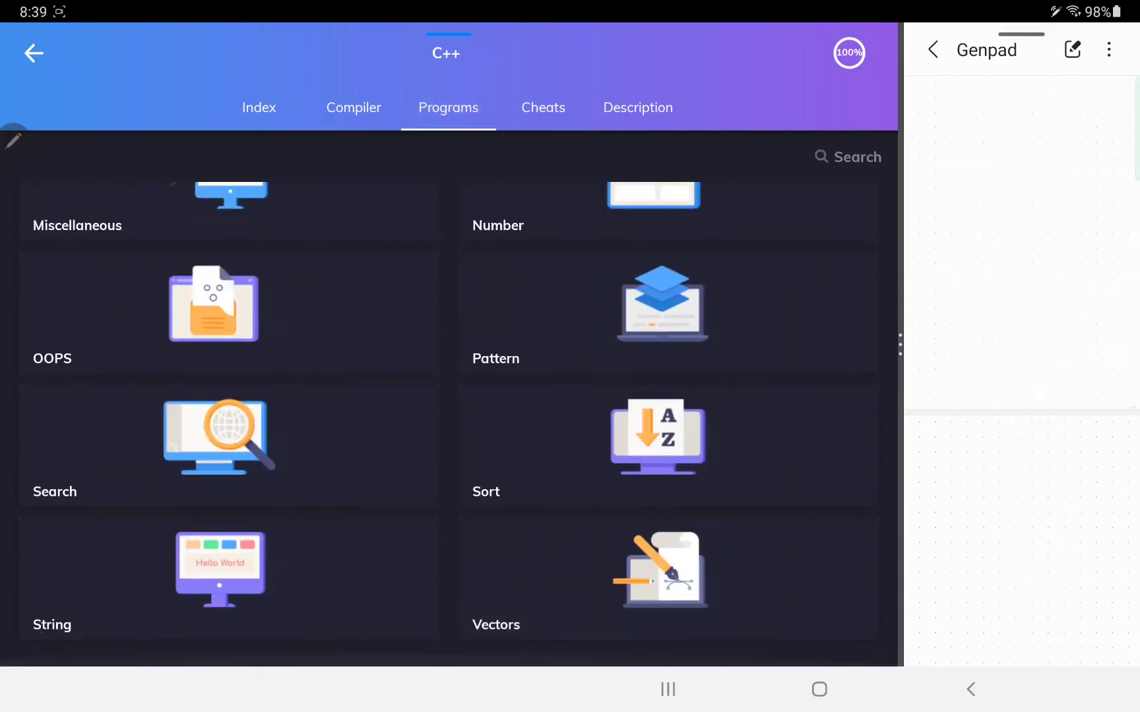
click(542, 109)
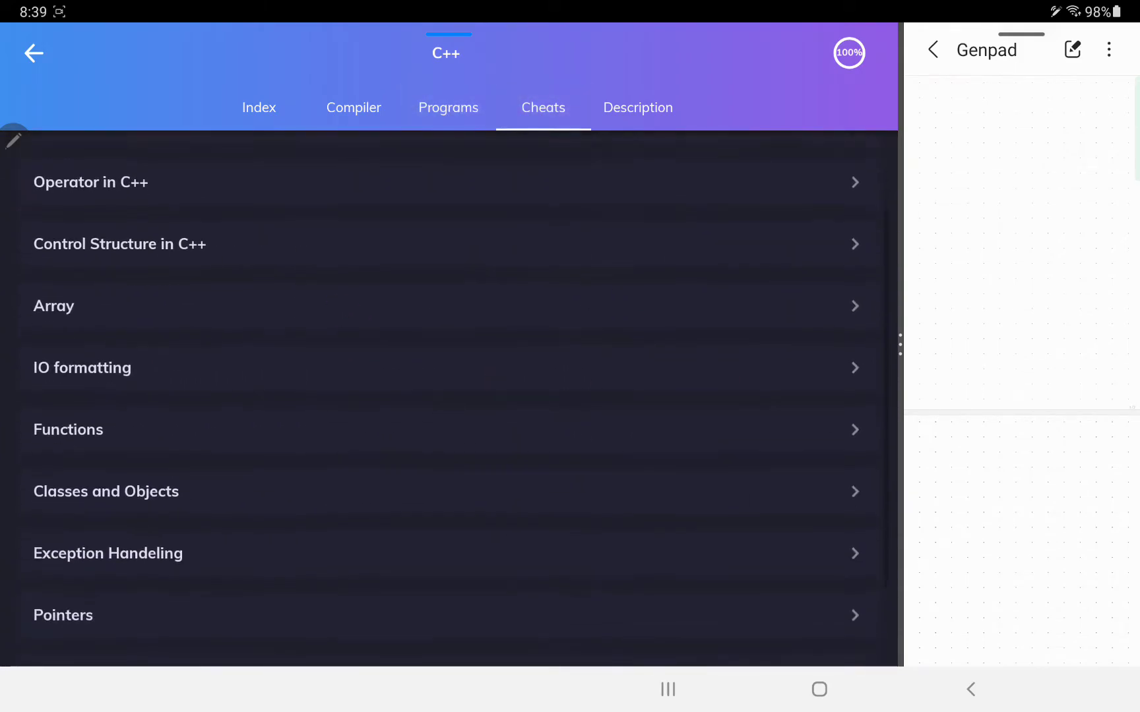
click(637, 108)
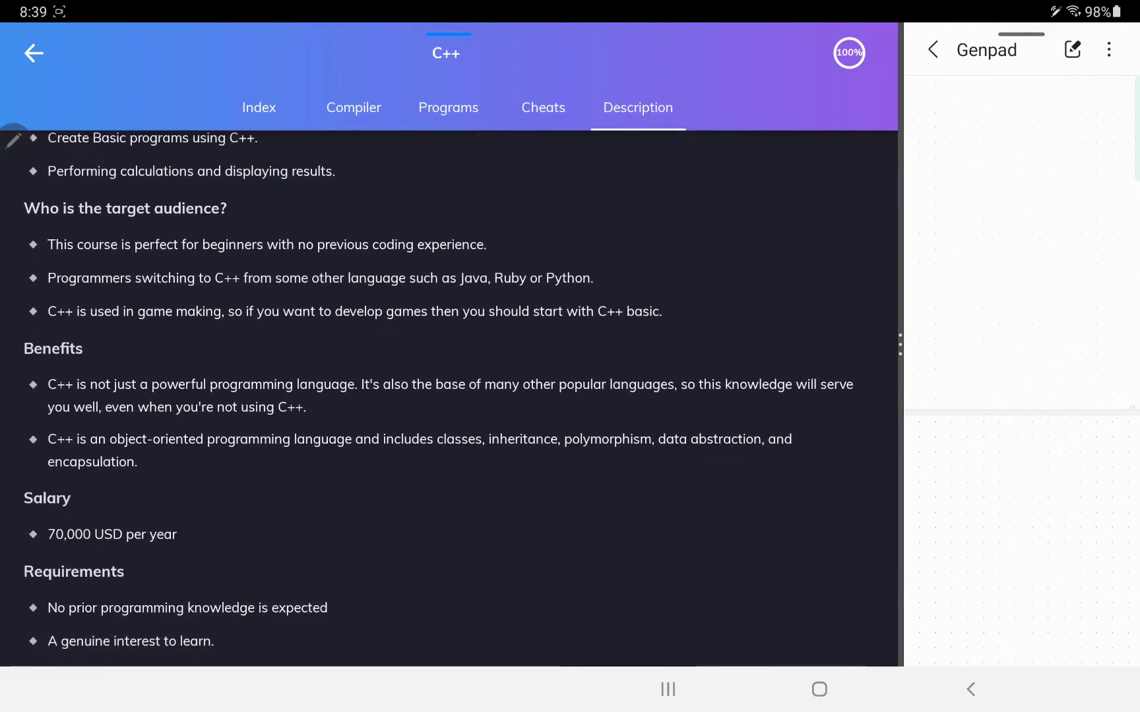
click(33, 54)
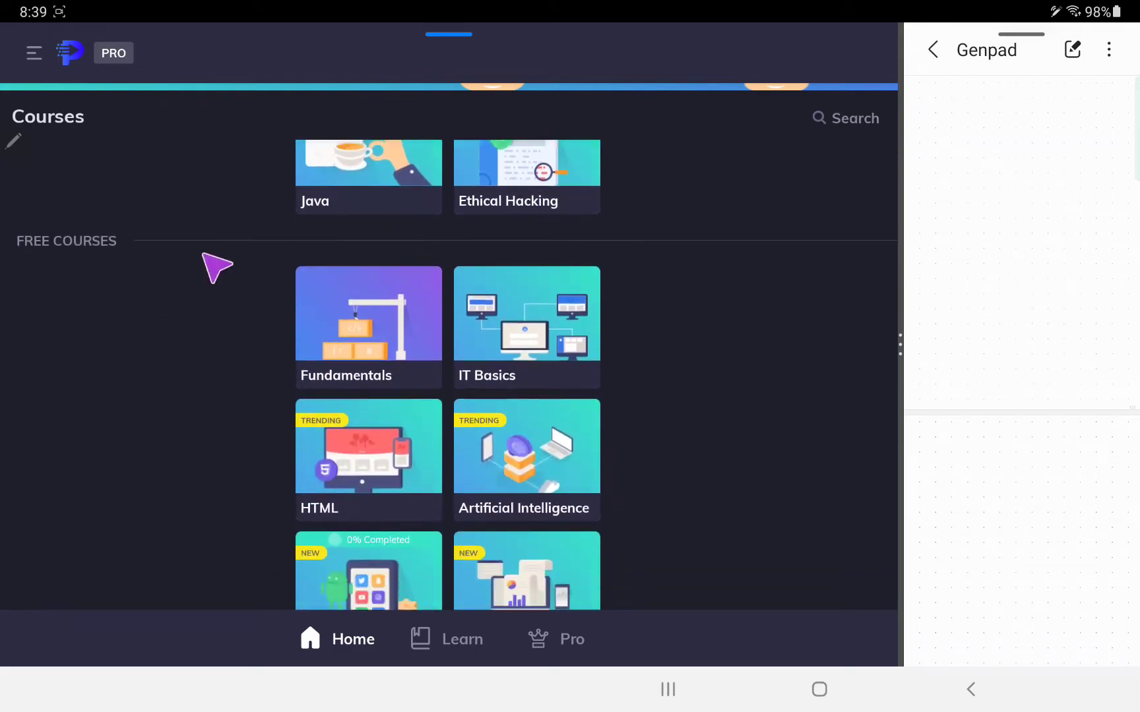
Scroll into the New Courses grid starting with Meteor JS and Docker.
scroll(down, 3)
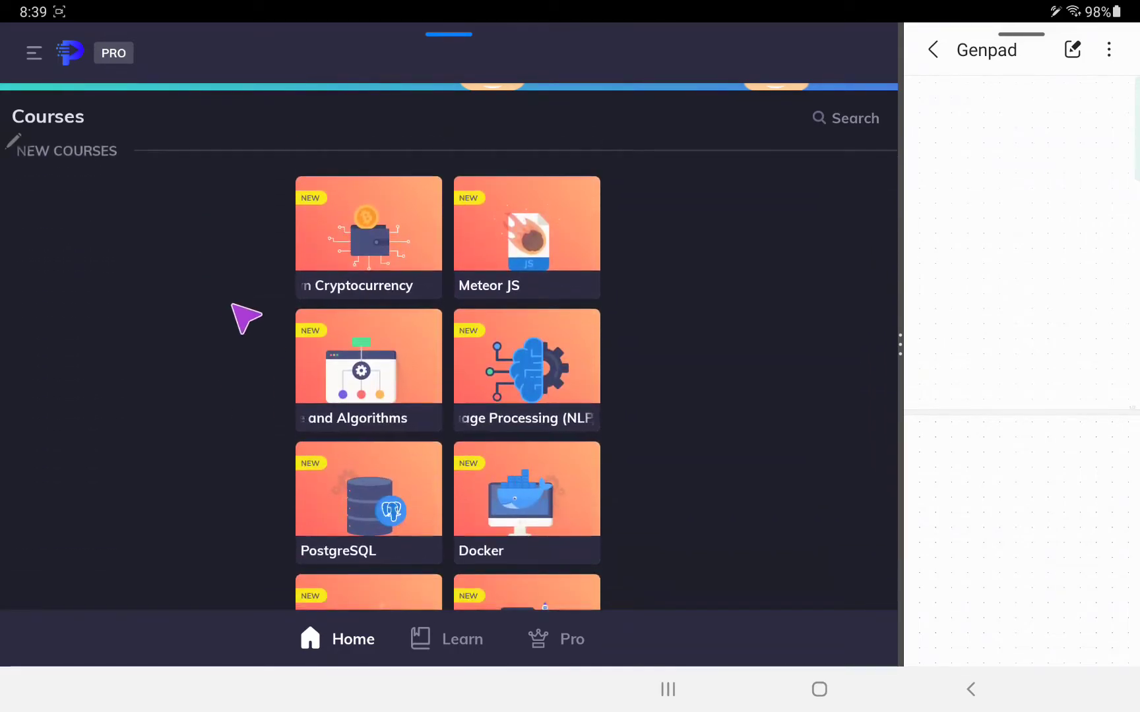
scroll(down, 3)
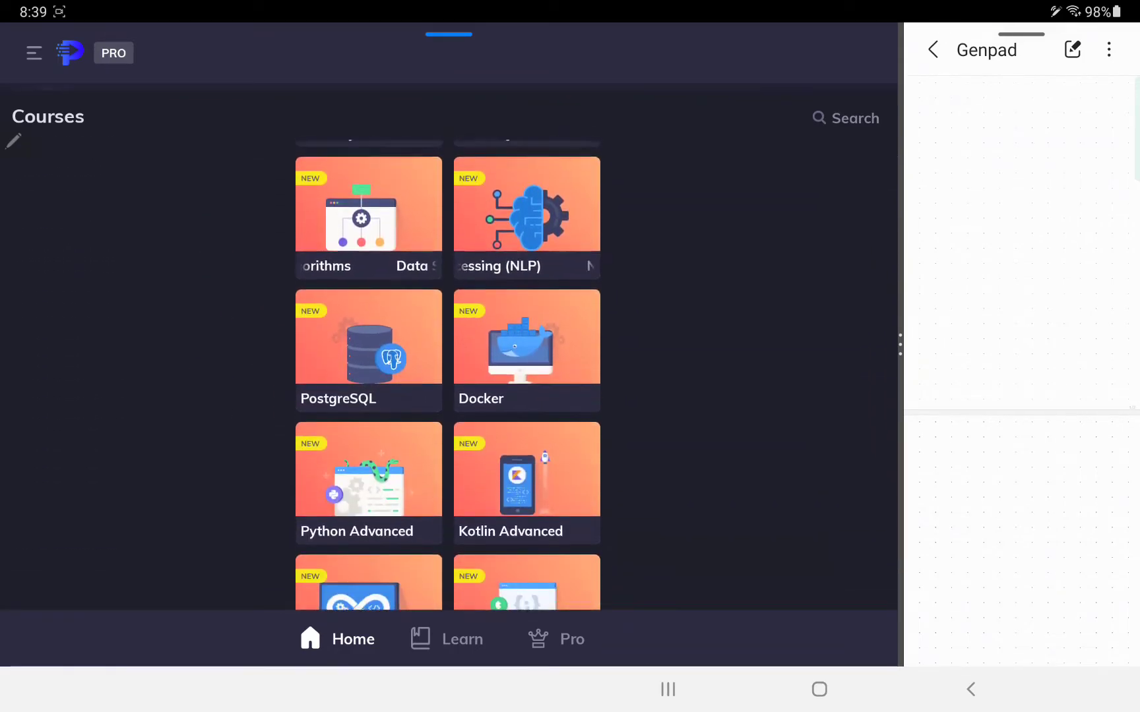
scroll(up, 3)
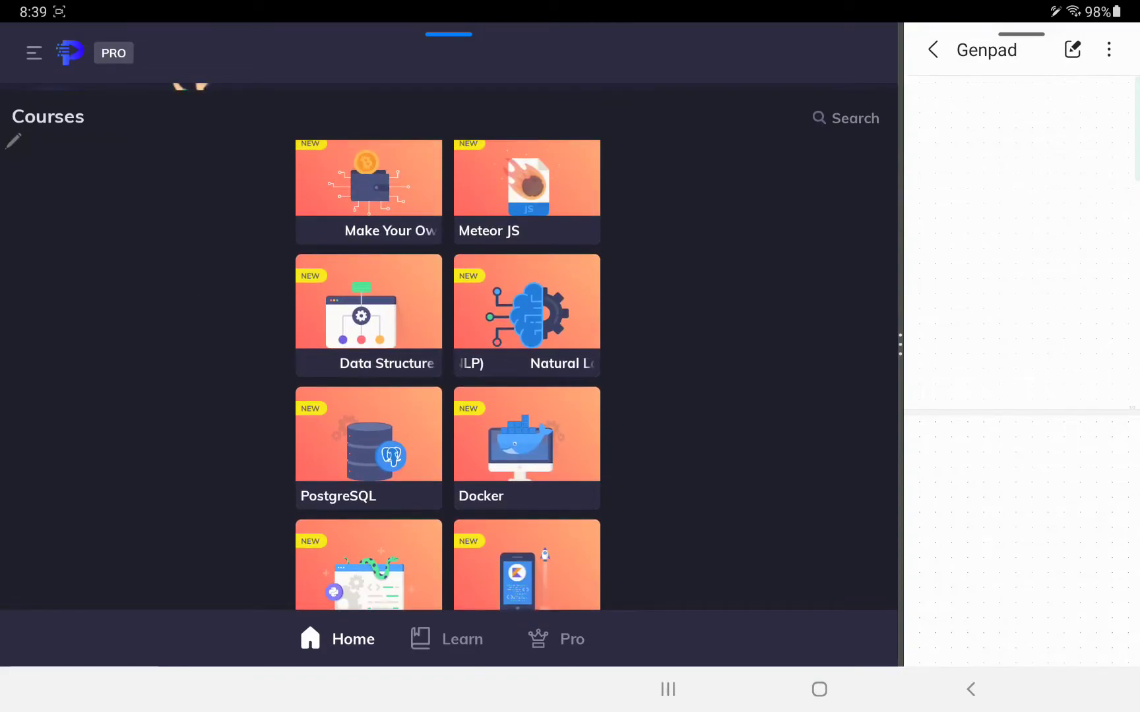
scroll(down, 3)
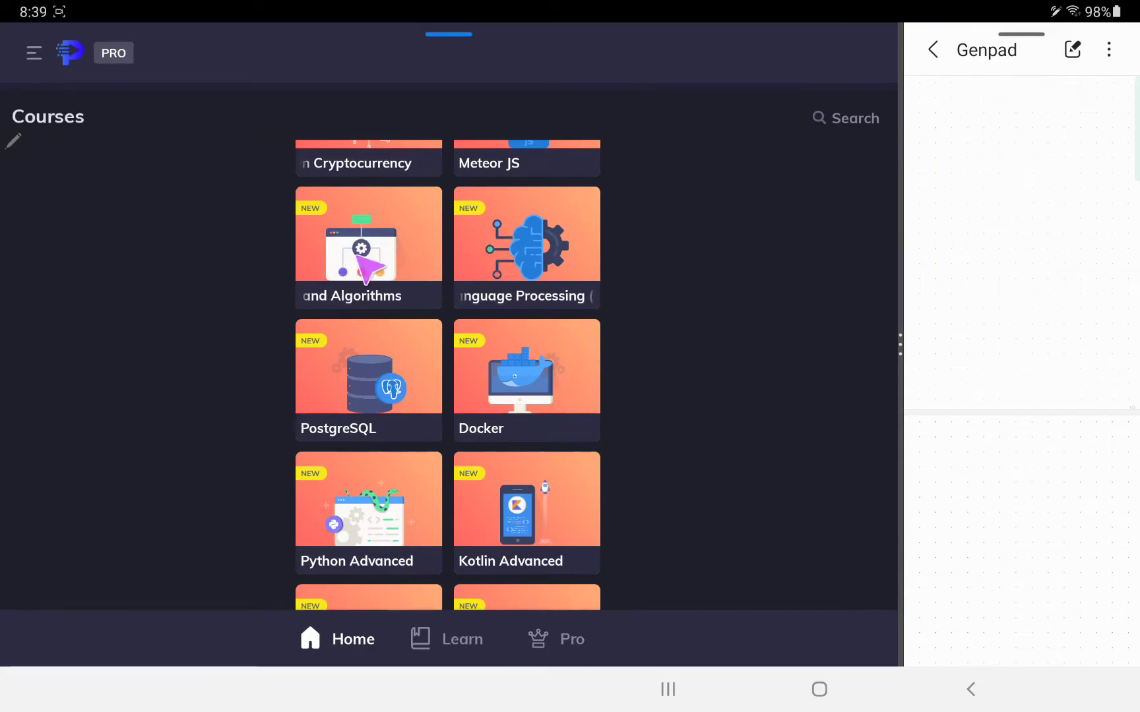
scroll(right, 3)
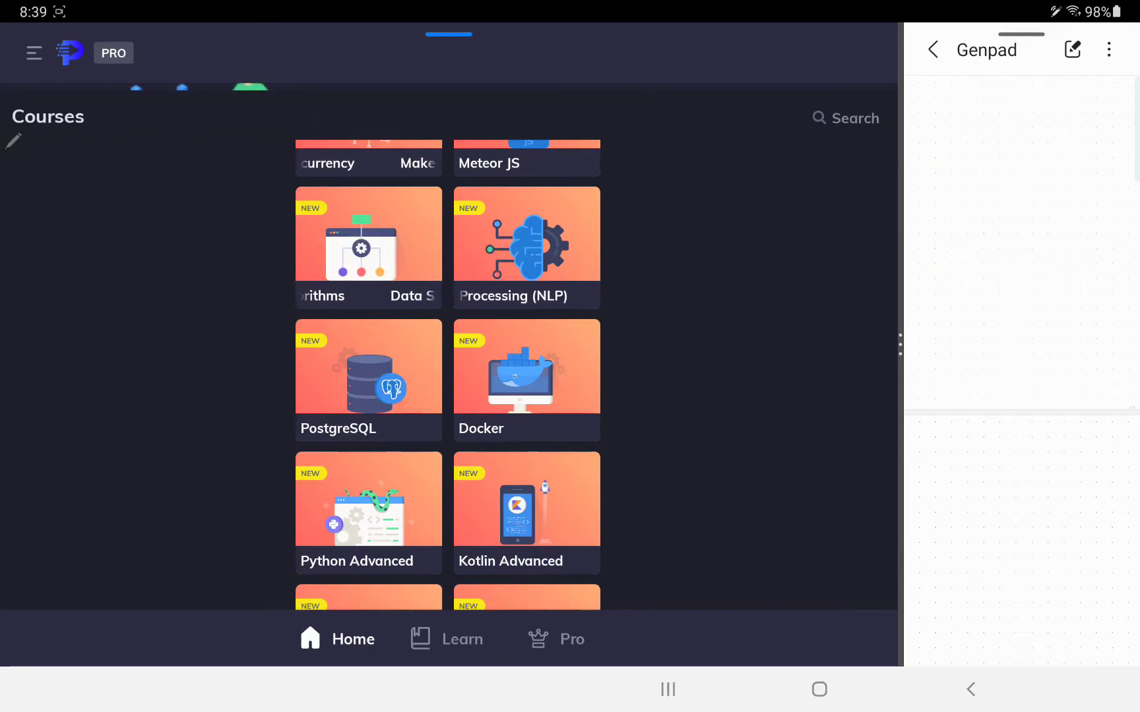
scroll(left, 3)
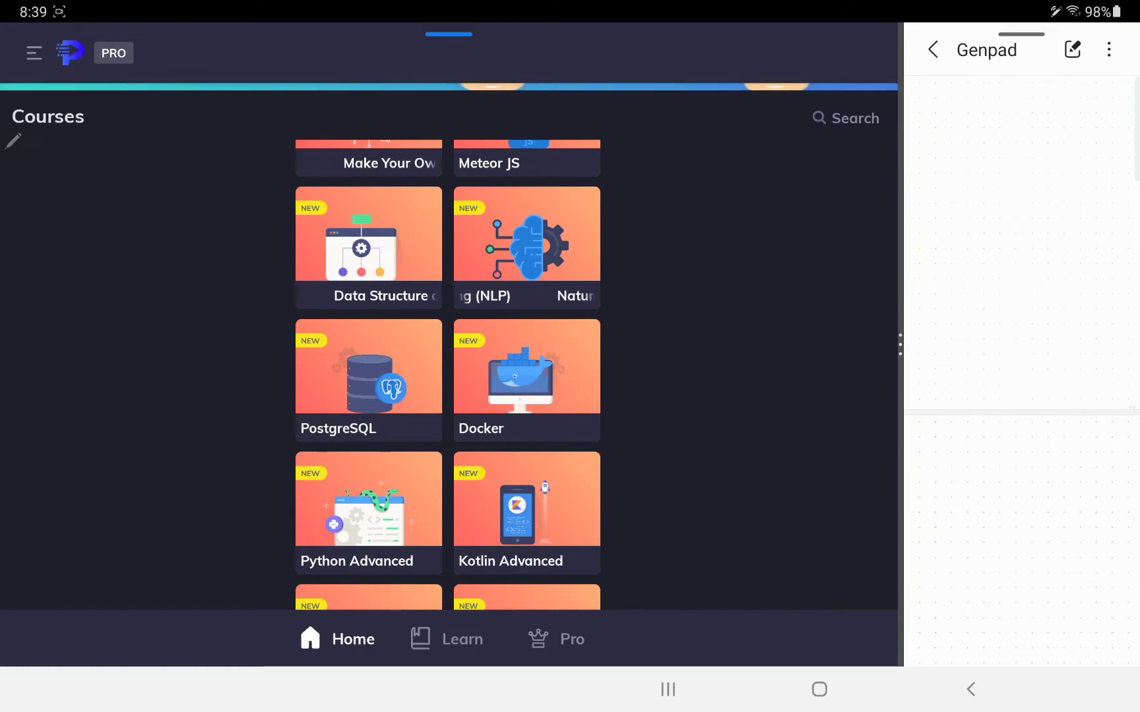
scroll(down, 3)
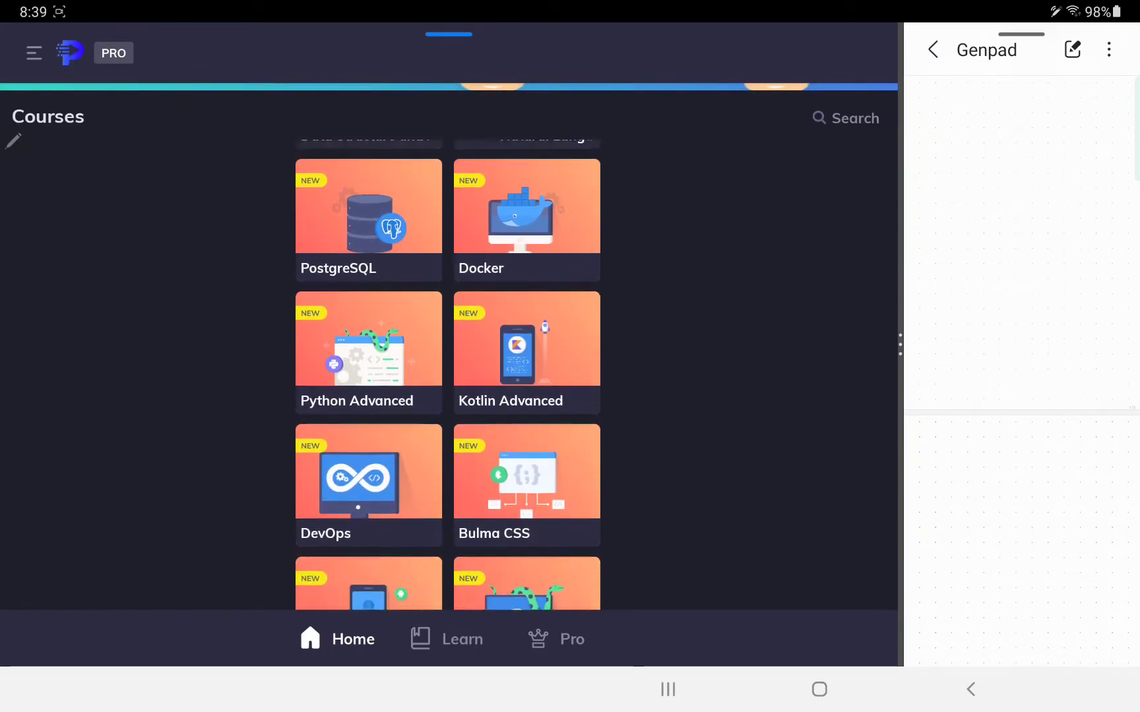
scroll(up, 3)
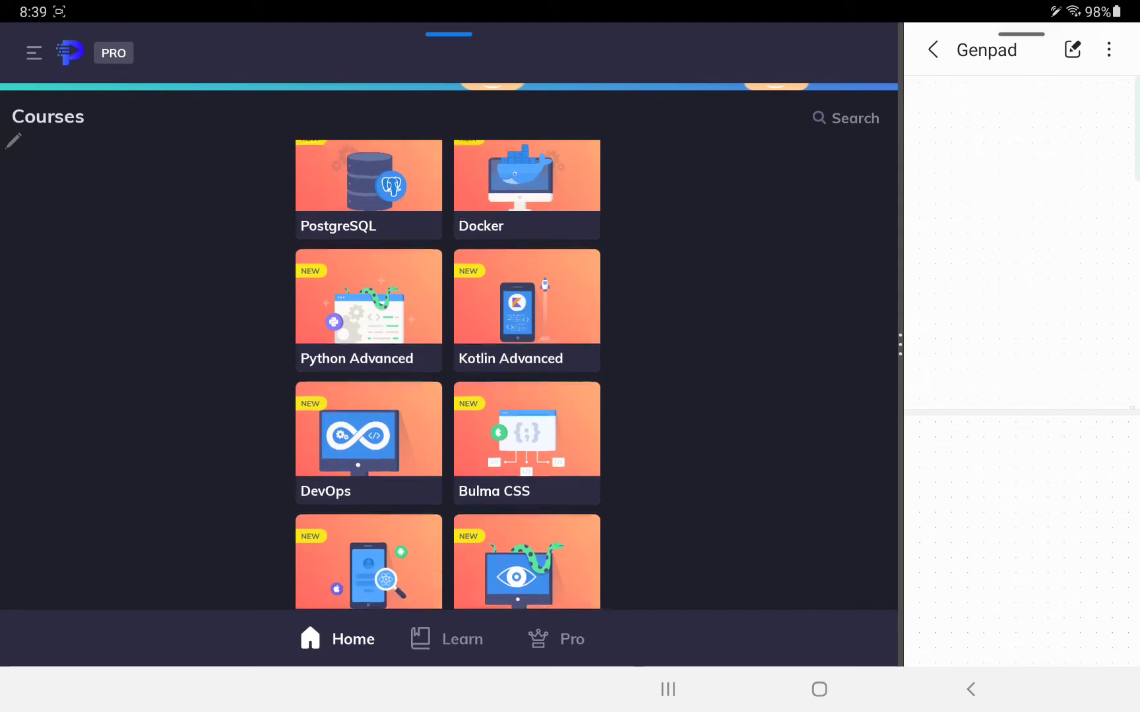
Continue down the new courses to DevOps, Solidity, Ktor, LISP, GraphQL and Lua.
scroll(down, 3)
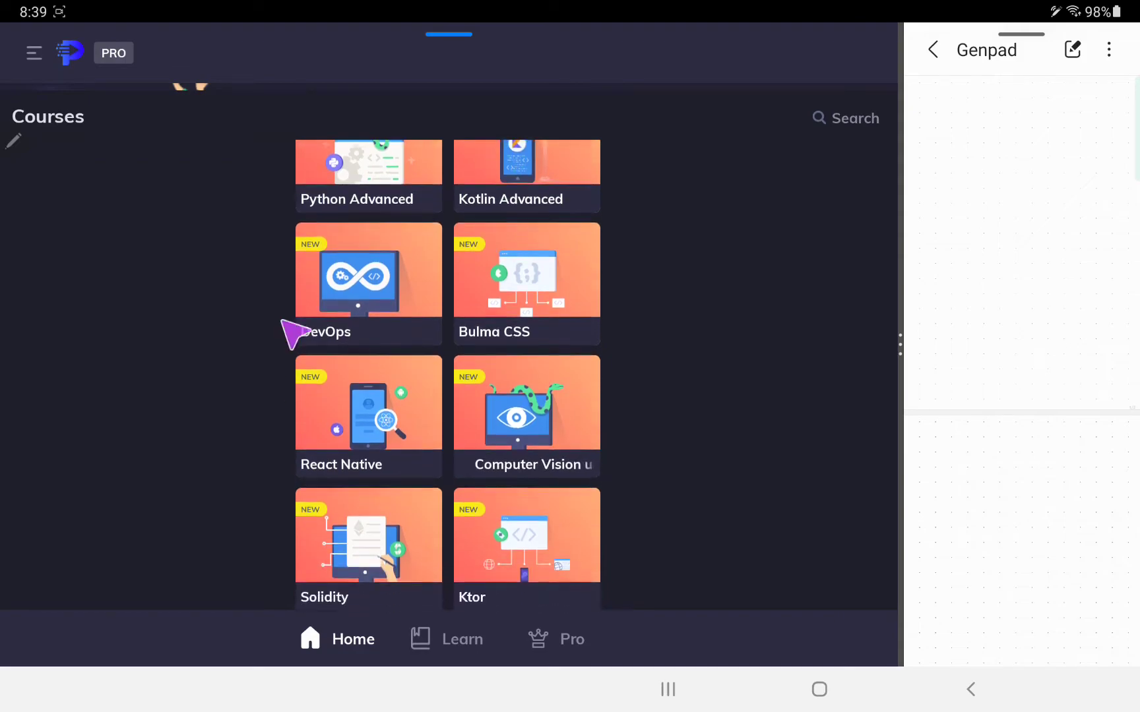
scroll(up, 3)
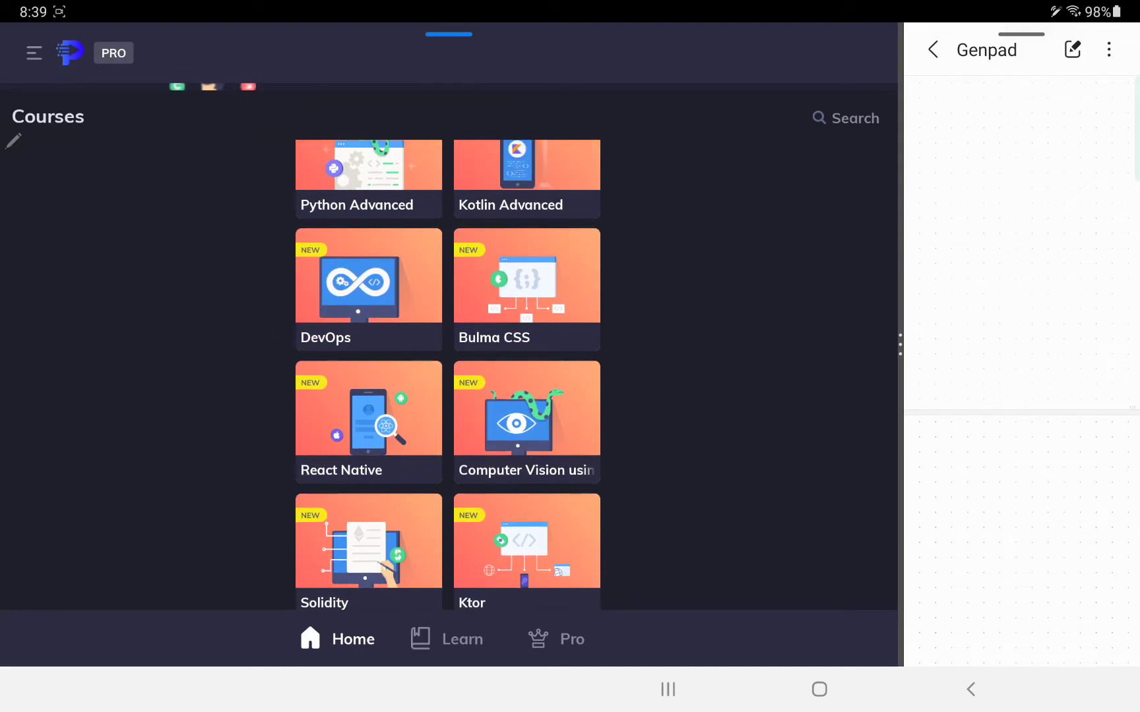
scroll(down, 3)
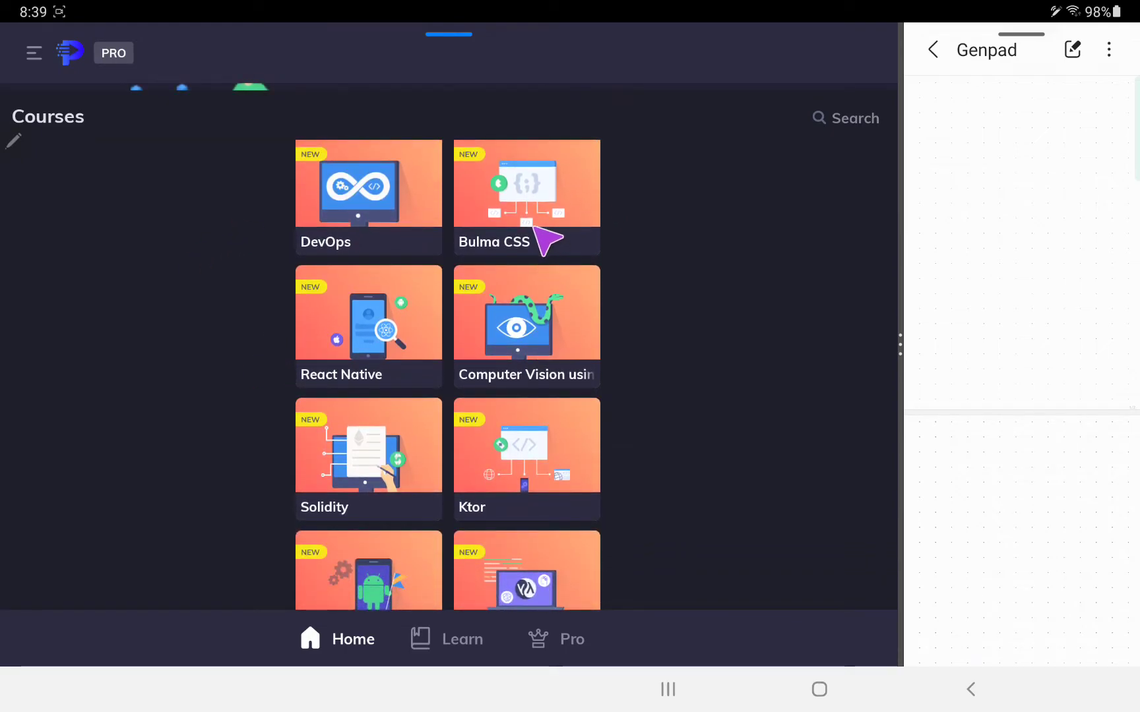
mouse_move(393, 356)
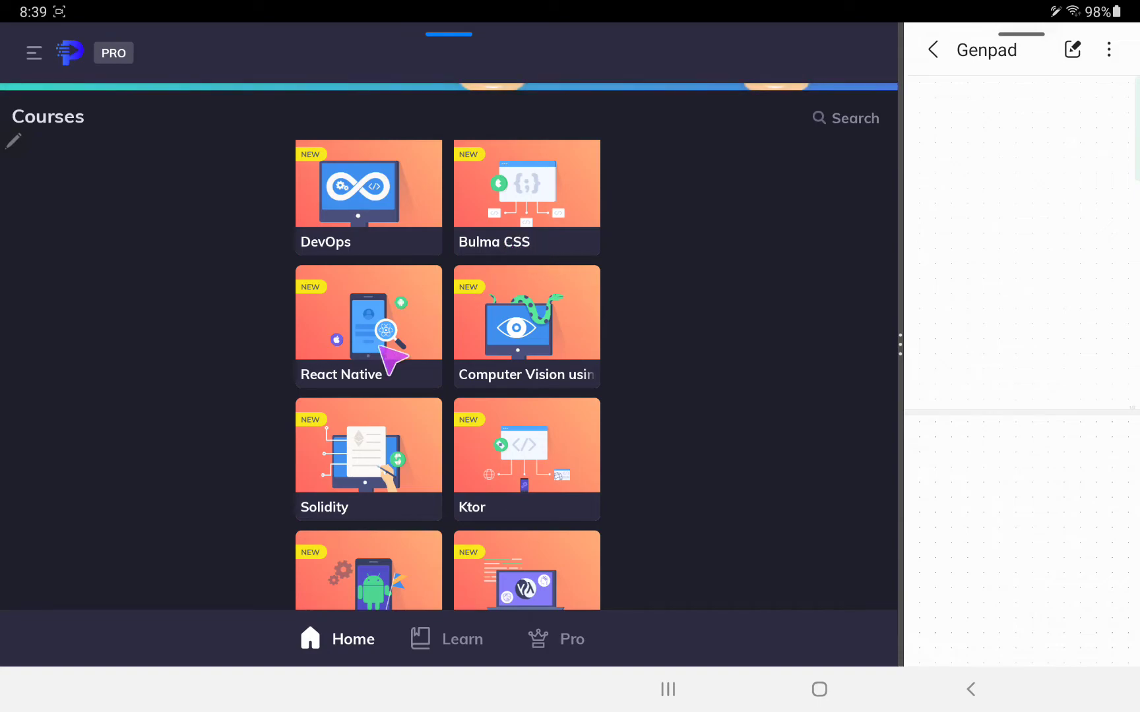
scroll(down, 3)
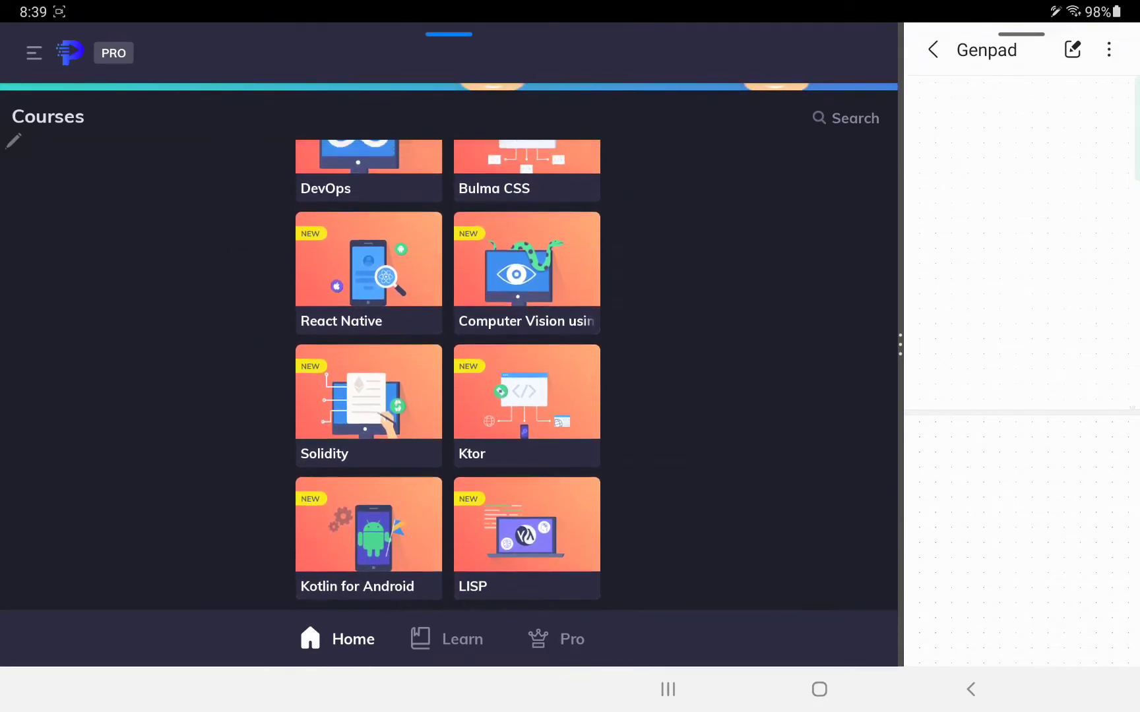
scroll(up, 3)
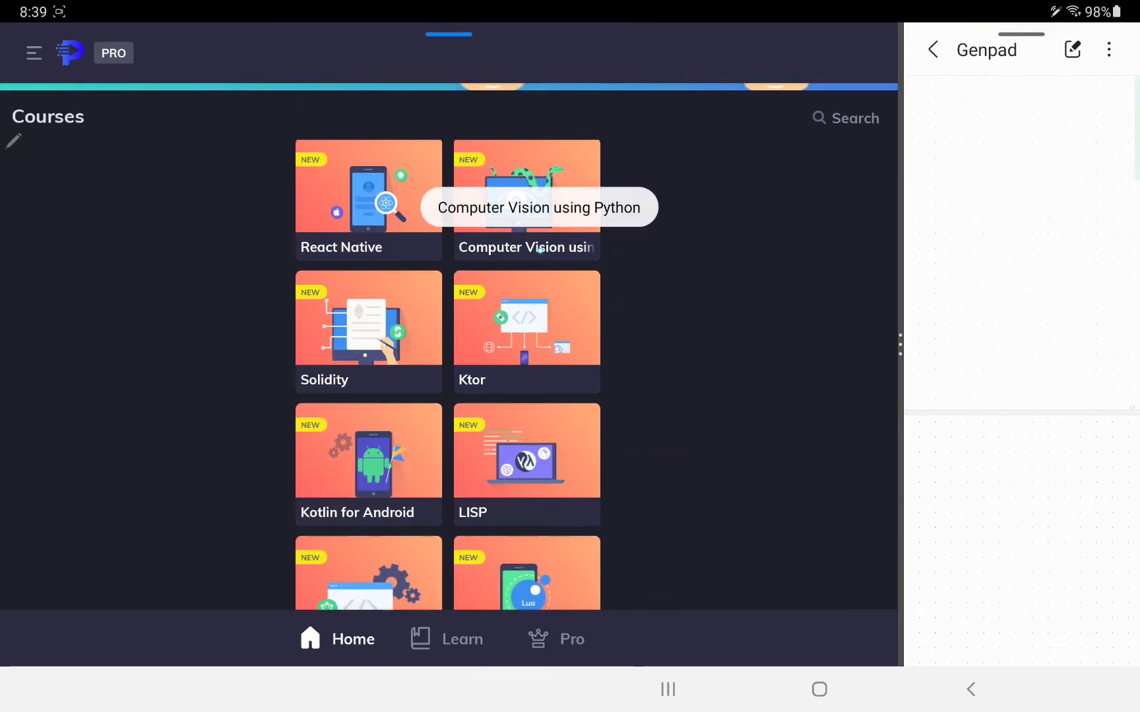
scroll(down, 3)
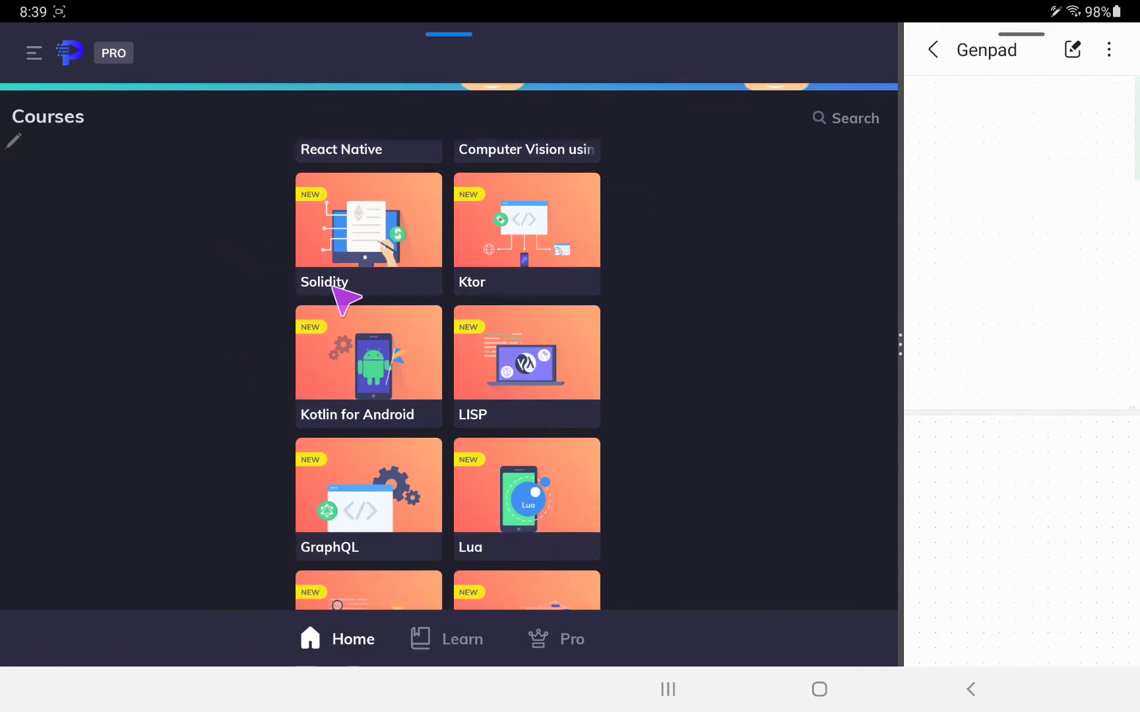
mouse_move(337, 308)
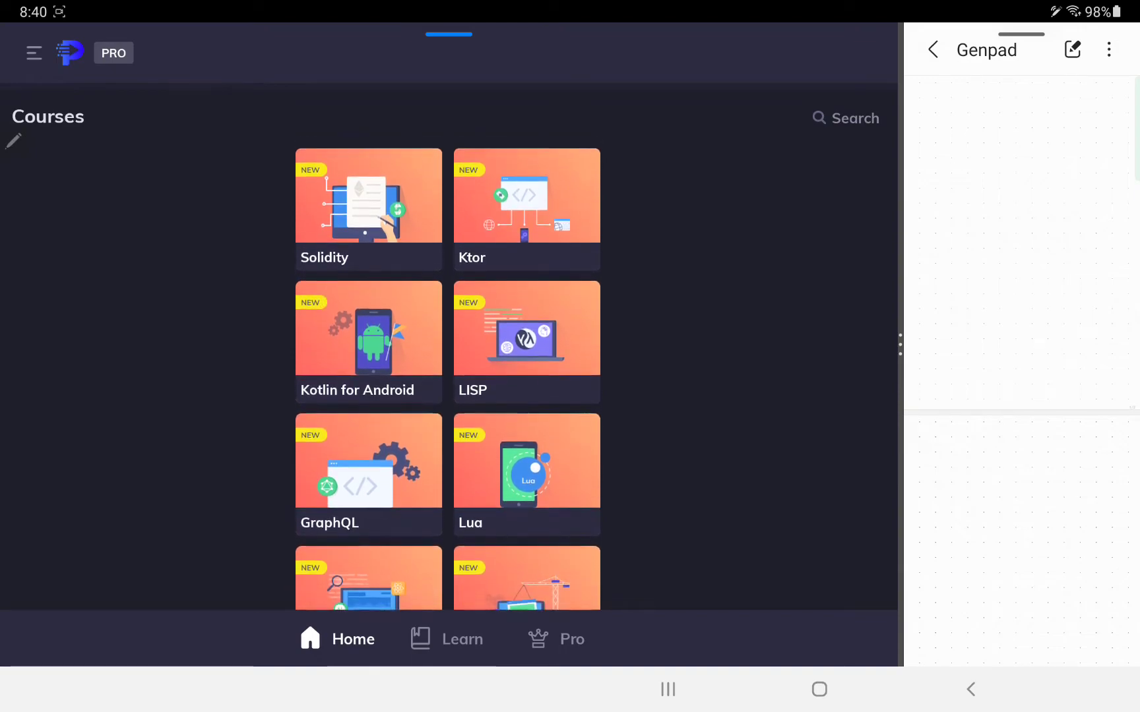
scroll(down, 3)
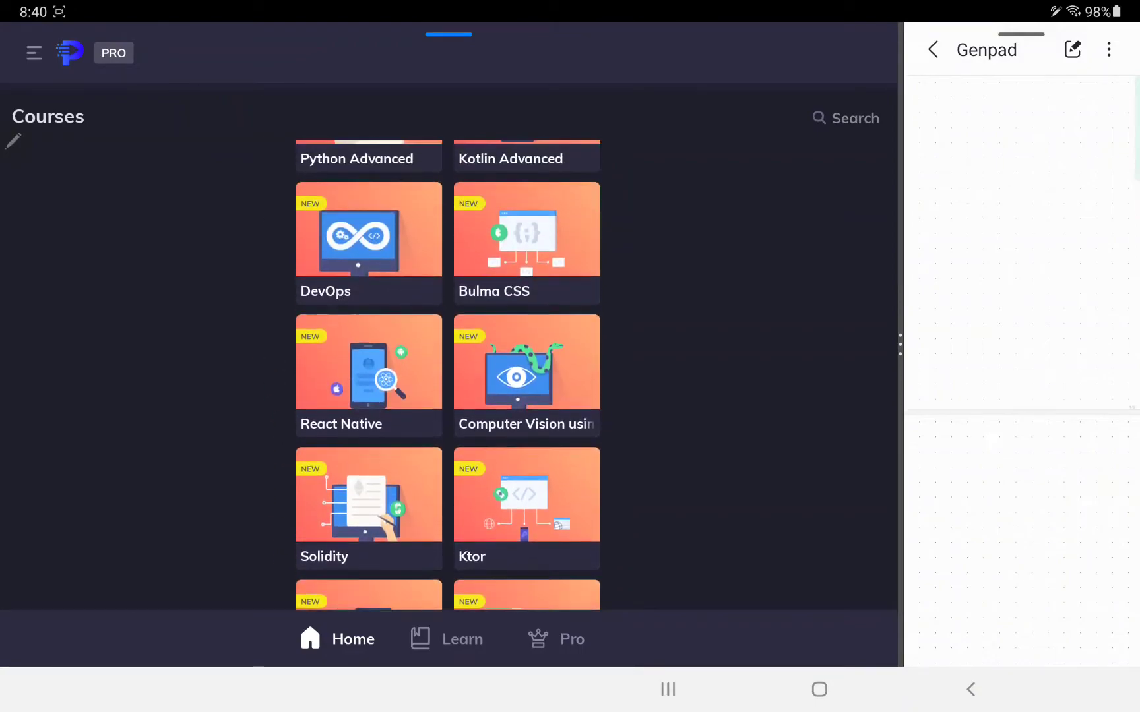
Scroll down the course grid past the remaining new courses.
scroll(up, 3)
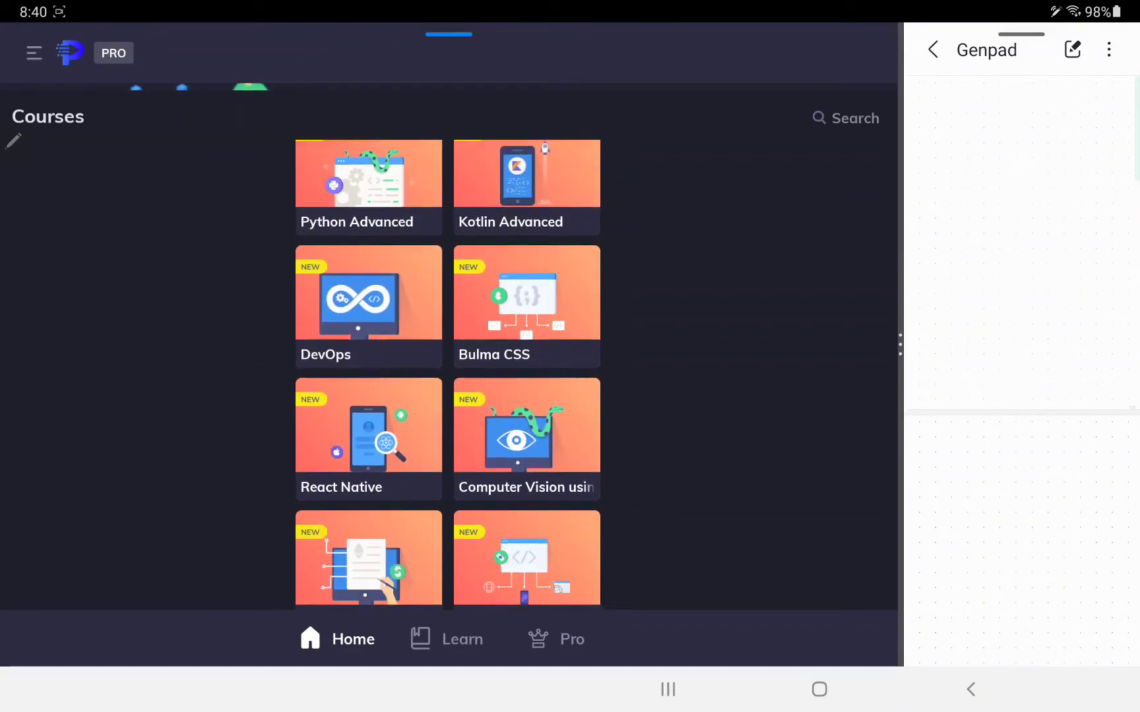
scroll(down, 3)
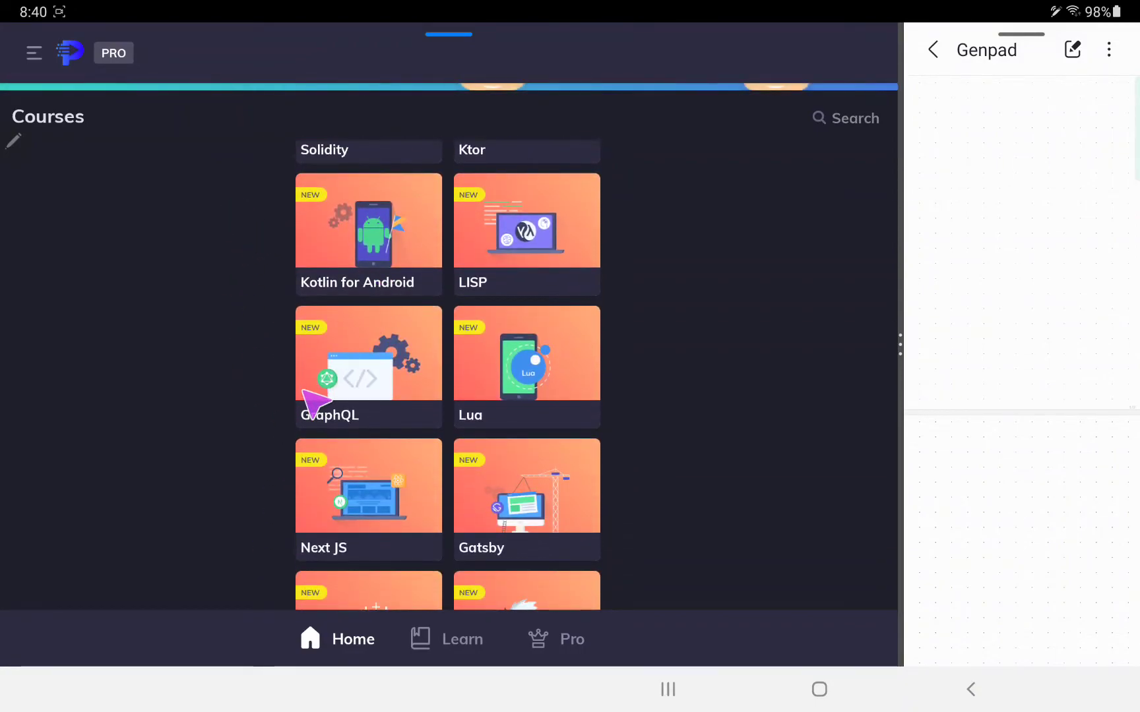
scroll(down, 3)
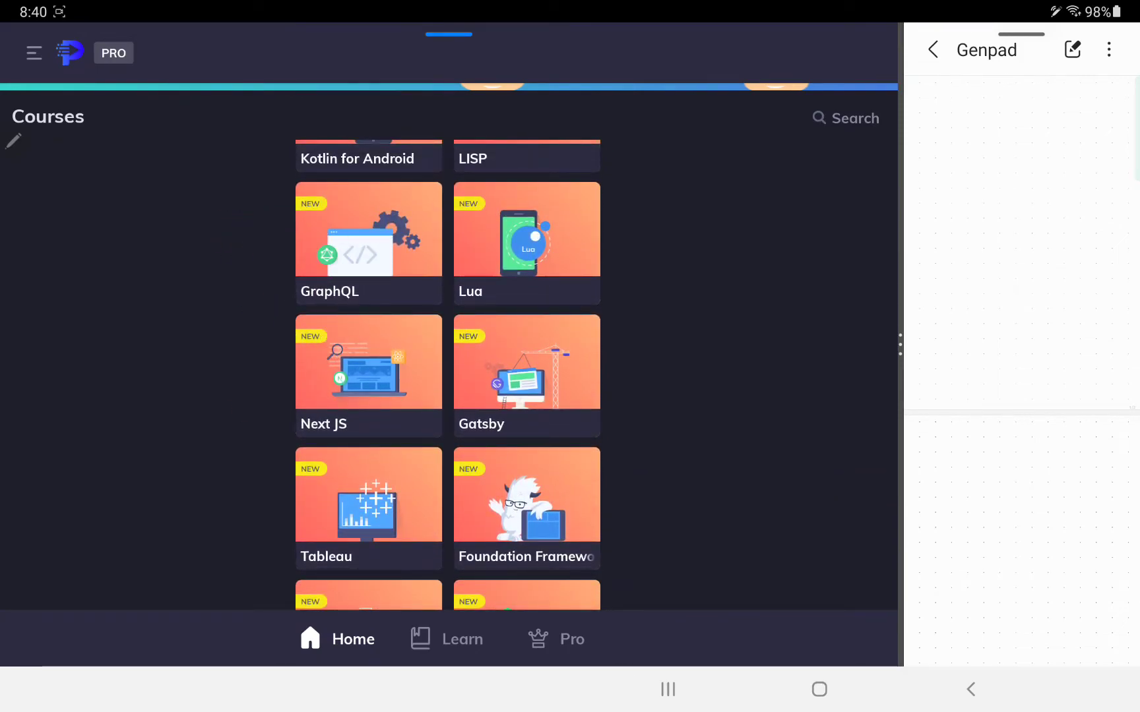
scroll(down, 3)
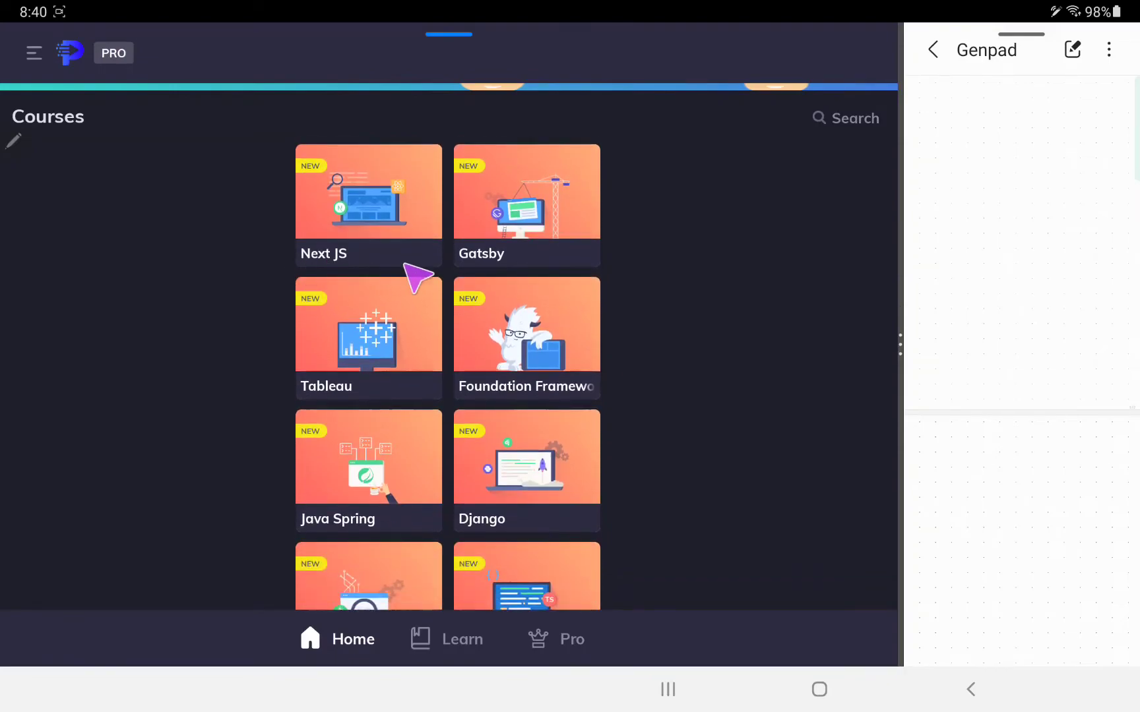
scroll(down, 3)
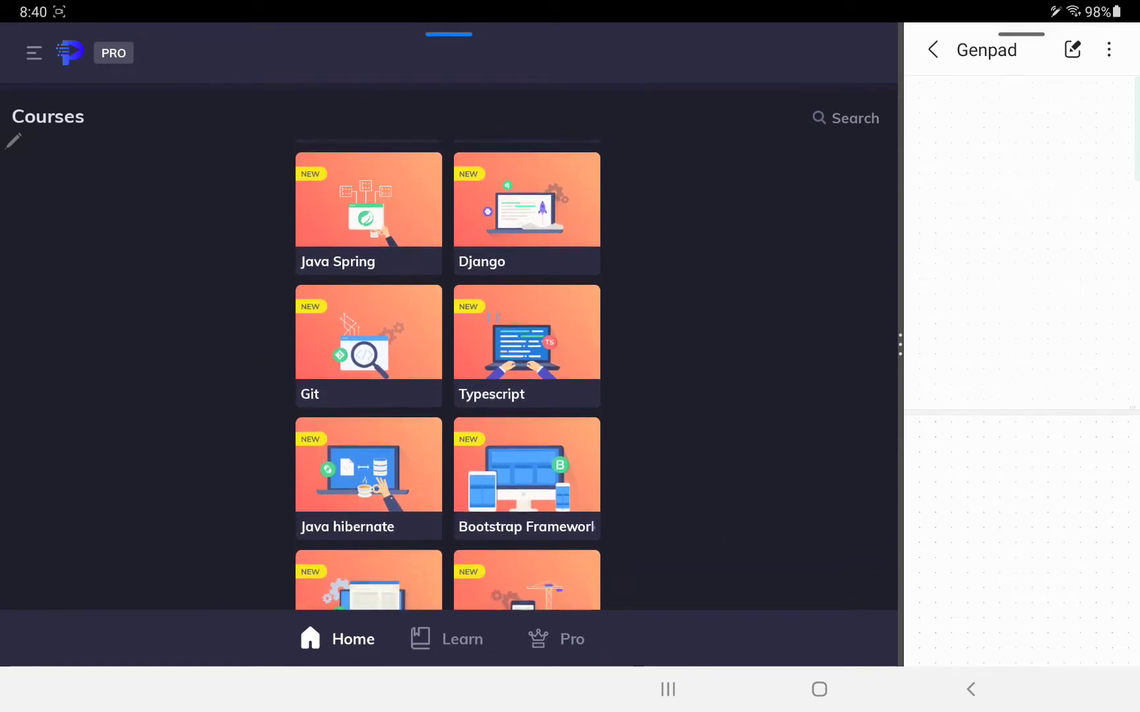
scroll(up, 3)
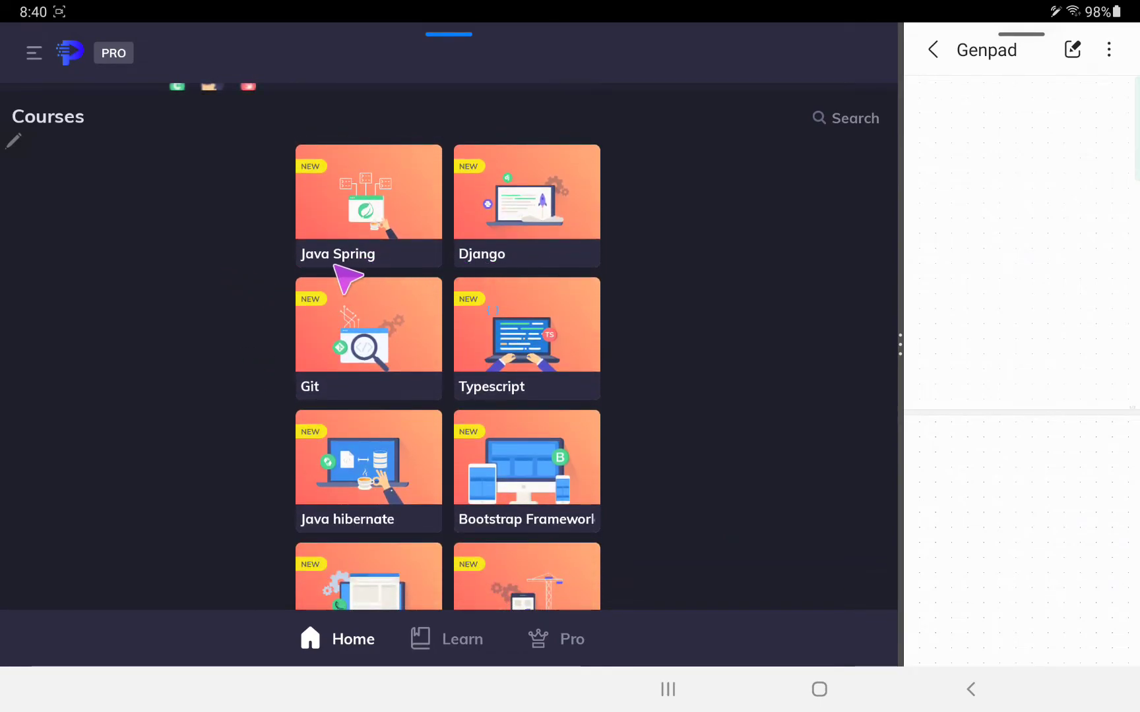
mouse_move(393, 279)
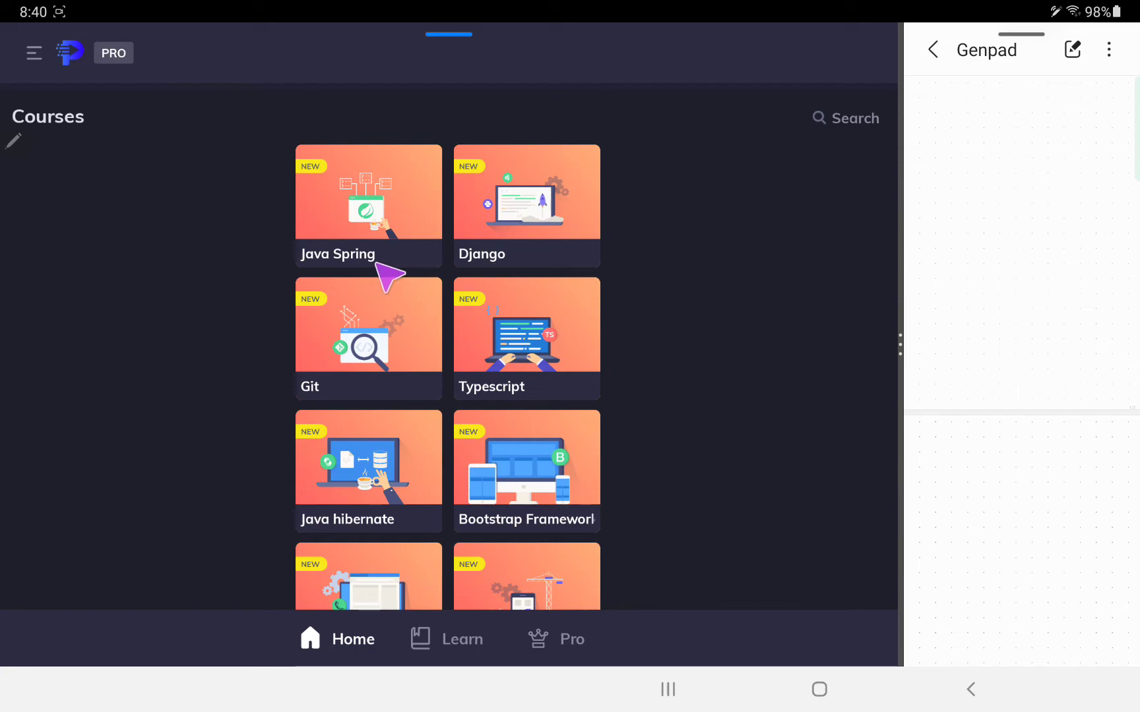
mouse_move(334, 400)
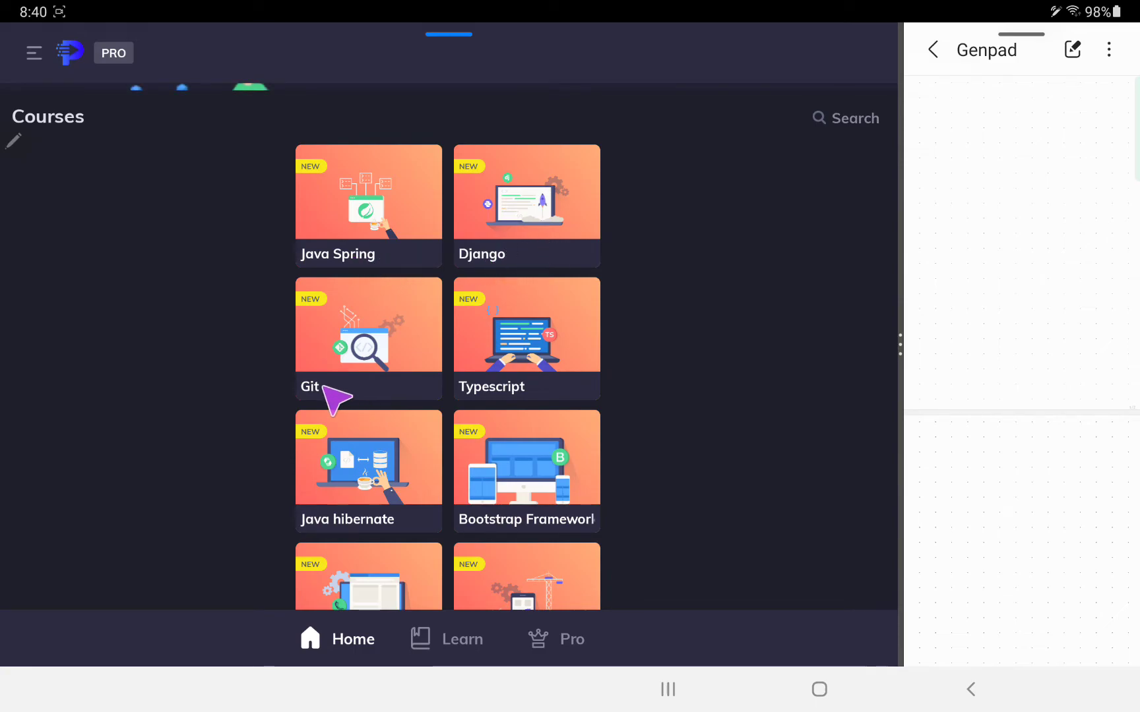
scroll(down, 3)
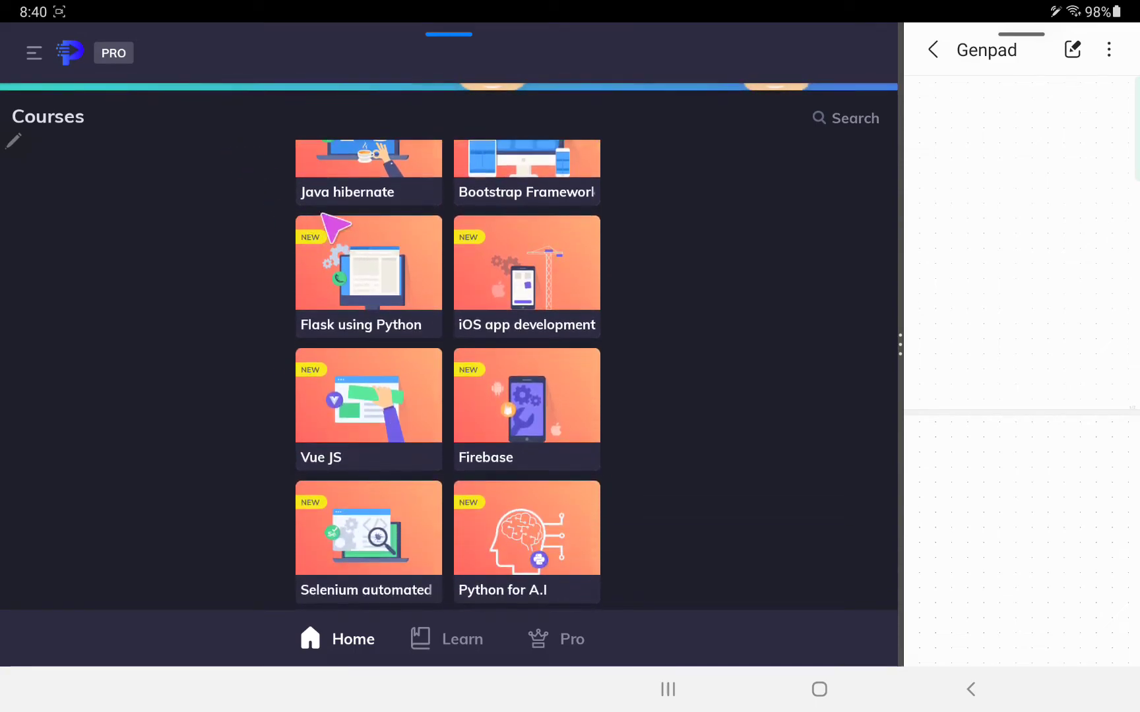
mouse_move(345, 345)
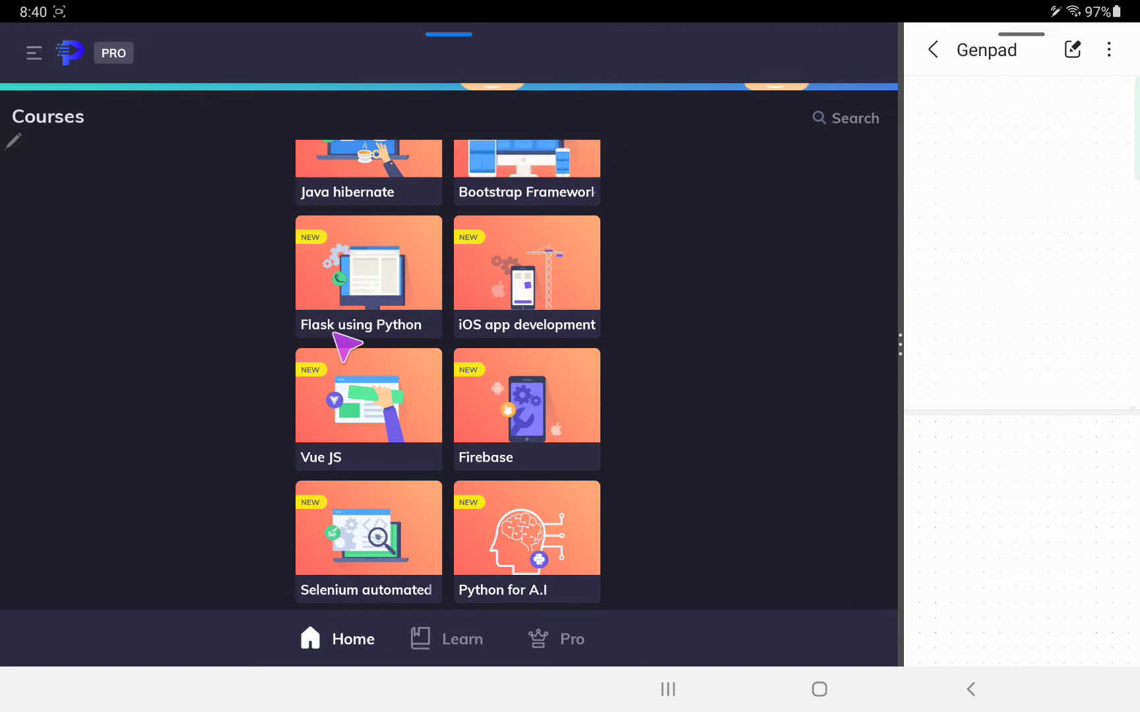
scroll(down, 3)
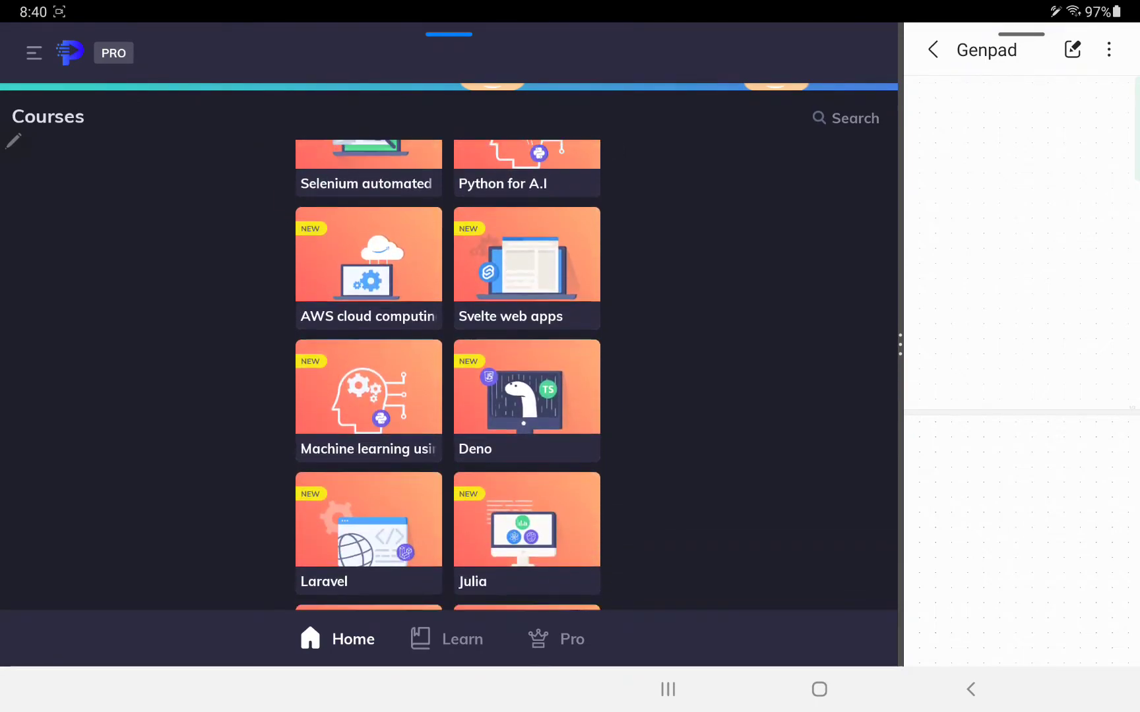
scroll(down, 3)
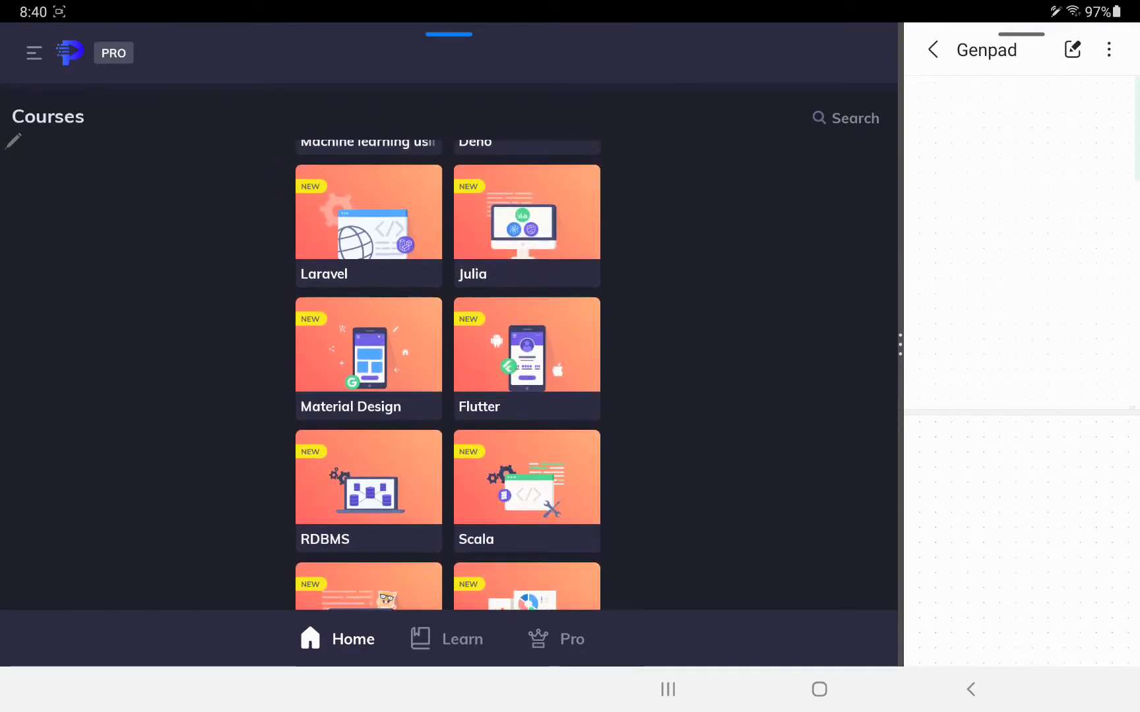
scroll(down, 3)
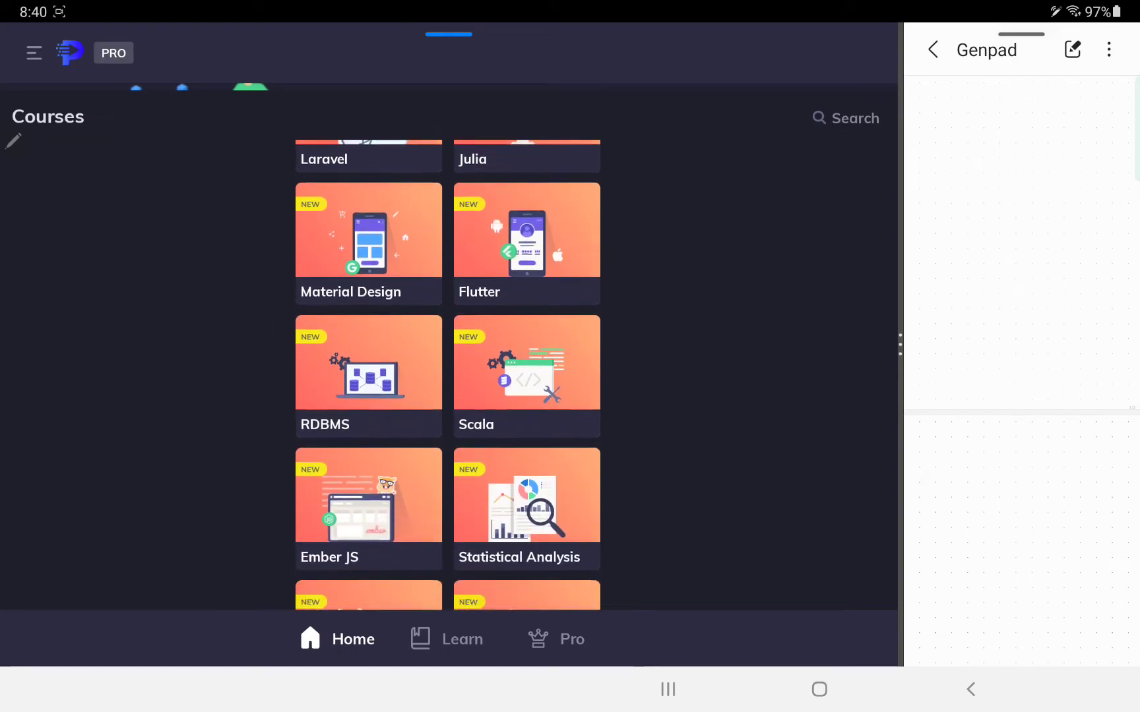
scroll(down, 3)
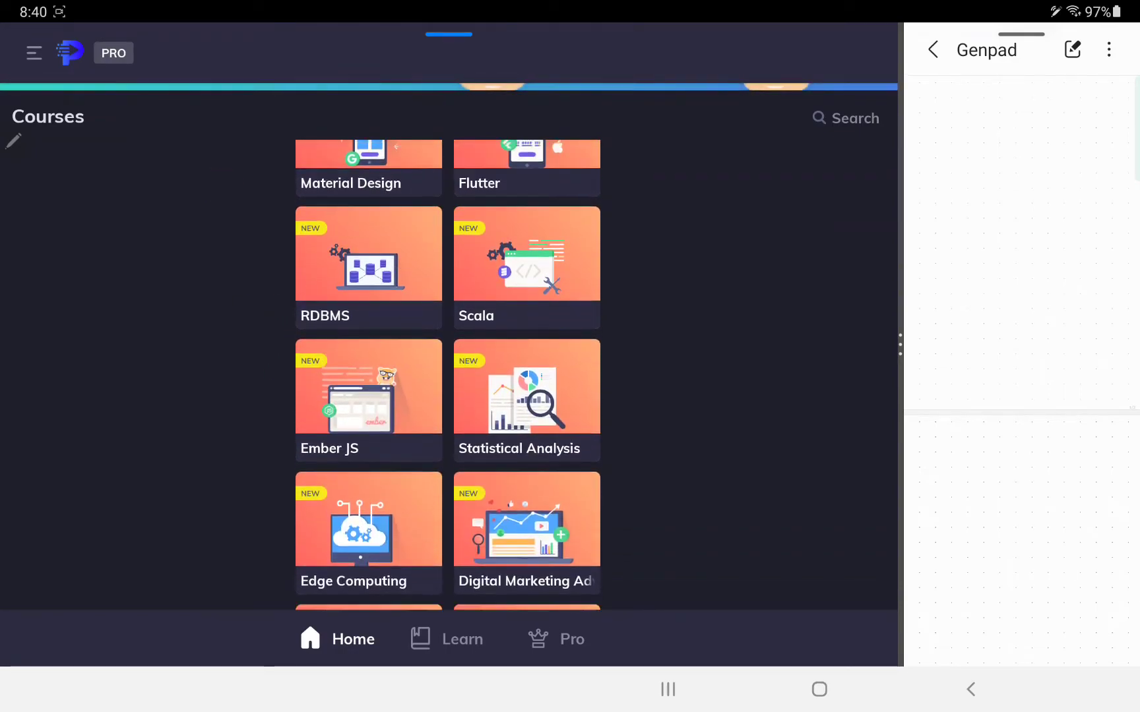
scroll(down, 3)
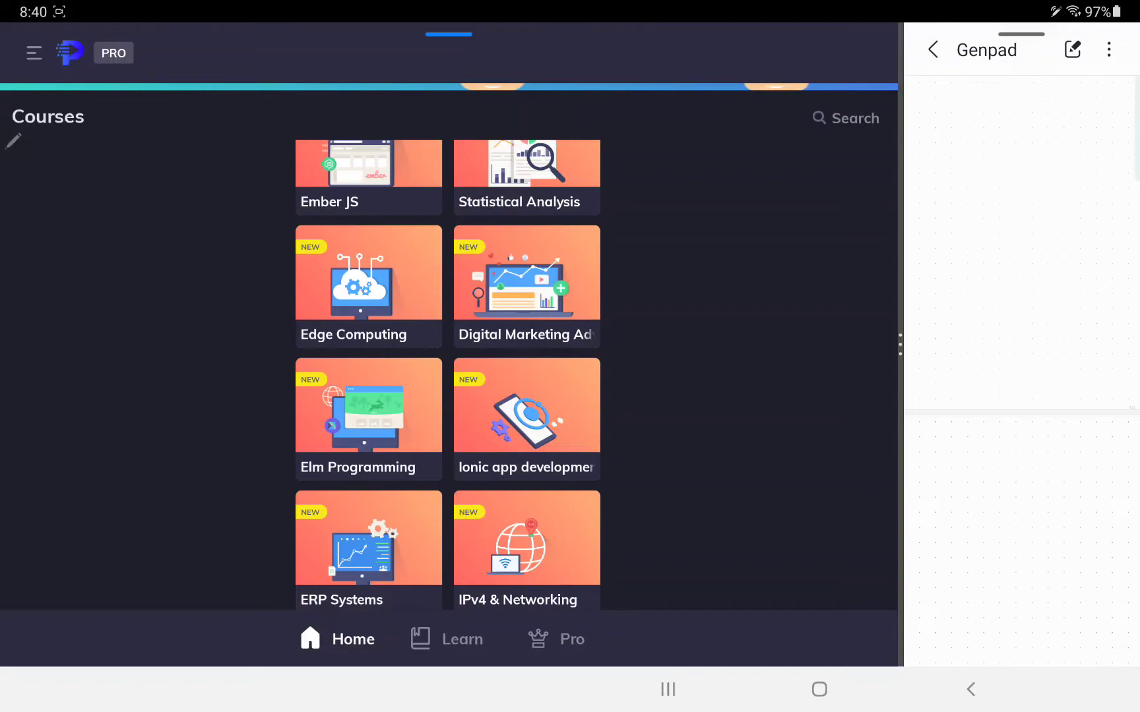
scroll(down, 3)
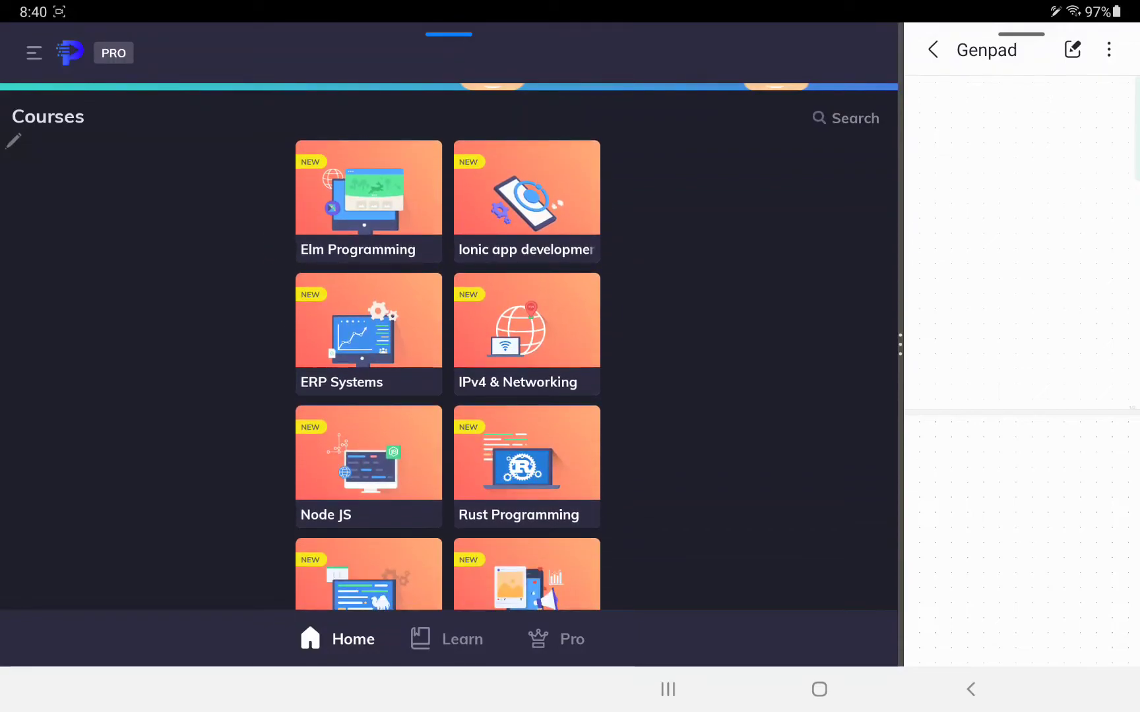
scroll(down, 3)
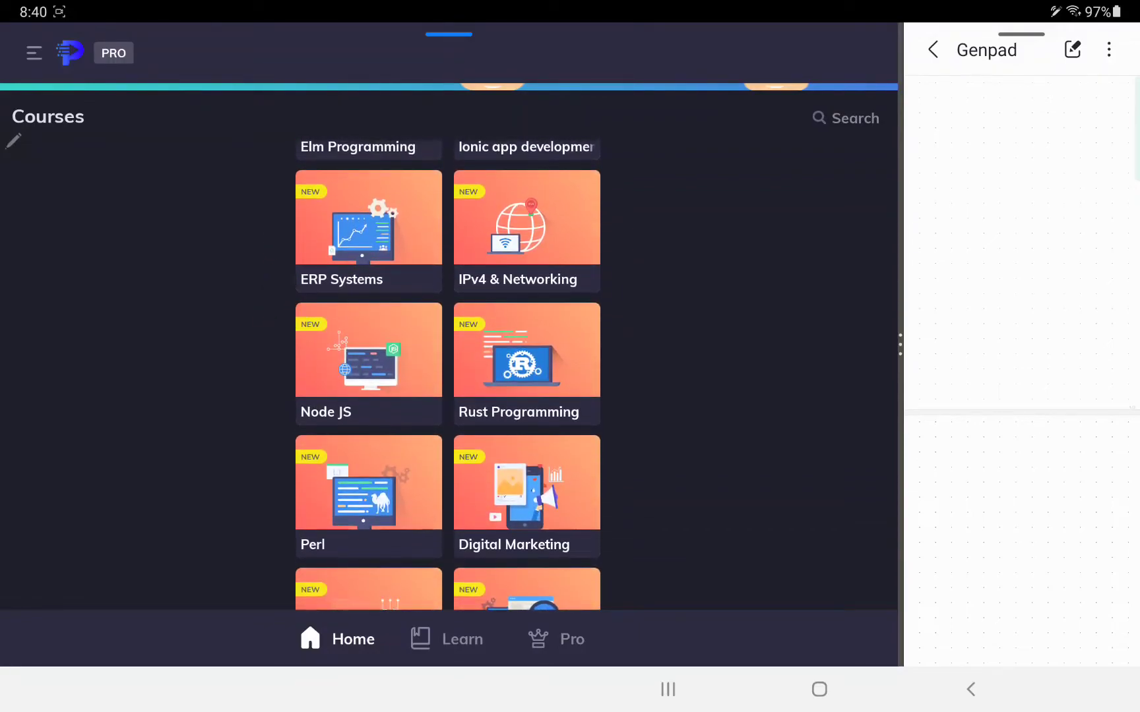
Keep scrolling down to the Digital Marketing section with Growth Hacking and Google Ads.
scroll(up, 3)
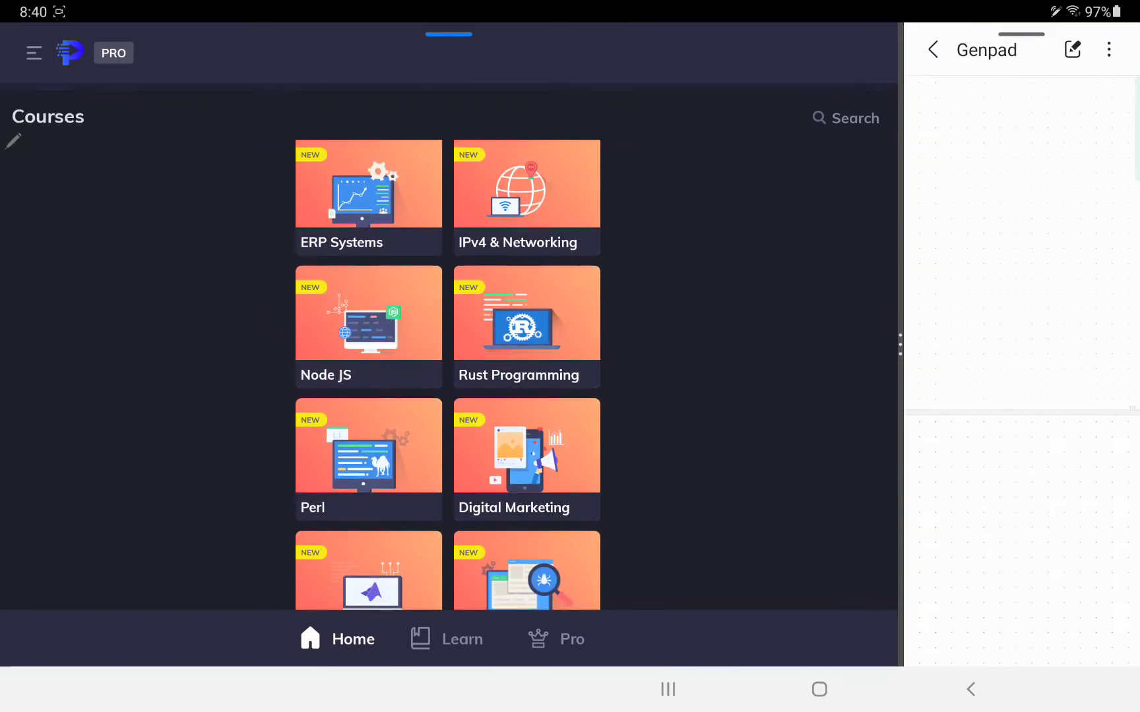
scroll(down, 3)
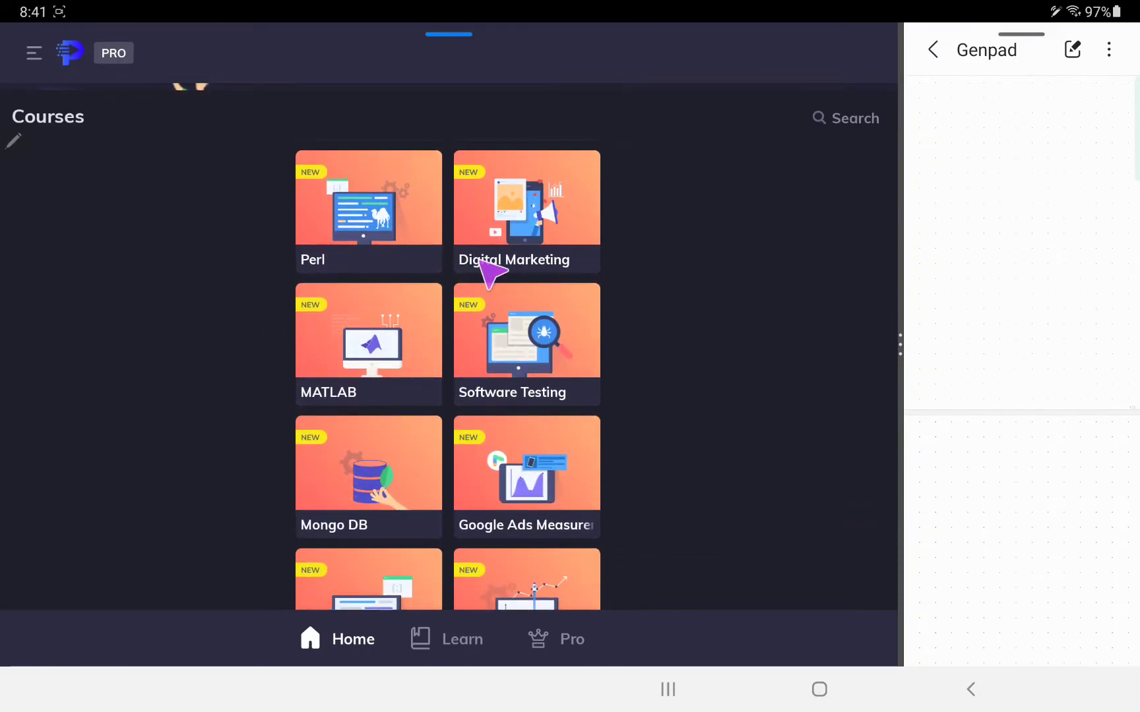
scroll(down, 3)
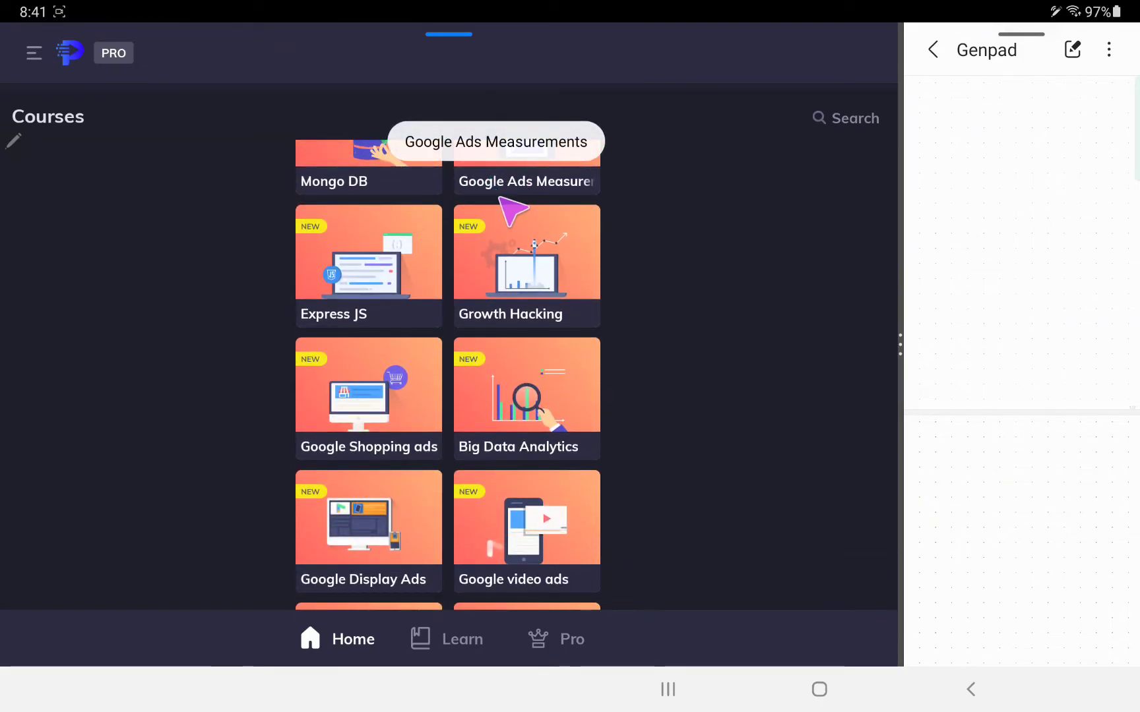
scroll(down, 3)
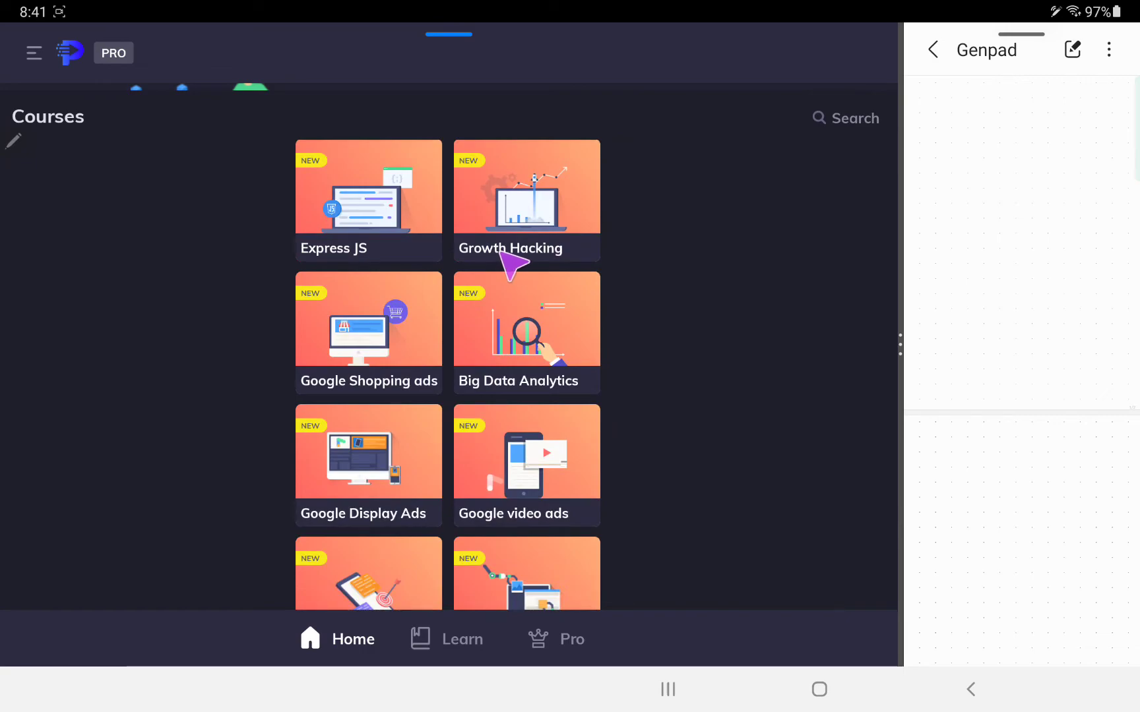
scroll(down, 3)
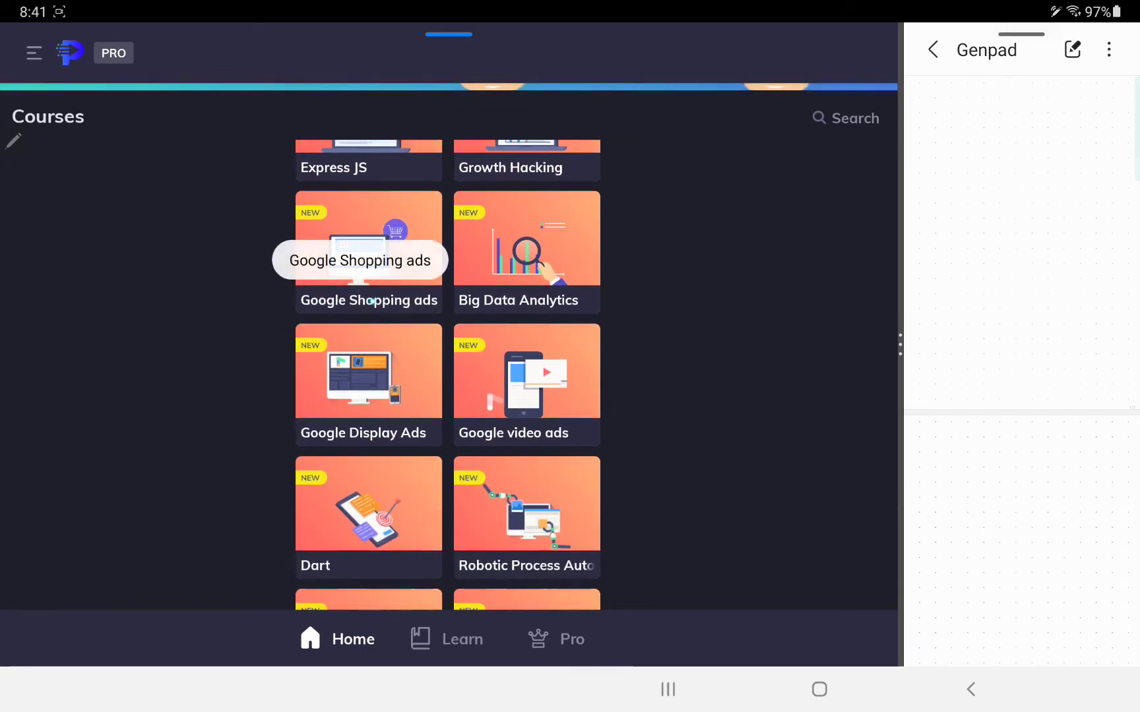
scroll(down, 3)
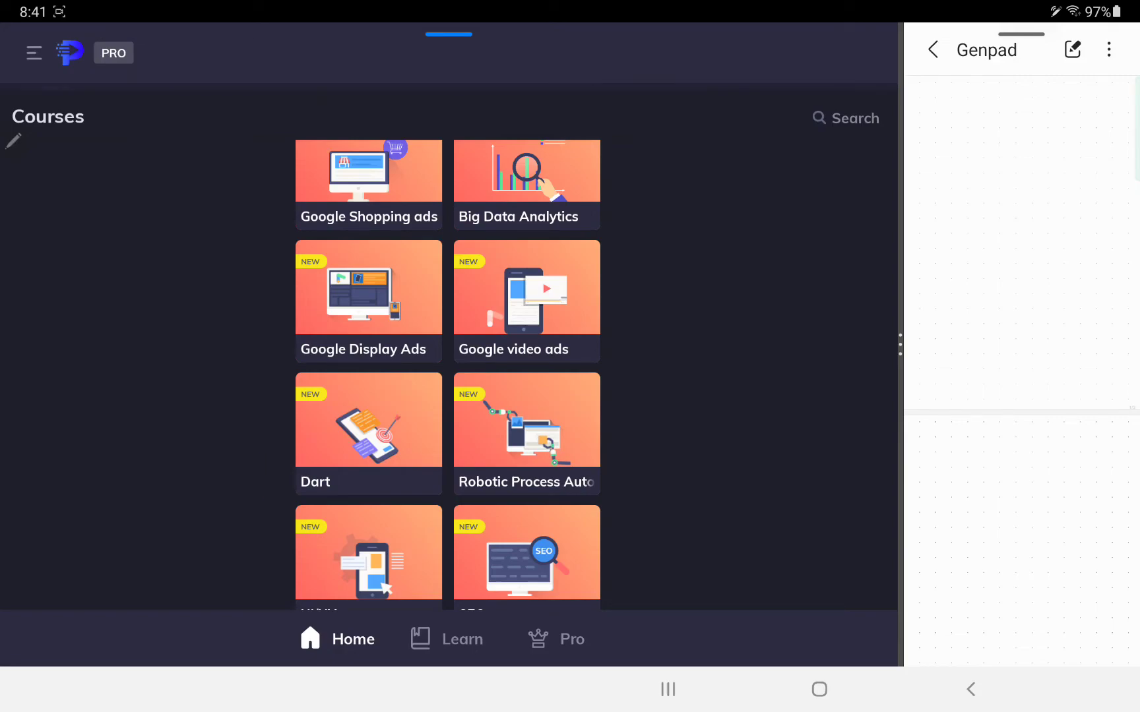
scroll(down, 3)
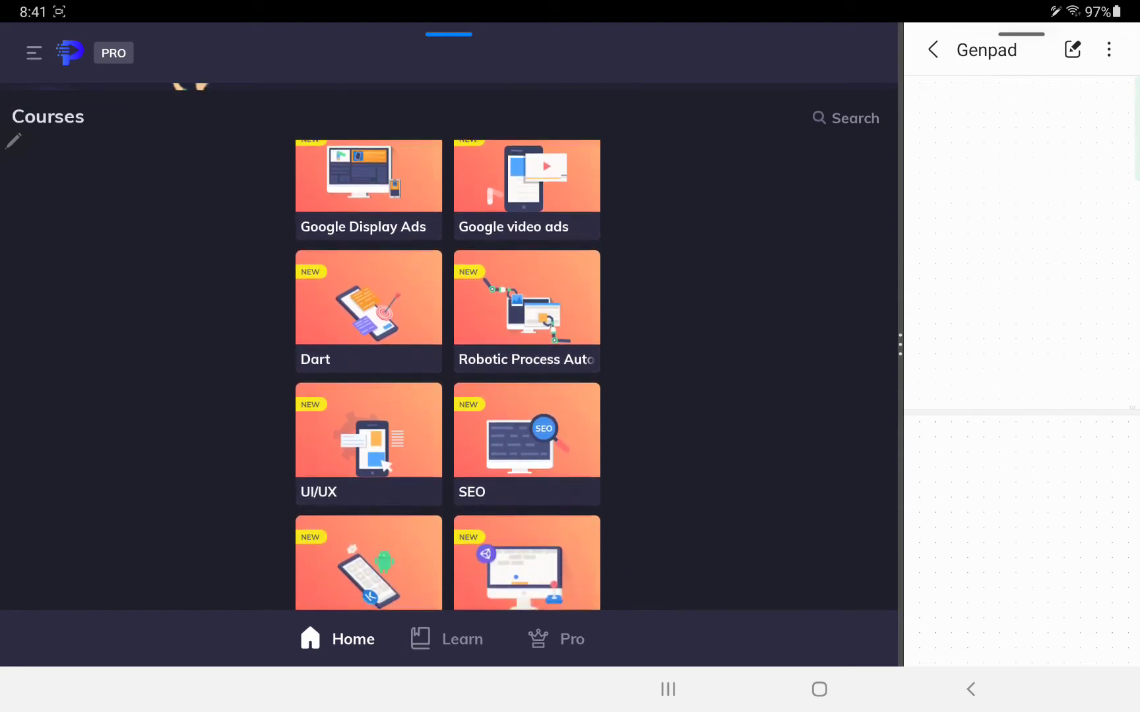
scroll(down, 3)
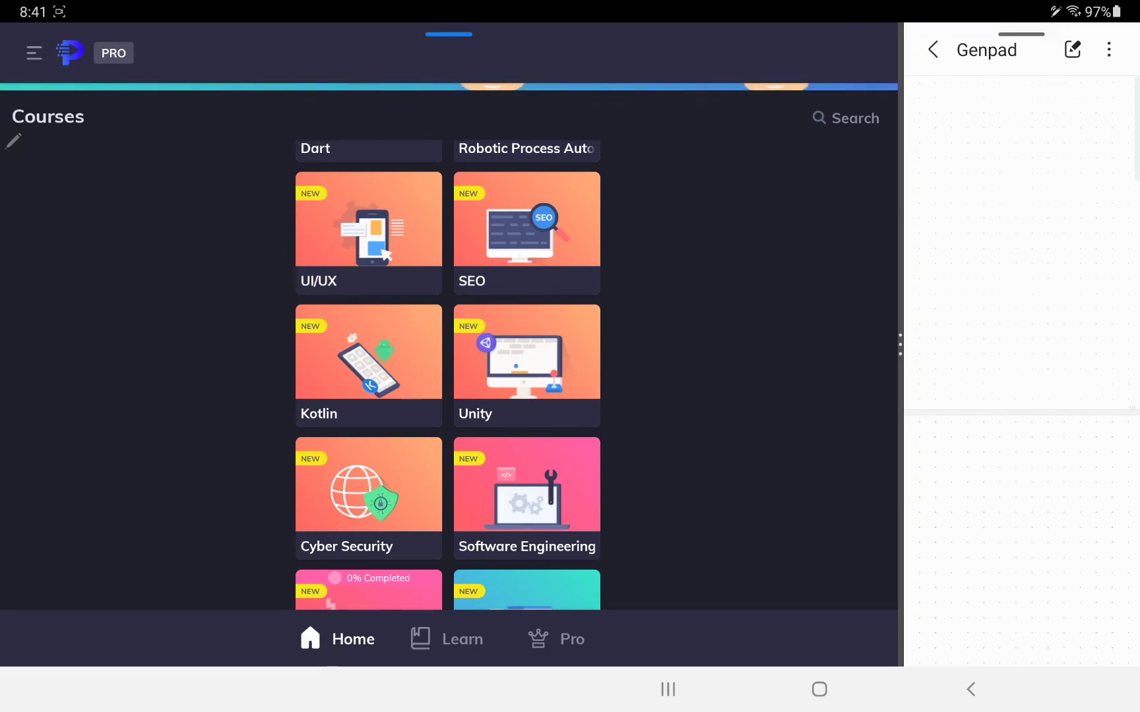
scroll(down, 3)
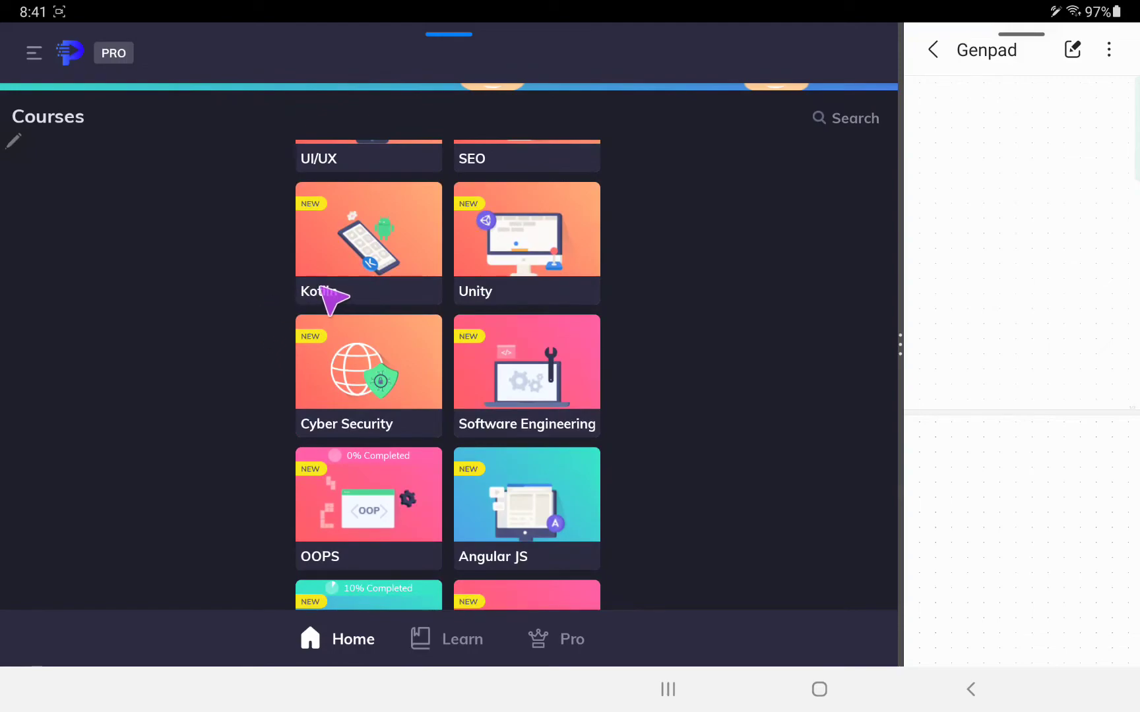
scroll(down, 3)
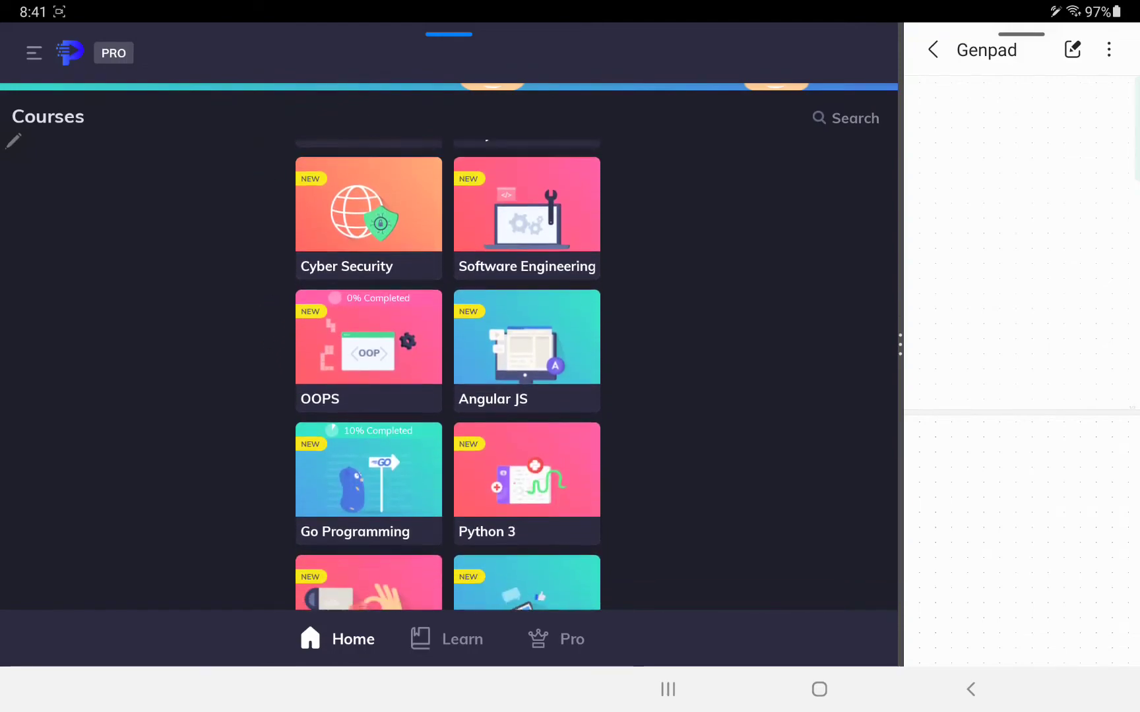
scroll(down, 3)
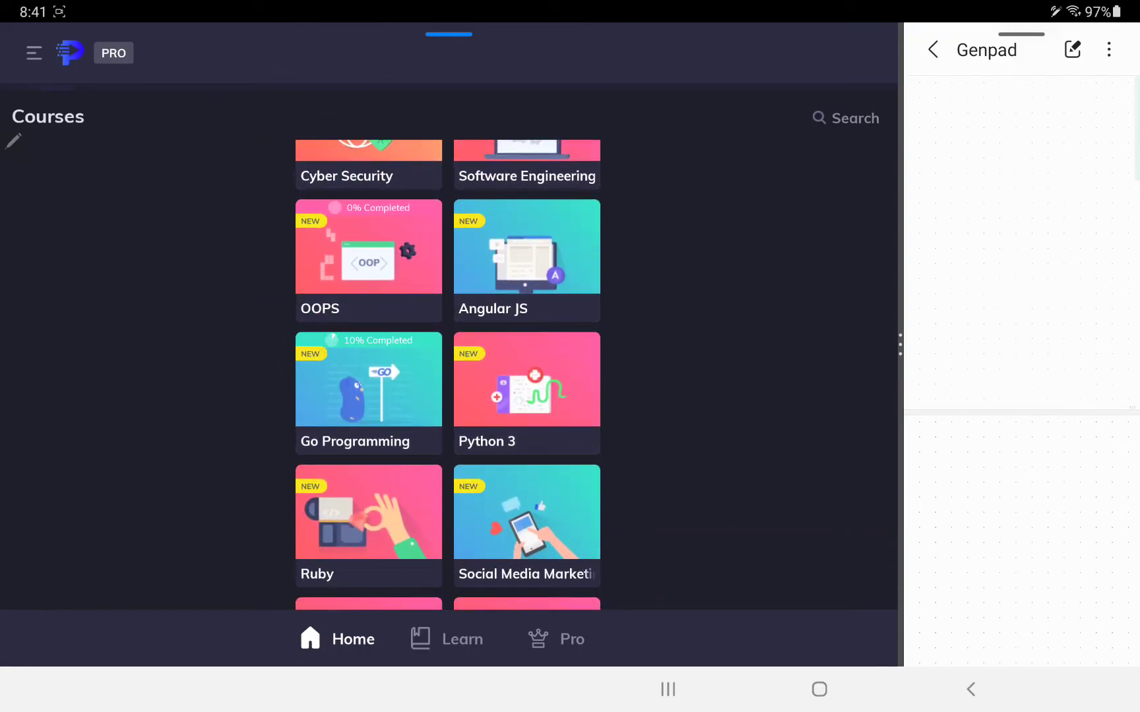
scroll(down, 3)
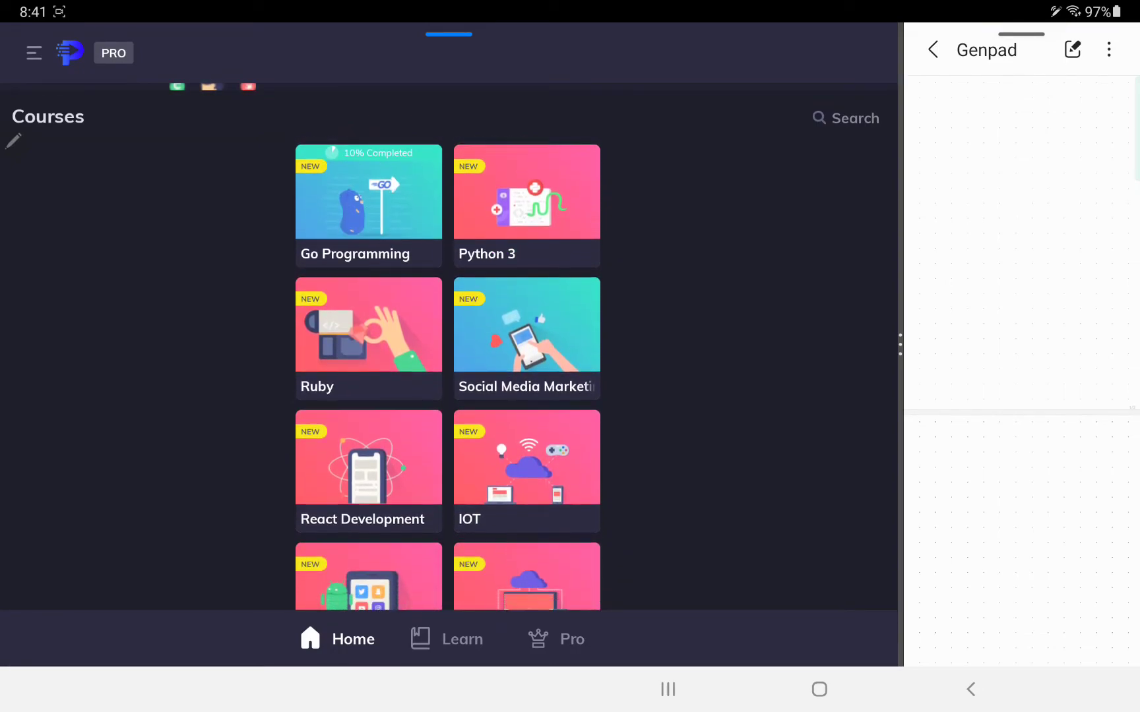
scroll(down, 3)
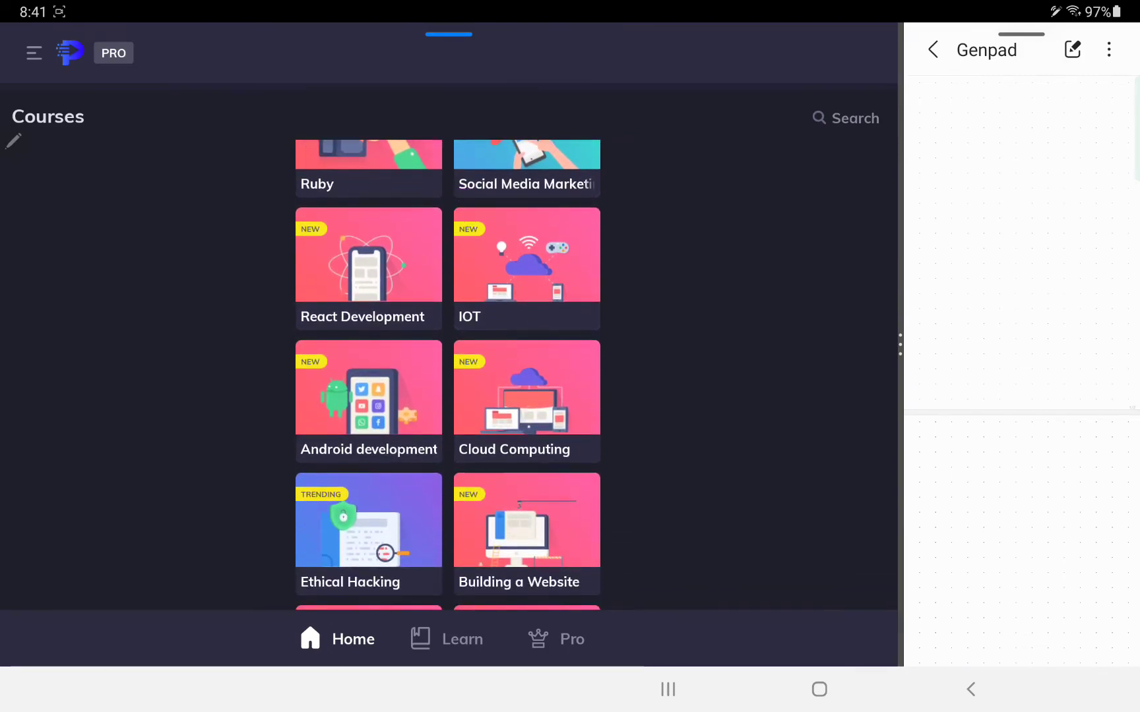
scroll(down, 3)
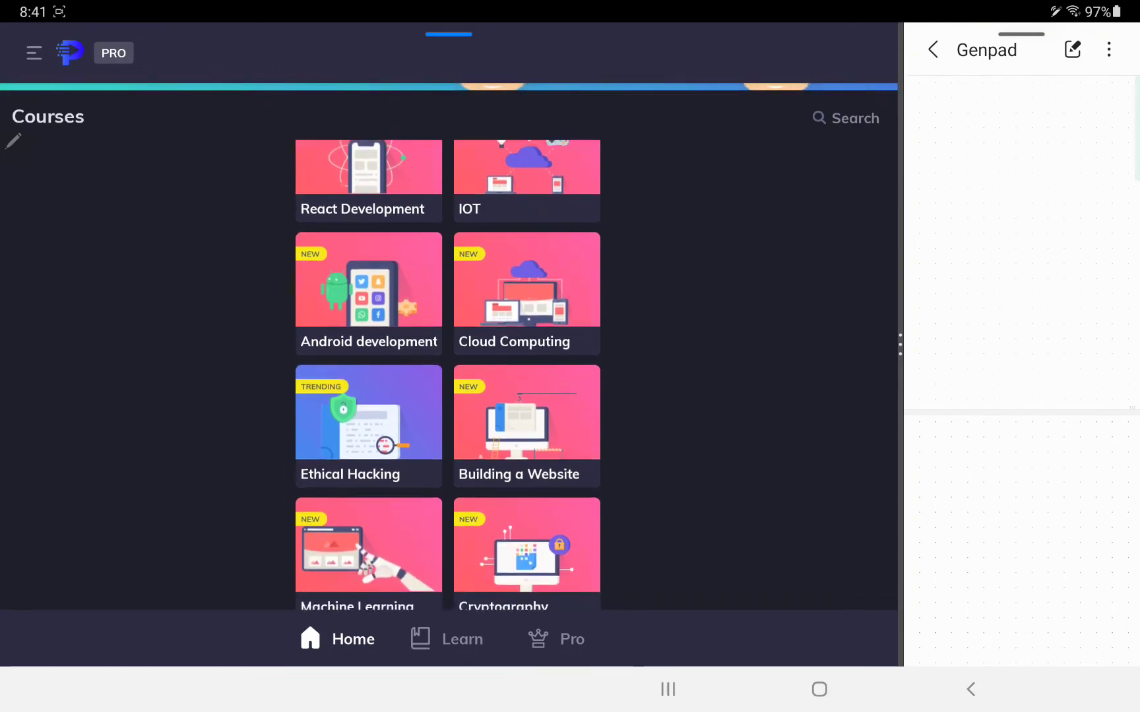
scroll(down, 3)
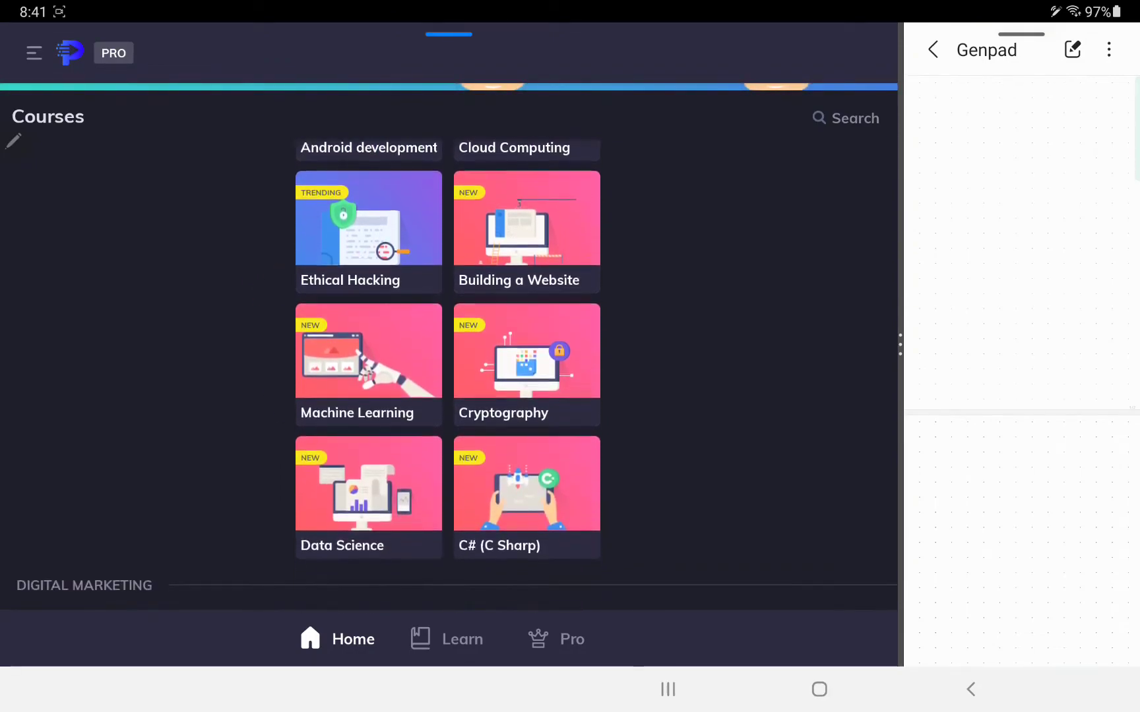
scroll(down, 3)
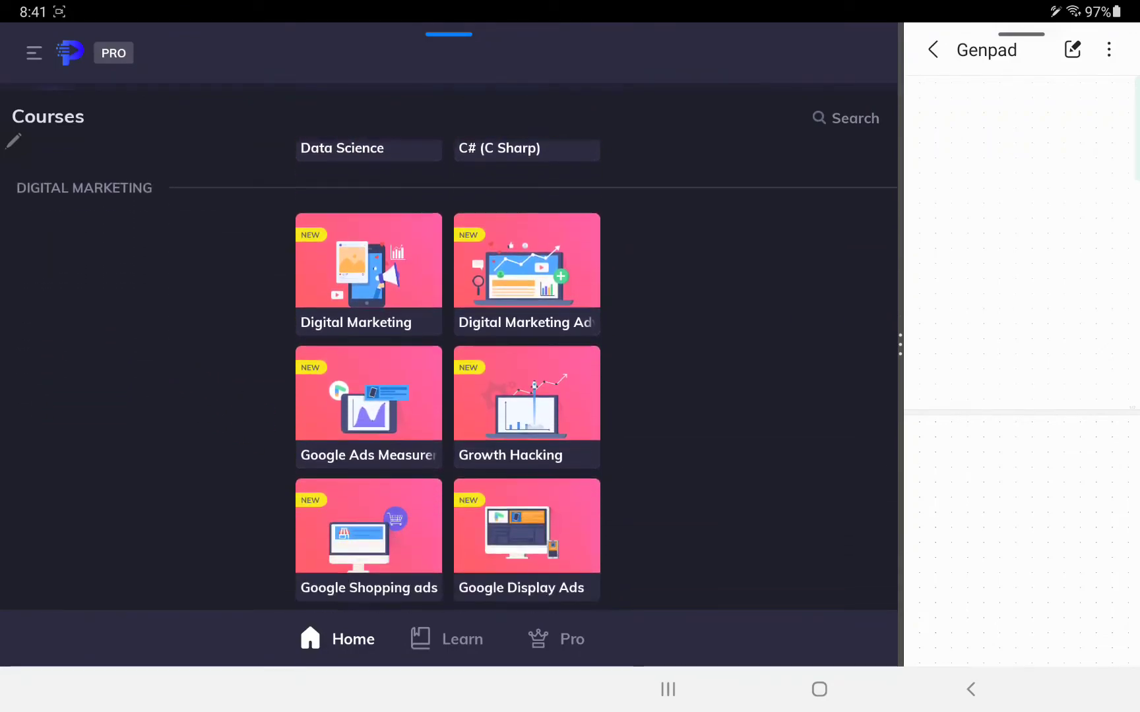
Scroll through Web Development and Mobile App Development into the Beginner courses like DevOps, Solidity, LISP and Lua.
scroll(down, 3)
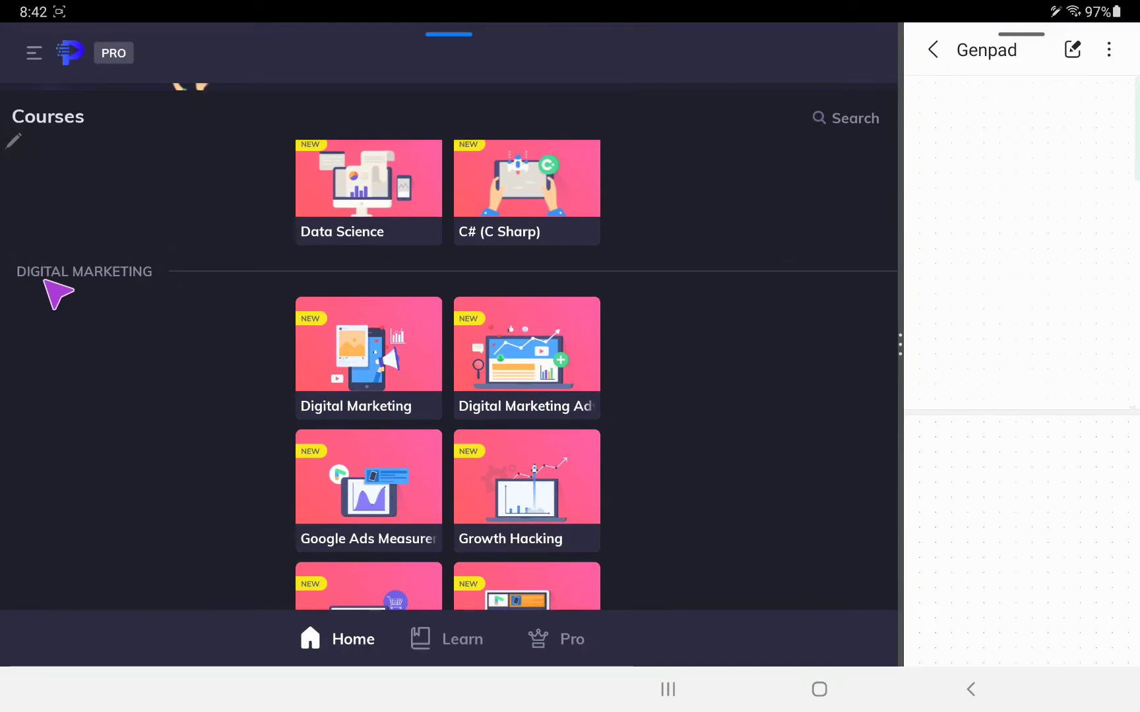
scroll(up, 3)
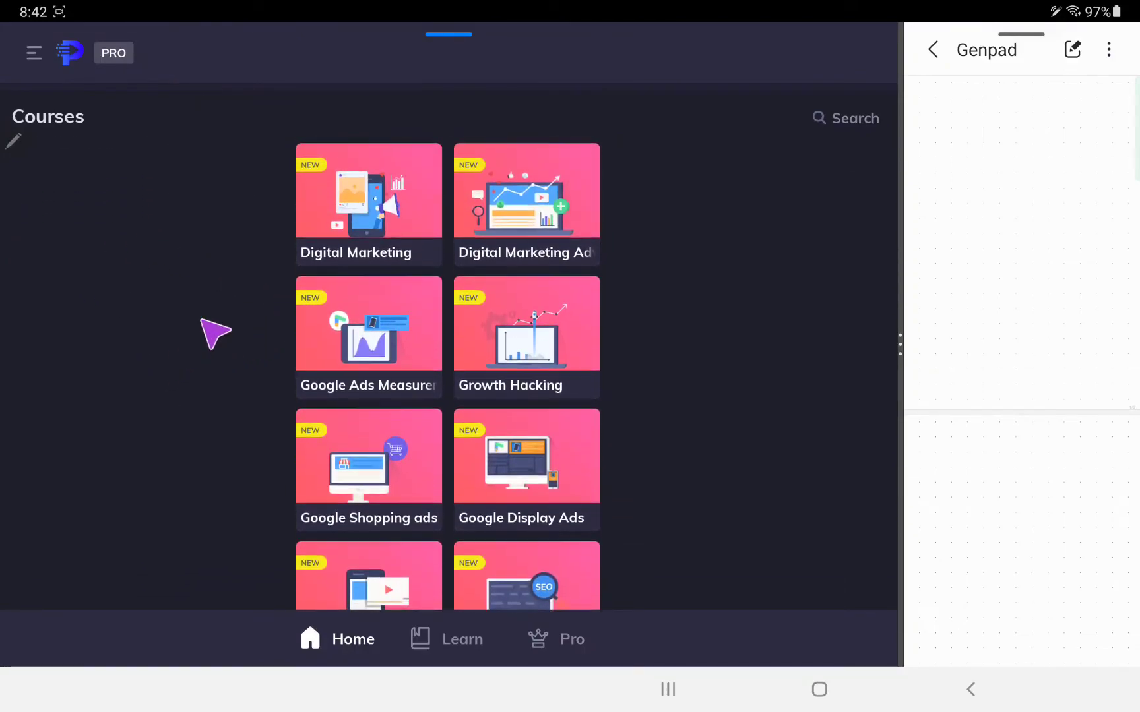
scroll(down, 3)
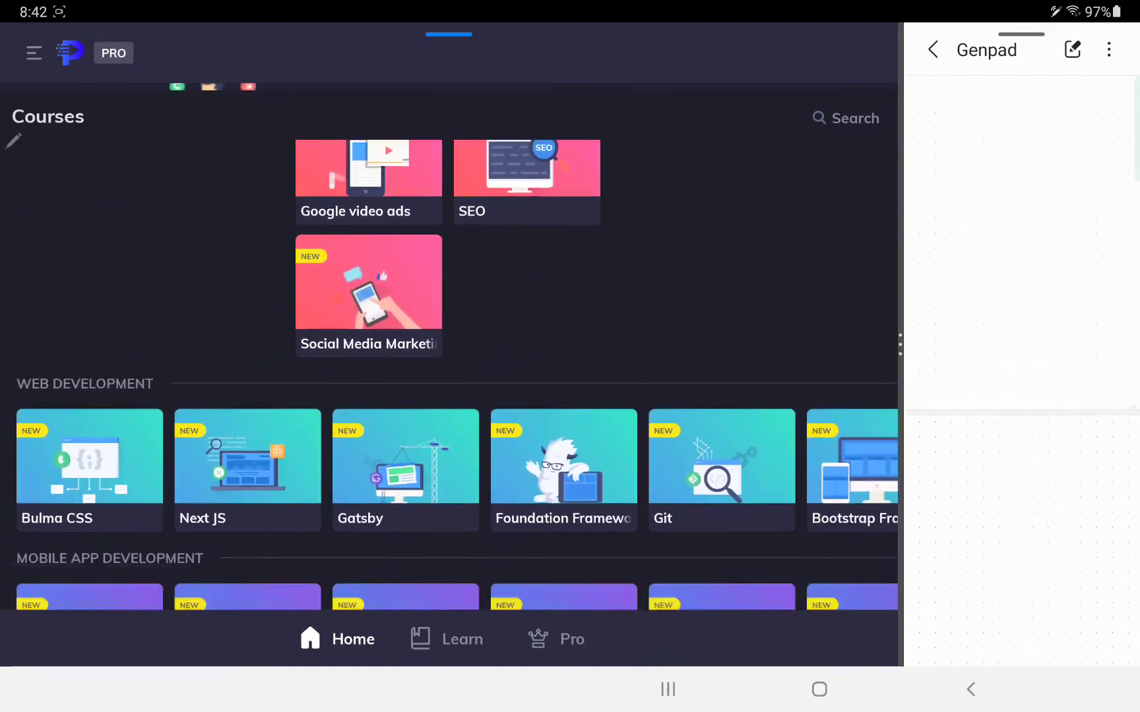
scroll(down, 3)
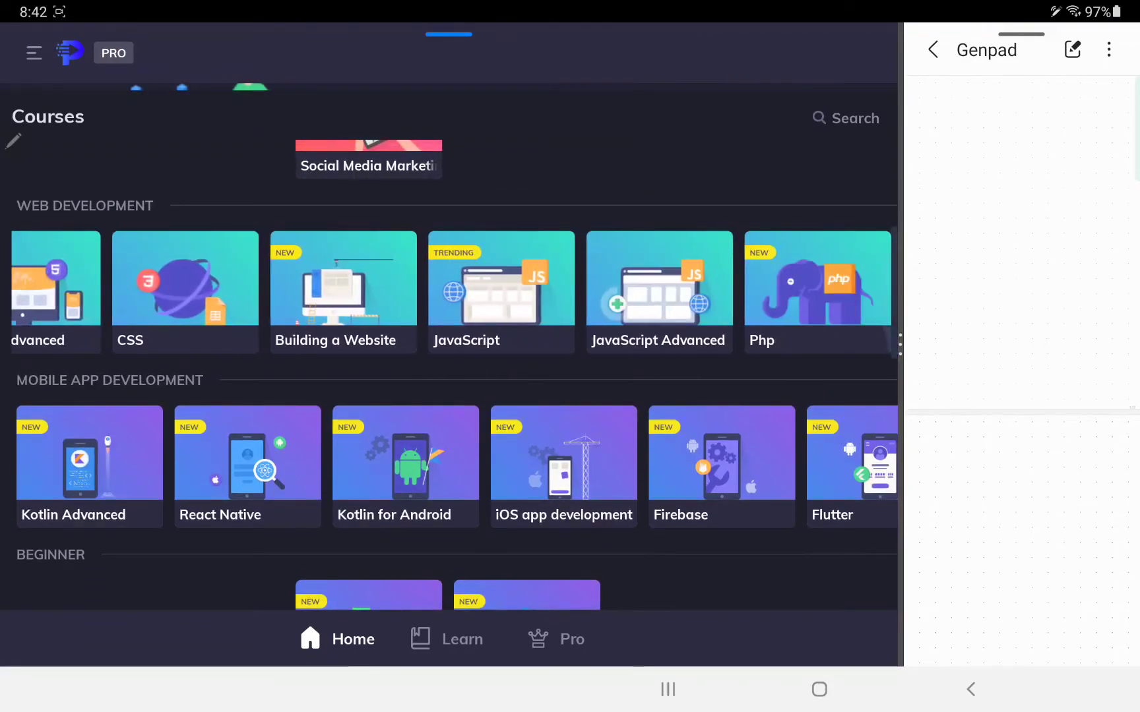
scroll(down, 3)
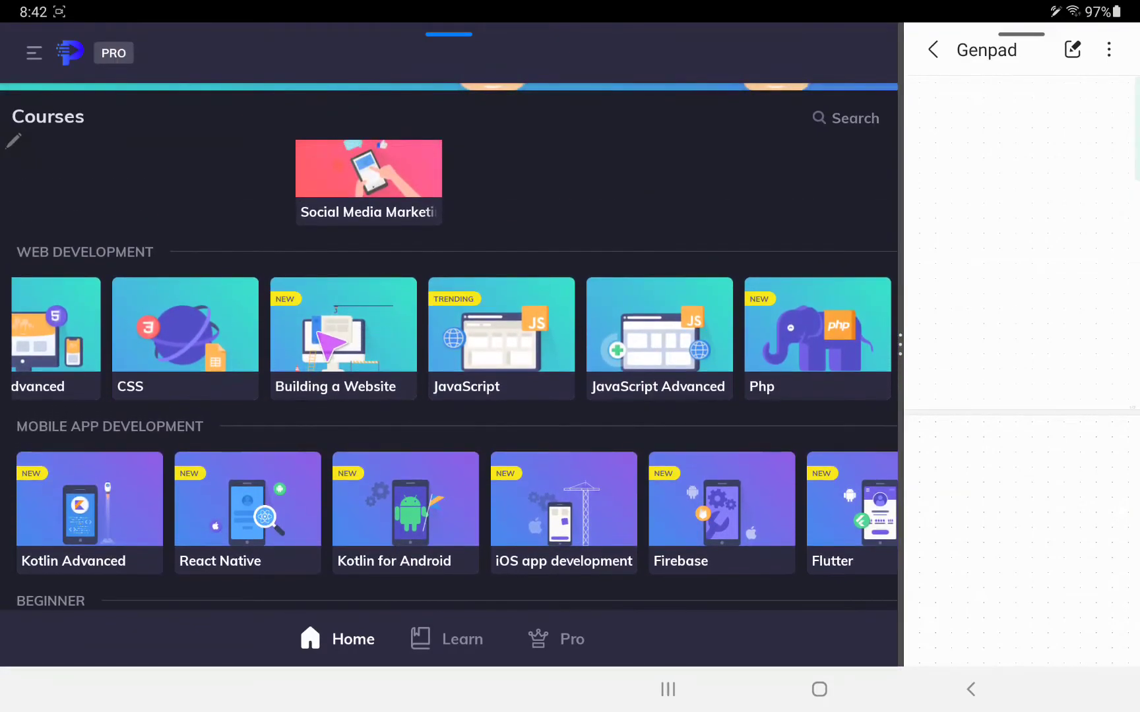
scroll(down, 3)
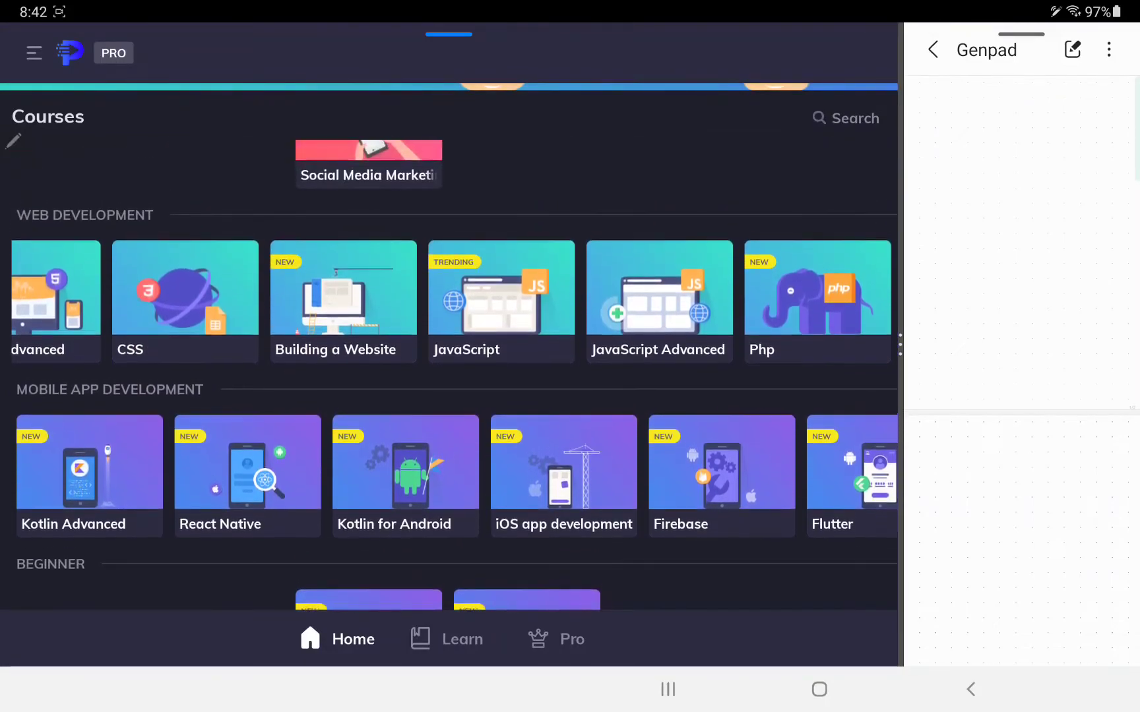
scroll(down, 3)
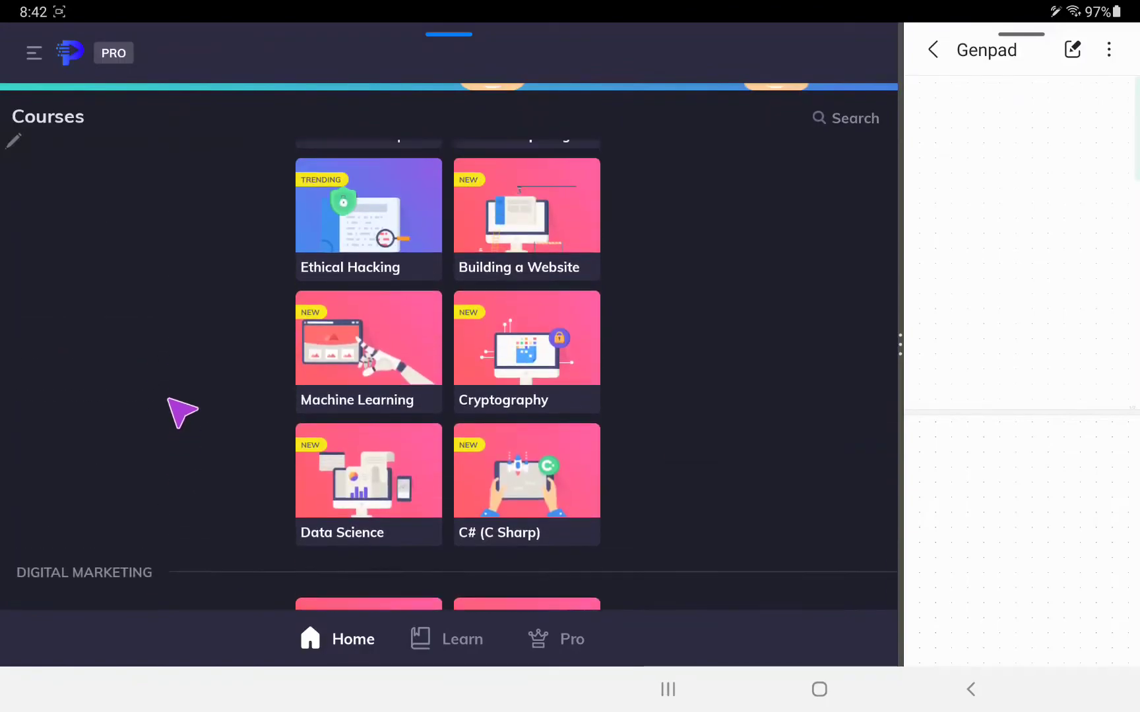
scroll(down, 3)
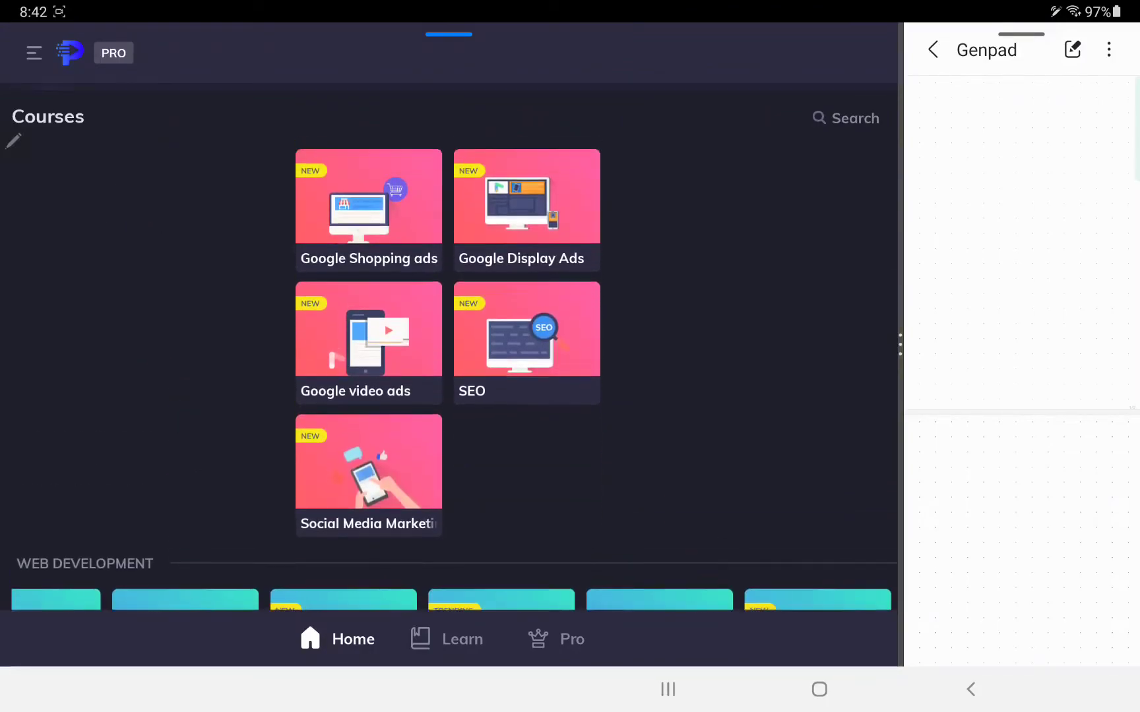
scroll(down, 3)
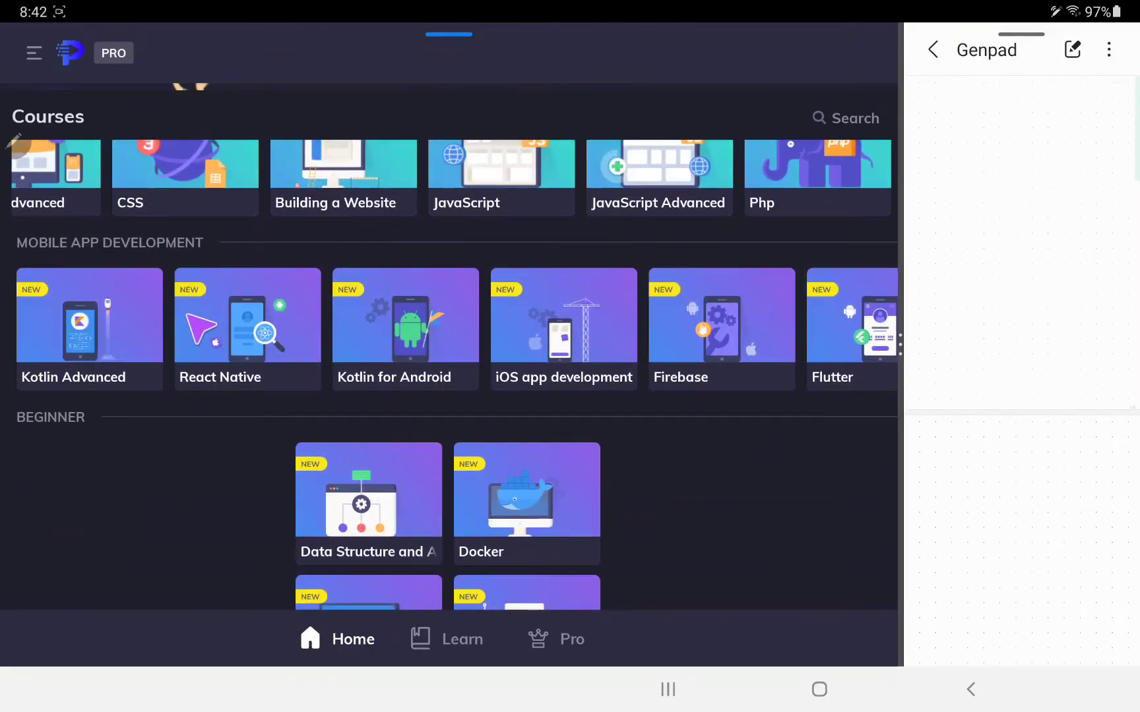
mouse_move(138, 332)
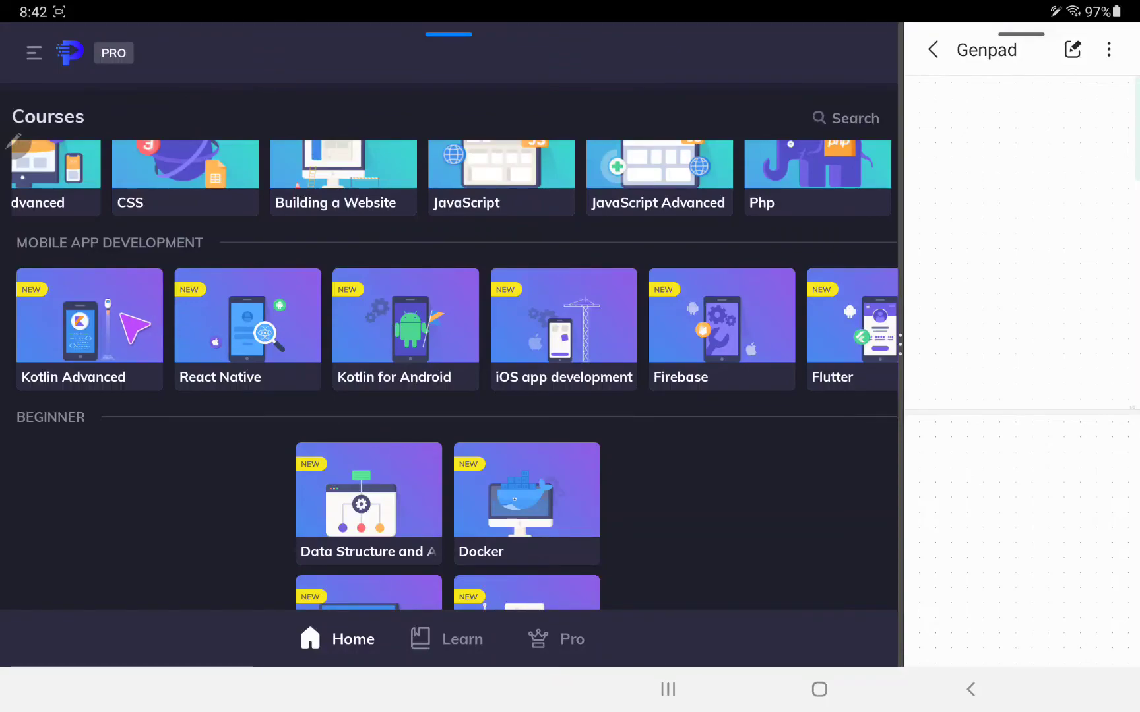
scroll(down, 3)
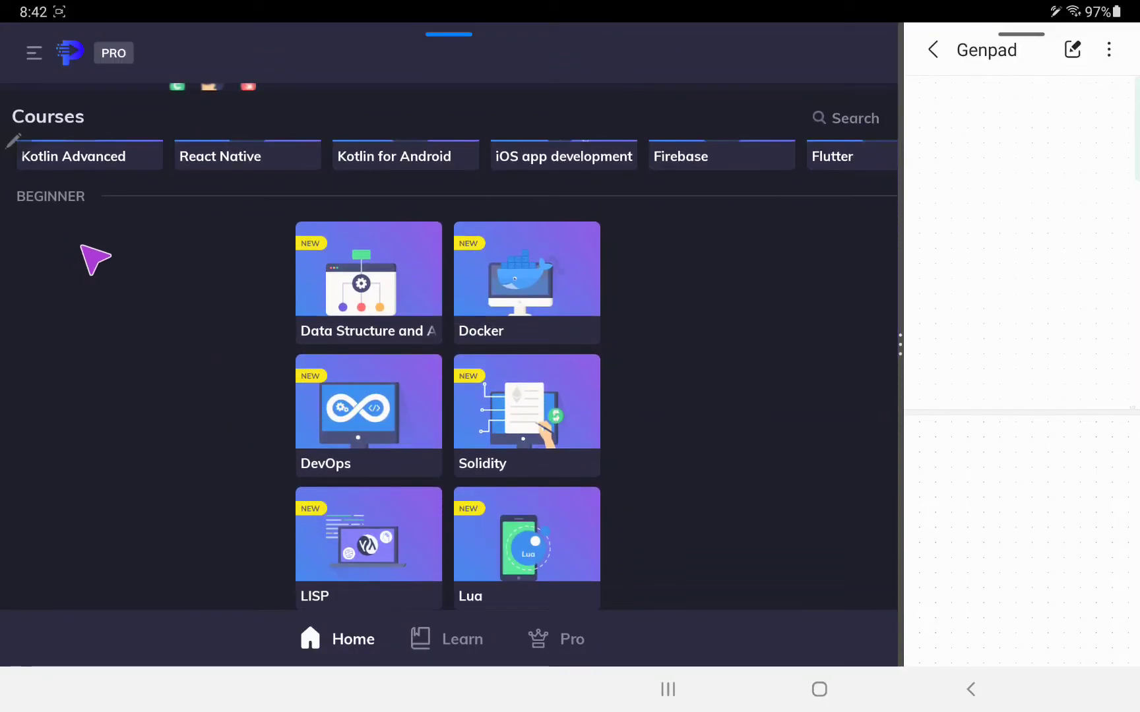
scroll(down, 3)
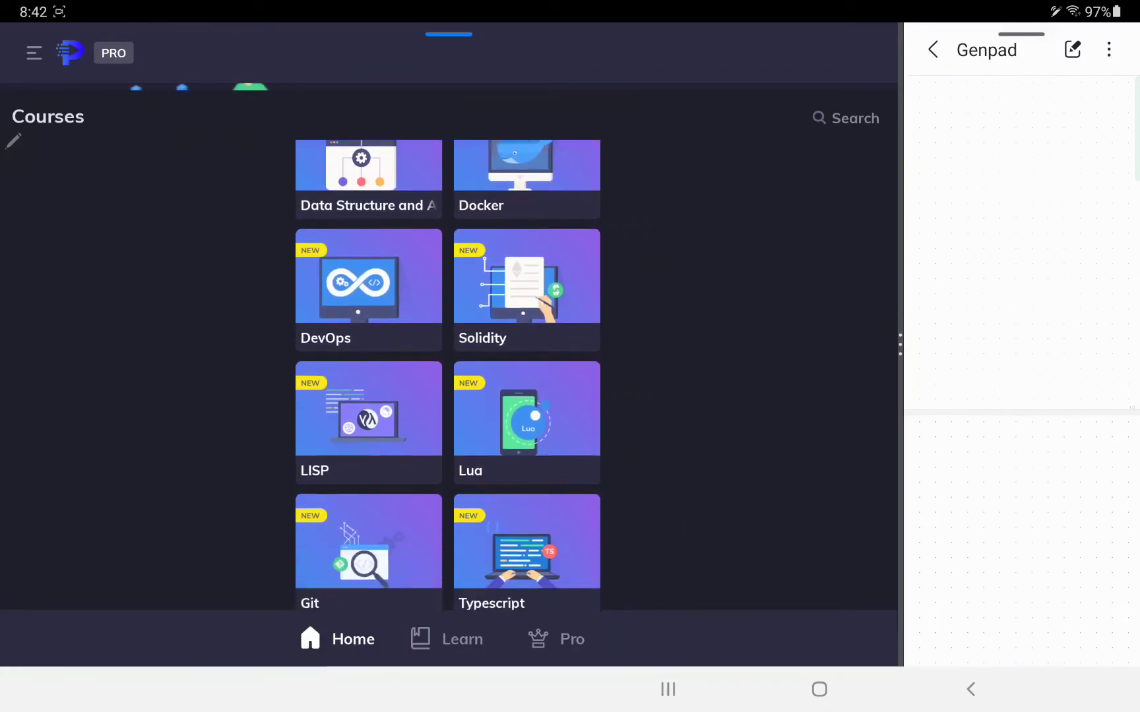
Scroll through Full Stack, JavaScript and Python sections down to Software Testing showing Selenium.
scroll(up, 3)
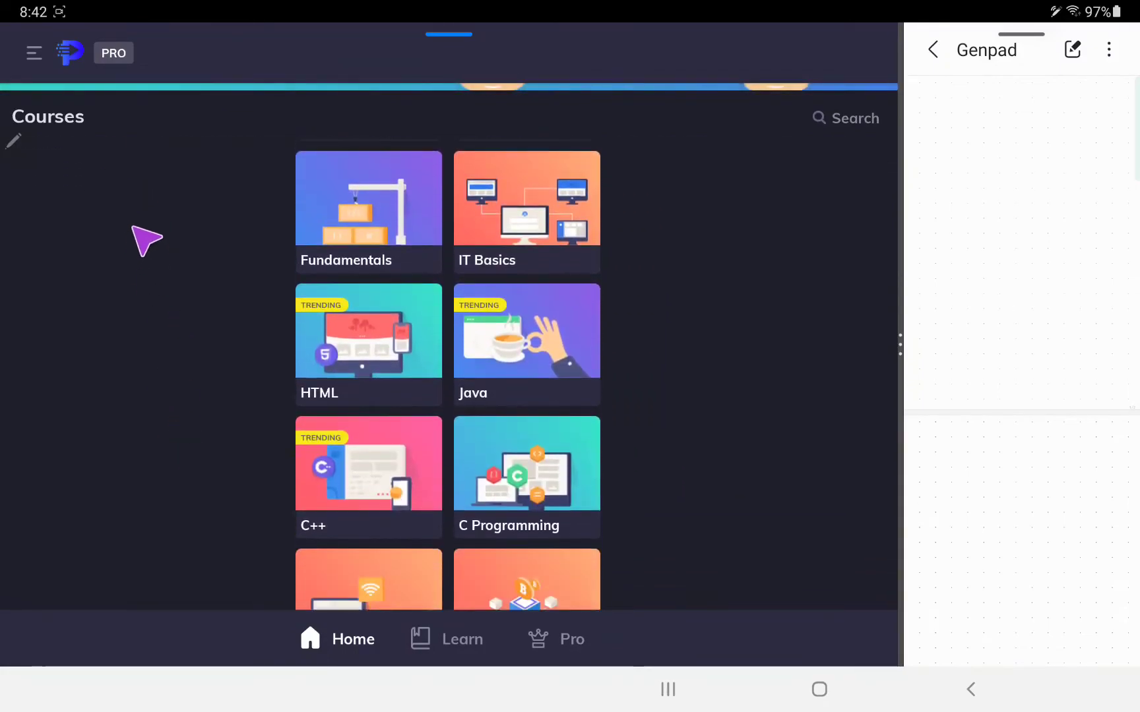
scroll(down, 3)
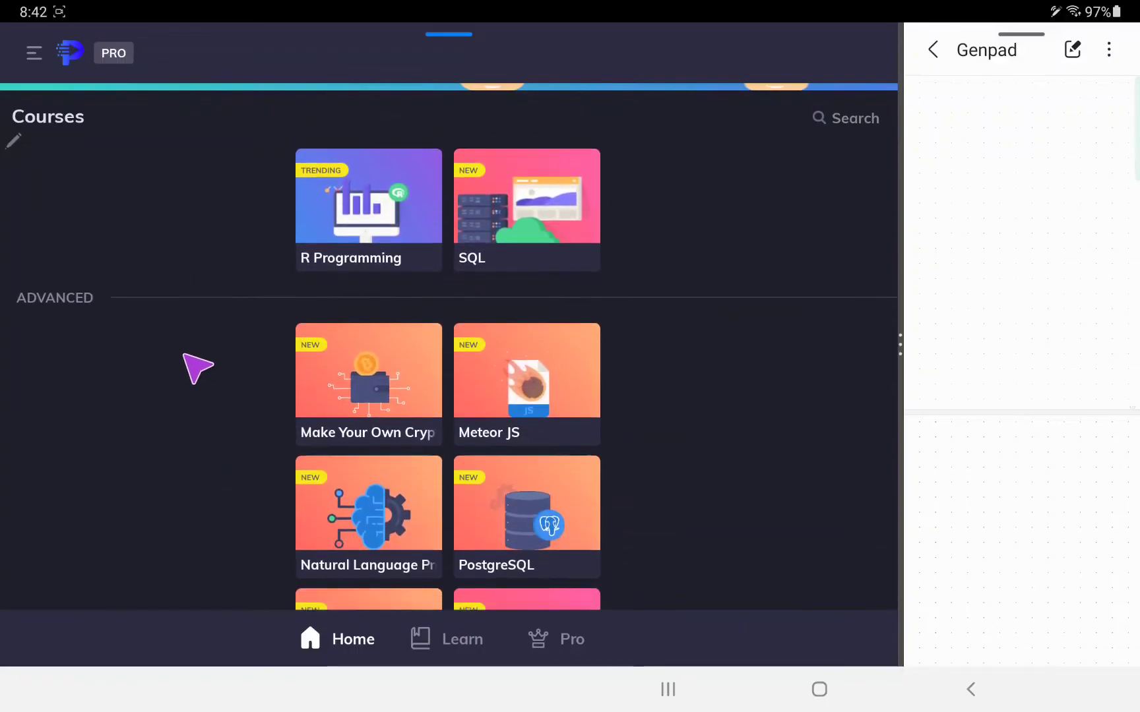
scroll(down, 3)
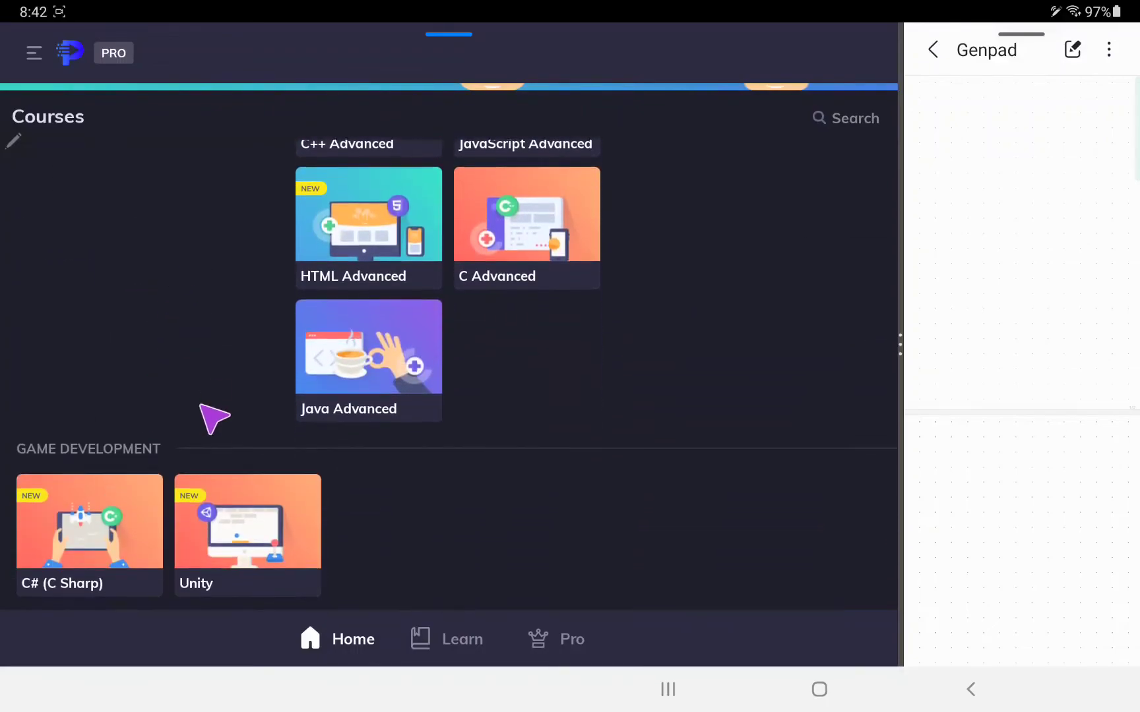
scroll(down, 3)
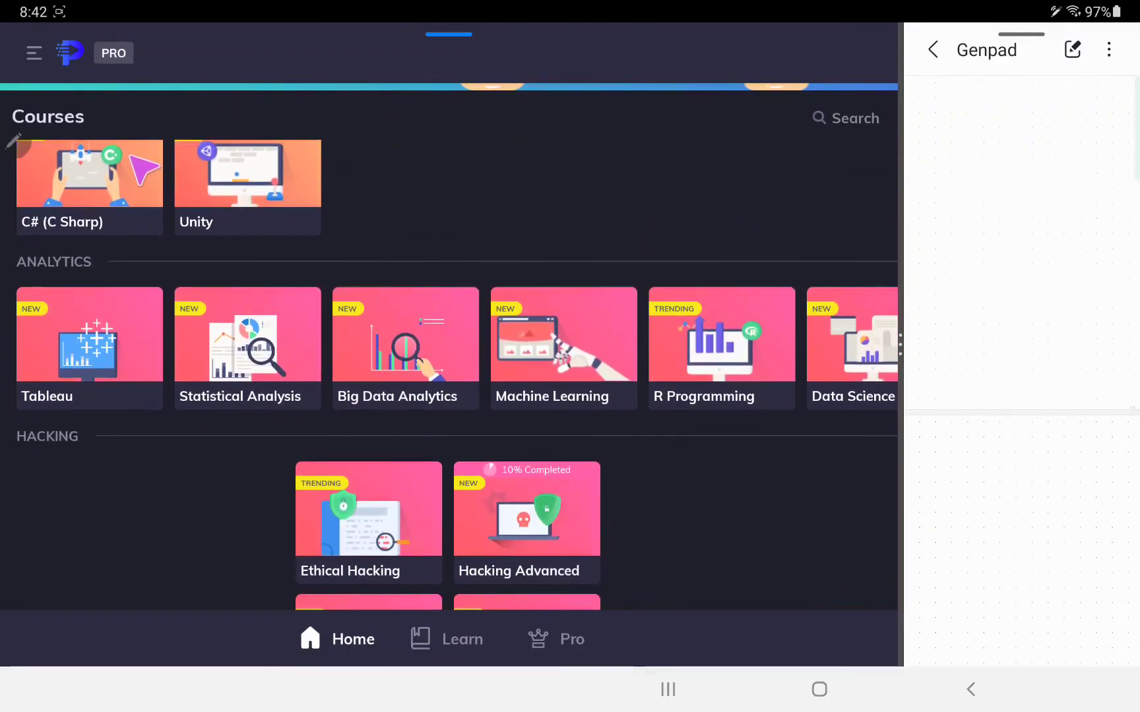
scroll(down, 3)
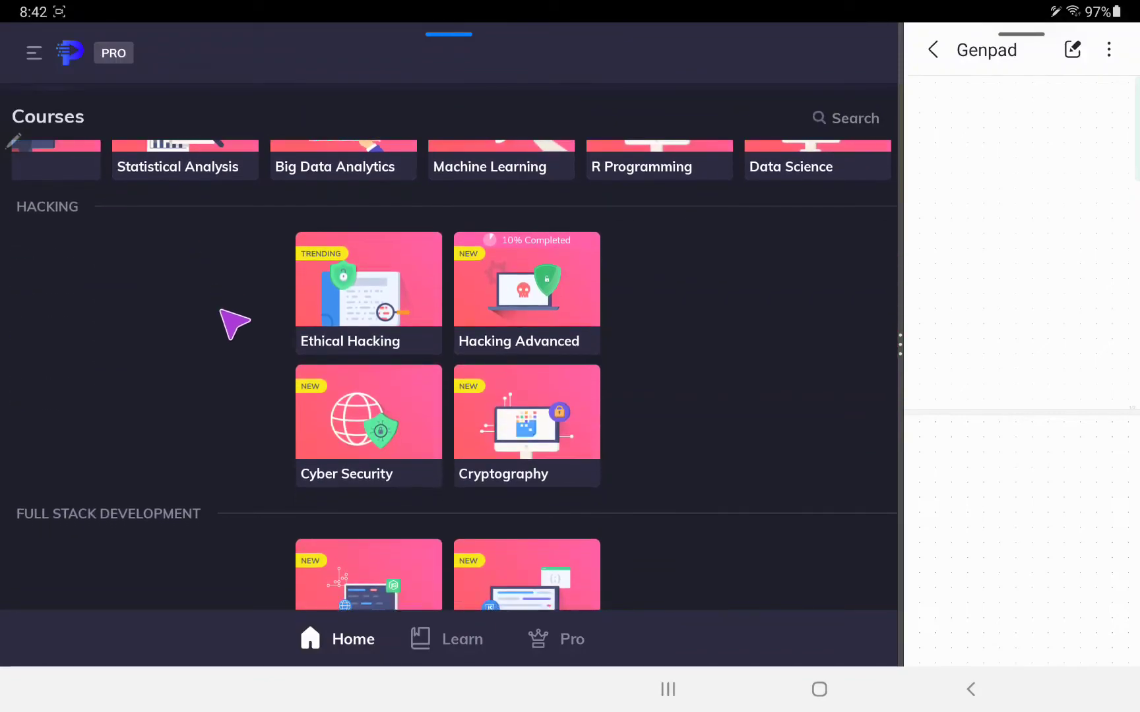
scroll(down, 3)
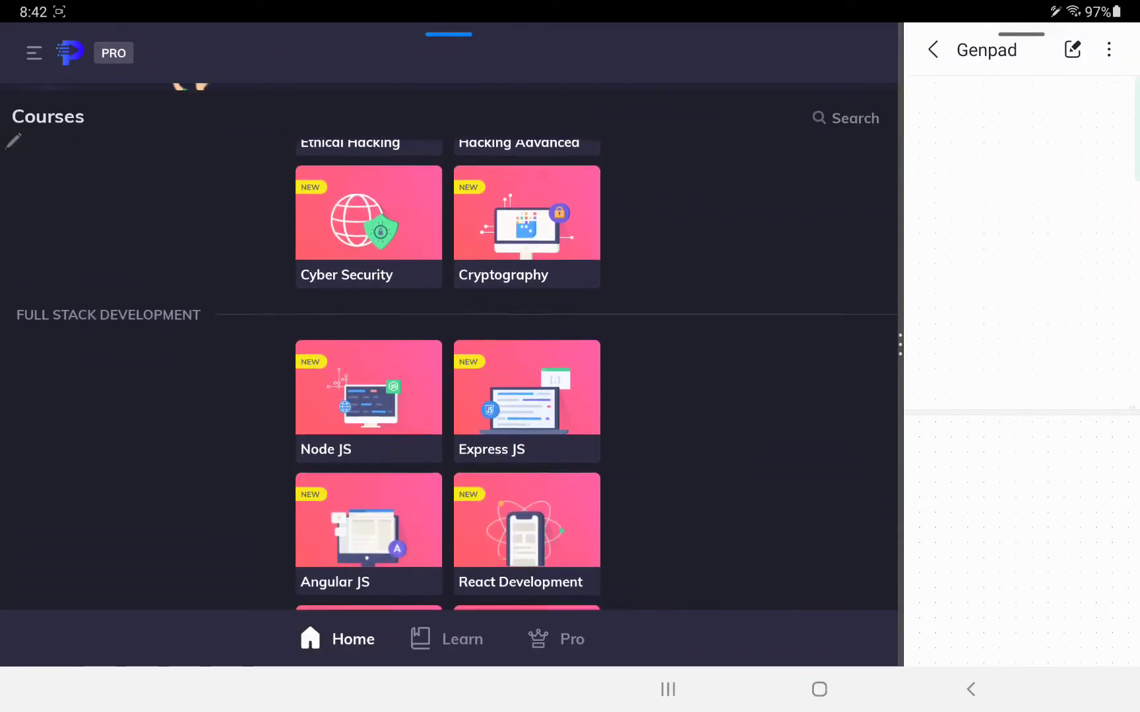
scroll(down, 3)
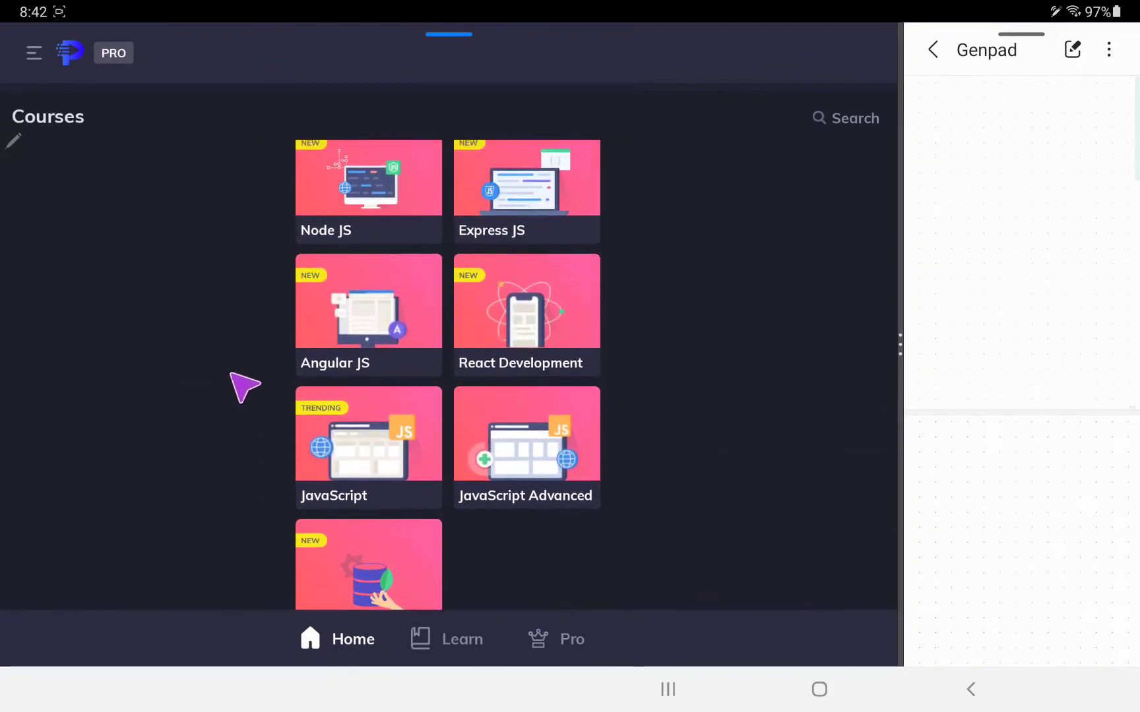
scroll(down, 3)
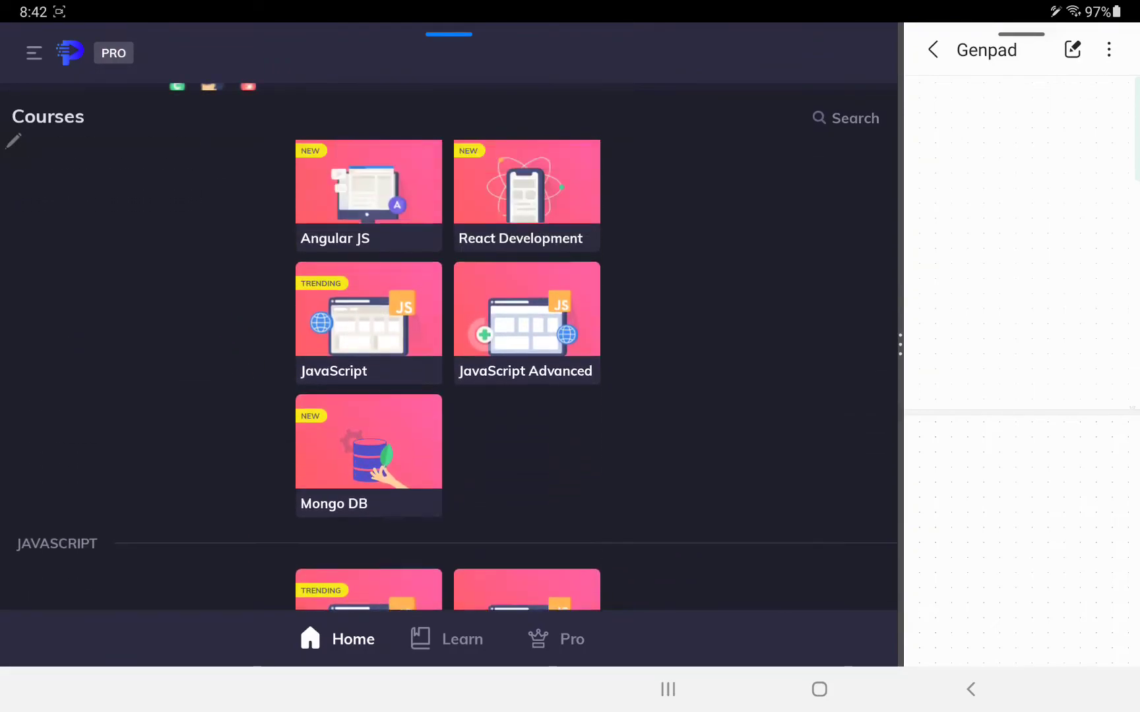
scroll(down, 3)
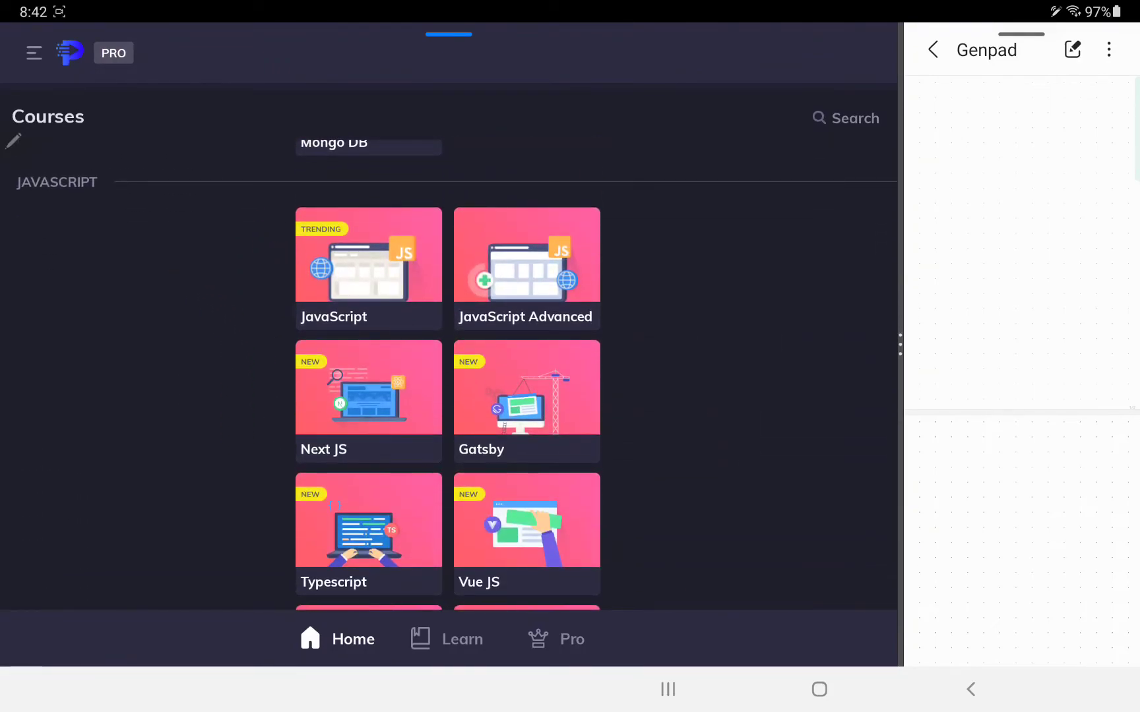
scroll(down, 3)
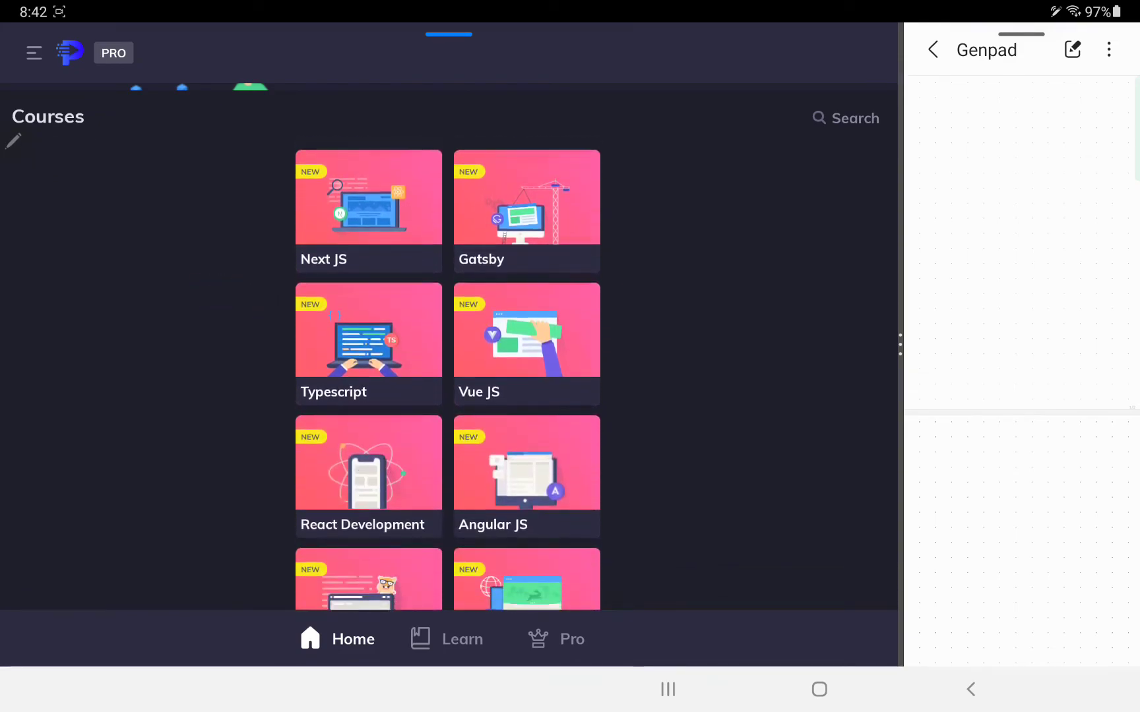
scroll(down, 3)
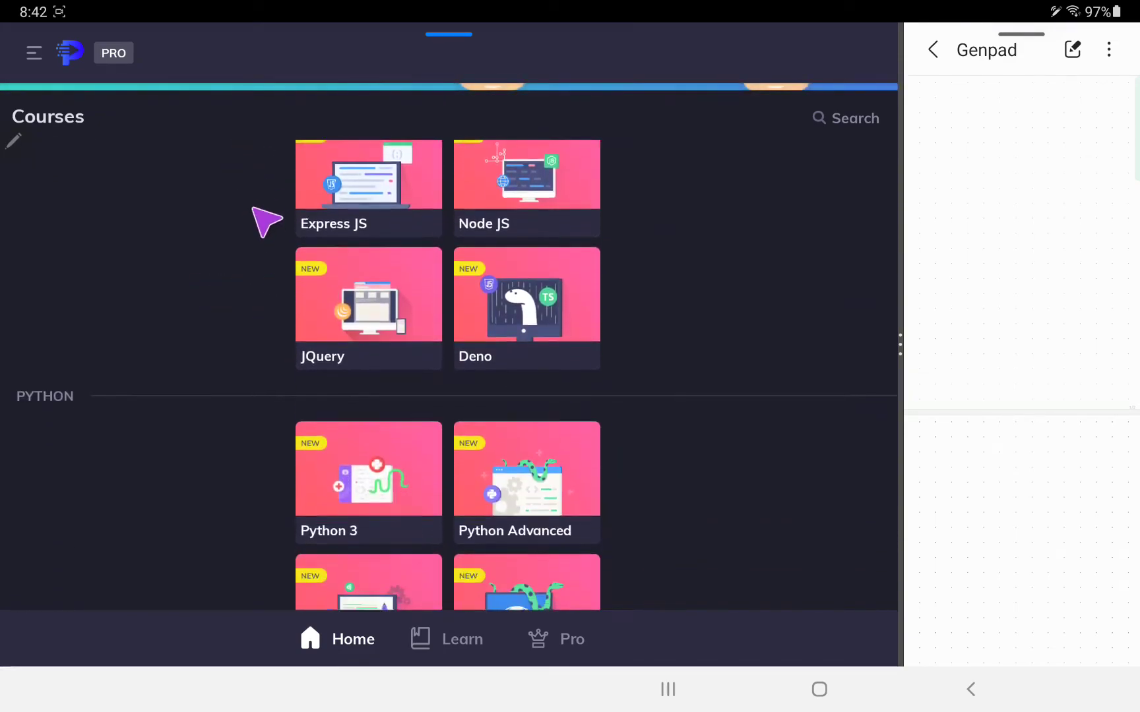
scroll(down, 3)
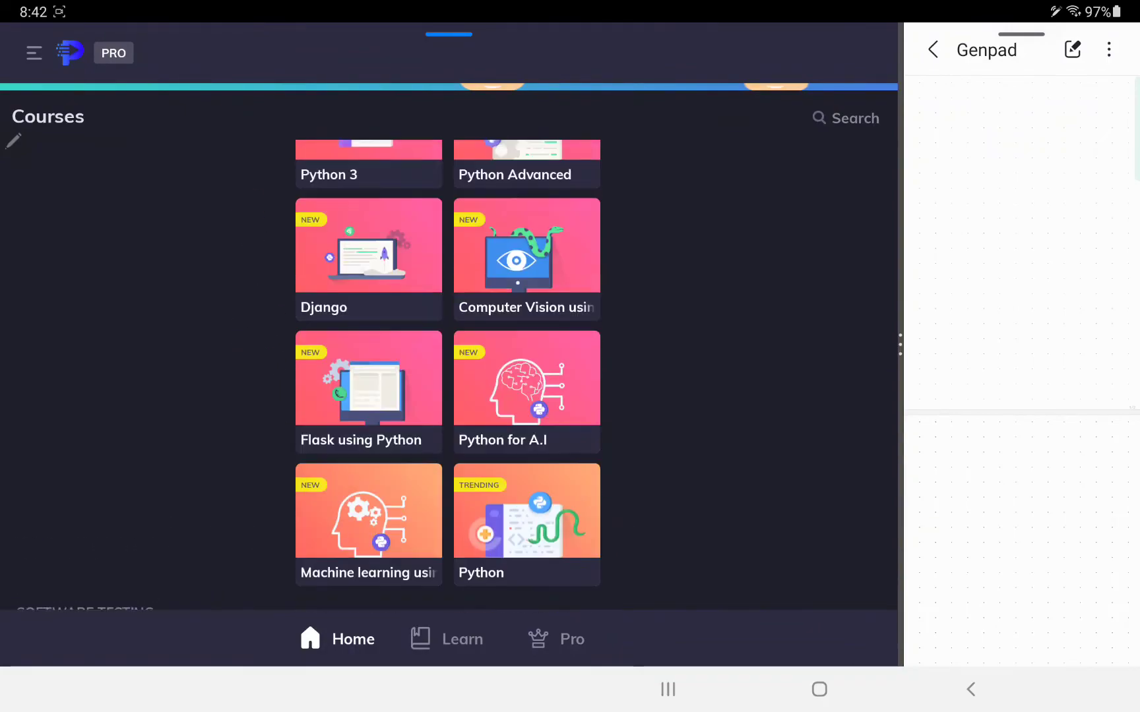
scroll(down, 3)
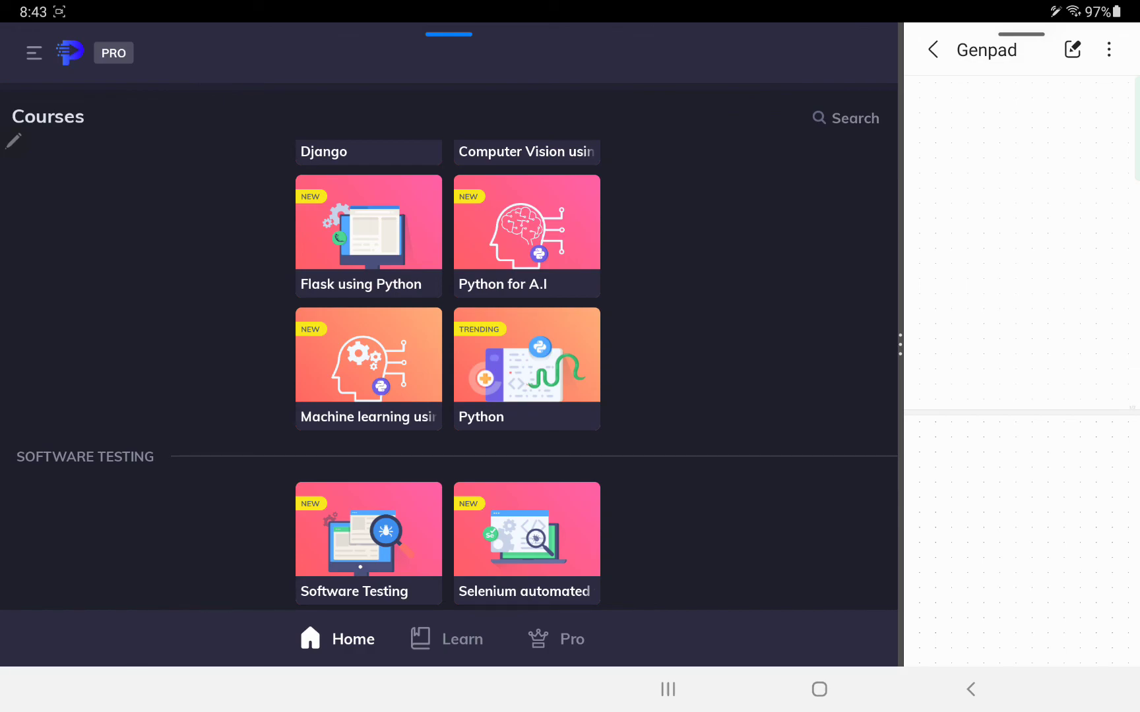
mouse_move(226, 385)
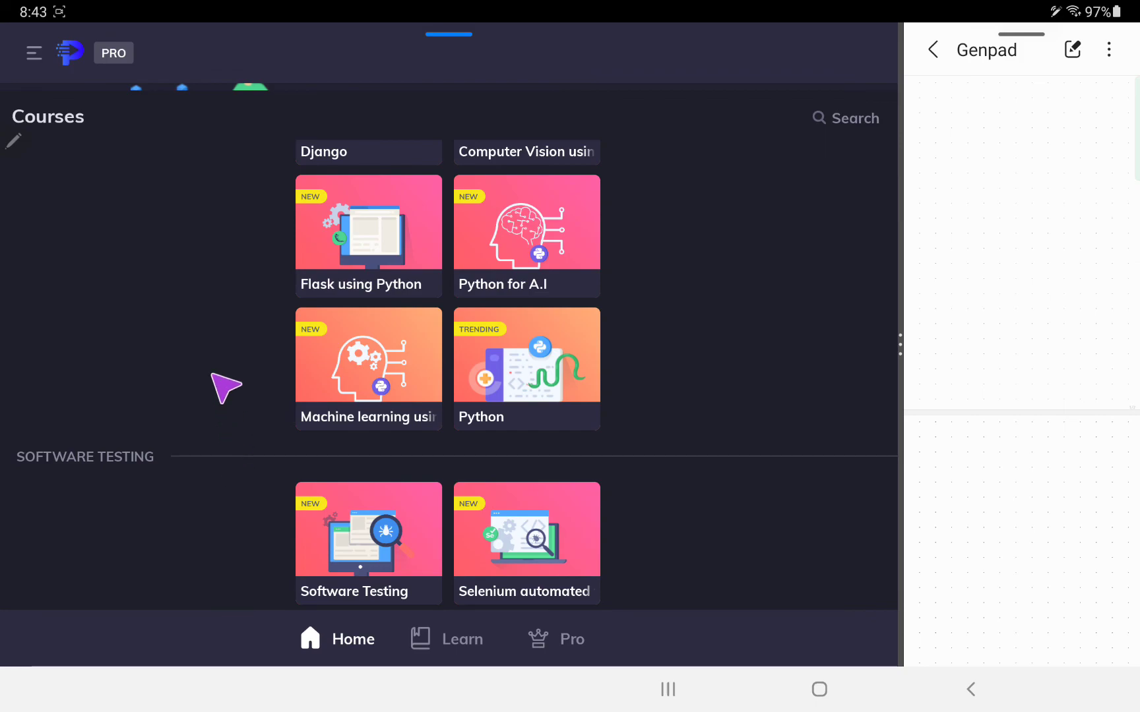
Scroll back to the top of the catalog showing Top Trending courses Python, C++, Java and Ethical Hacking.
scroll(up, 3)
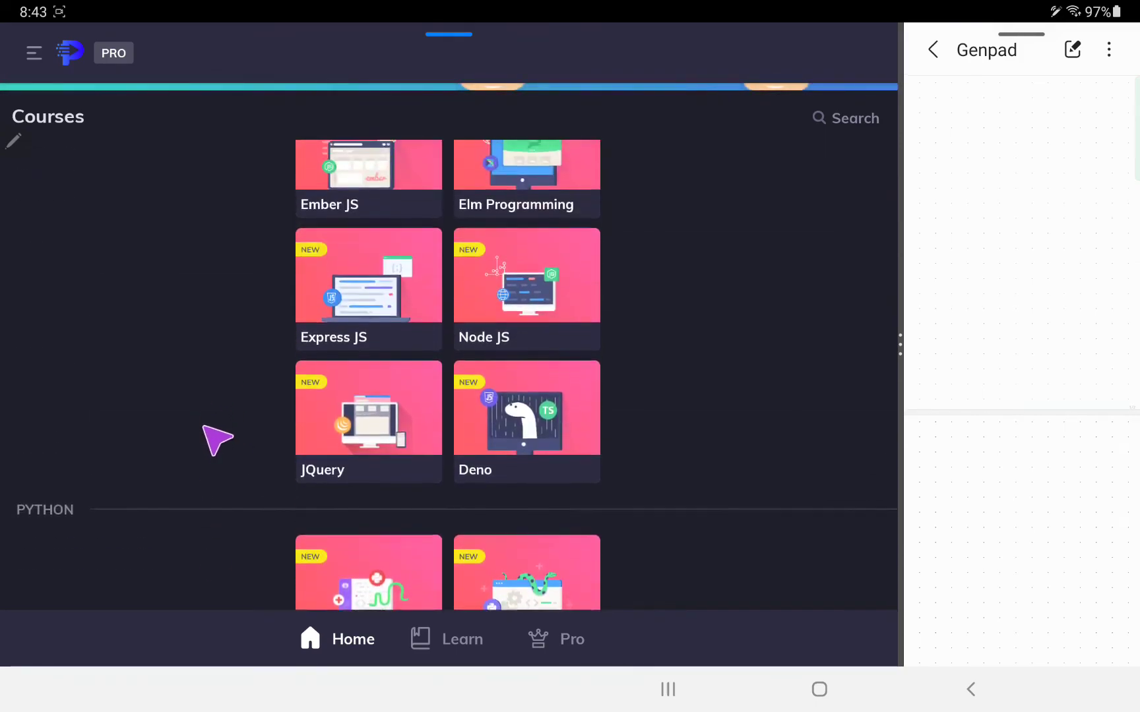
scroll(down, 3)
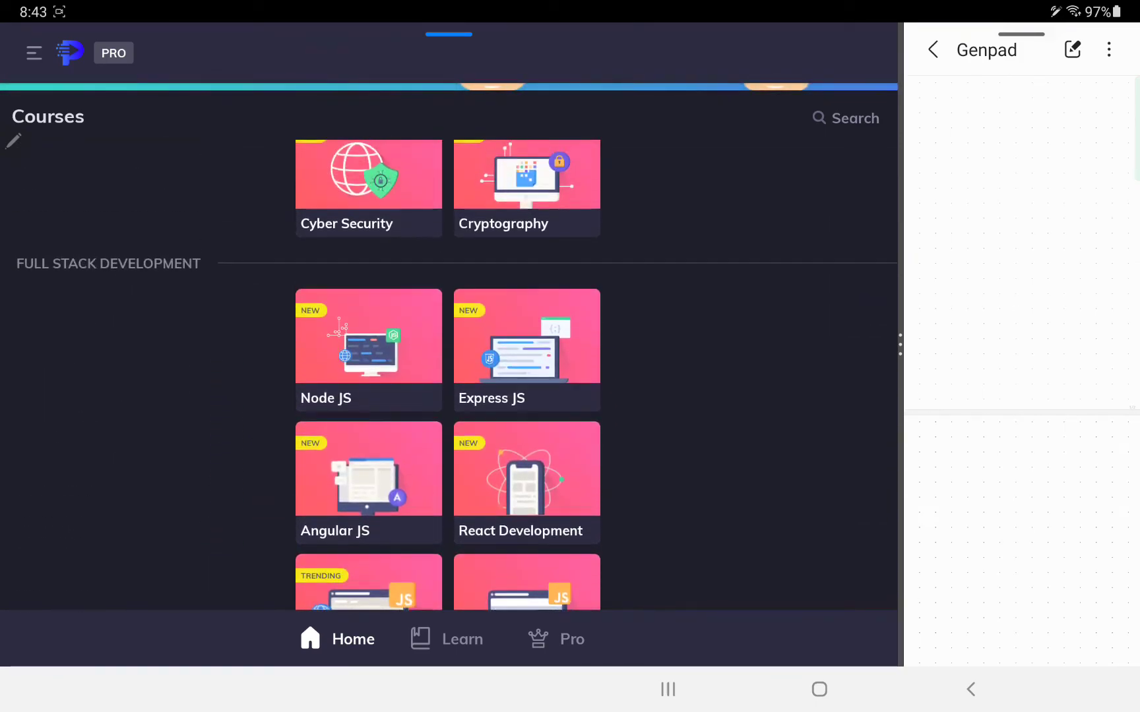
scroll(down, 3)
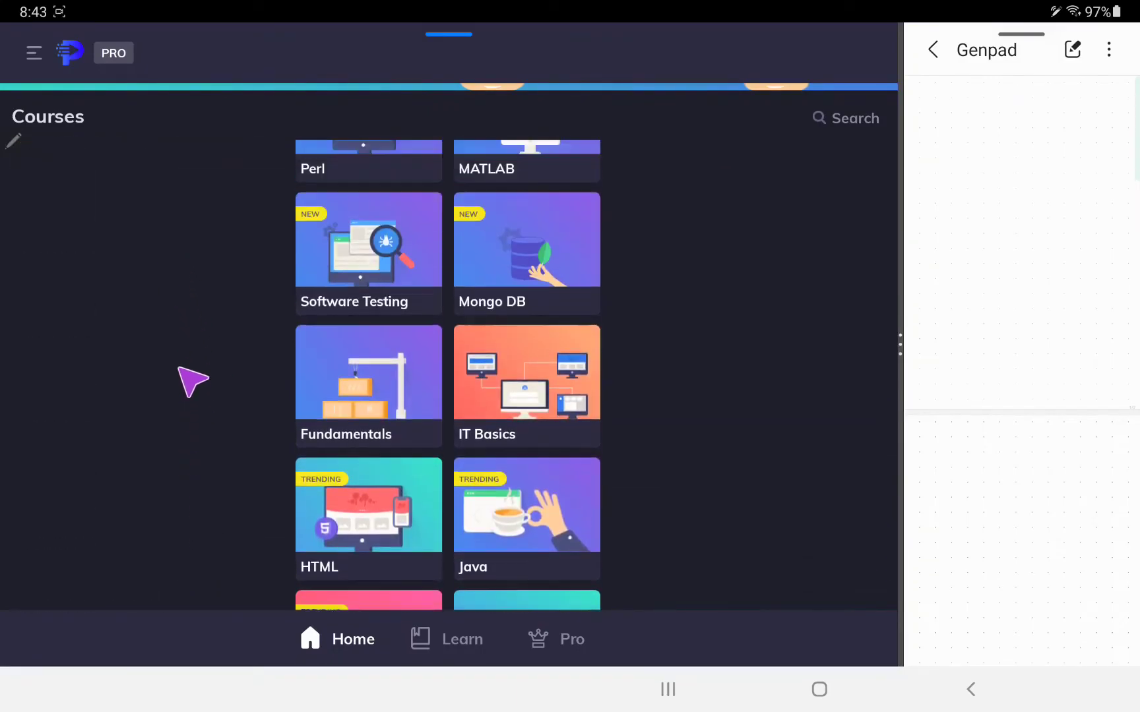
scroll(down, 3)
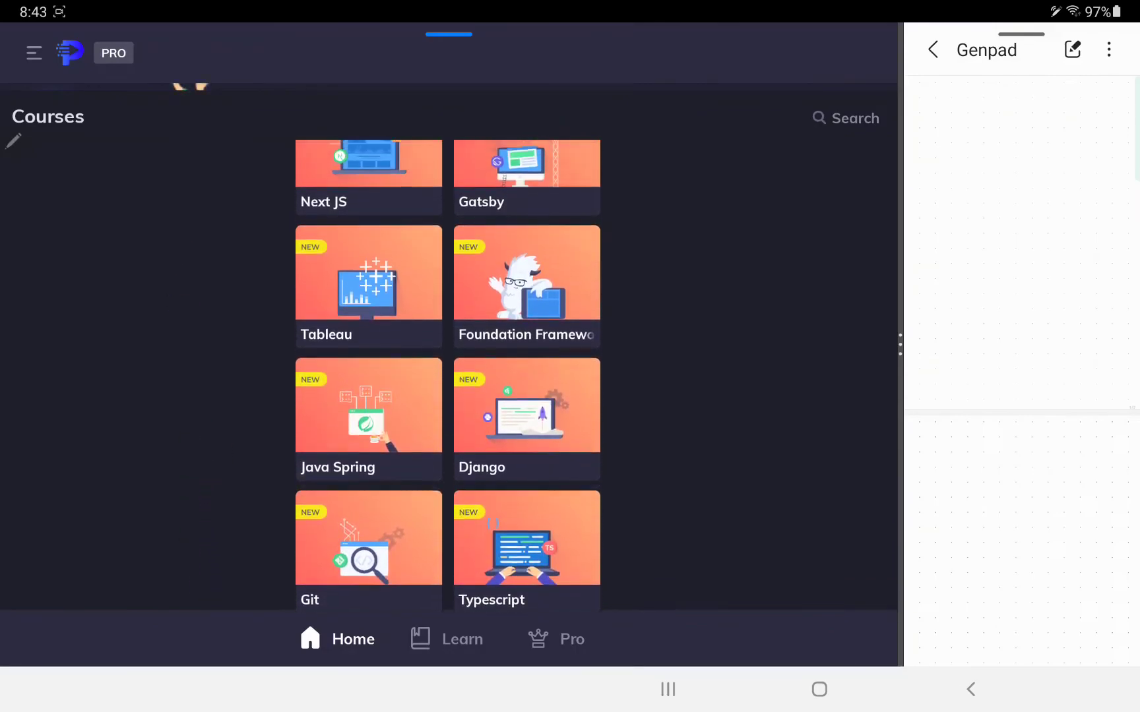
scroll(up, 3)
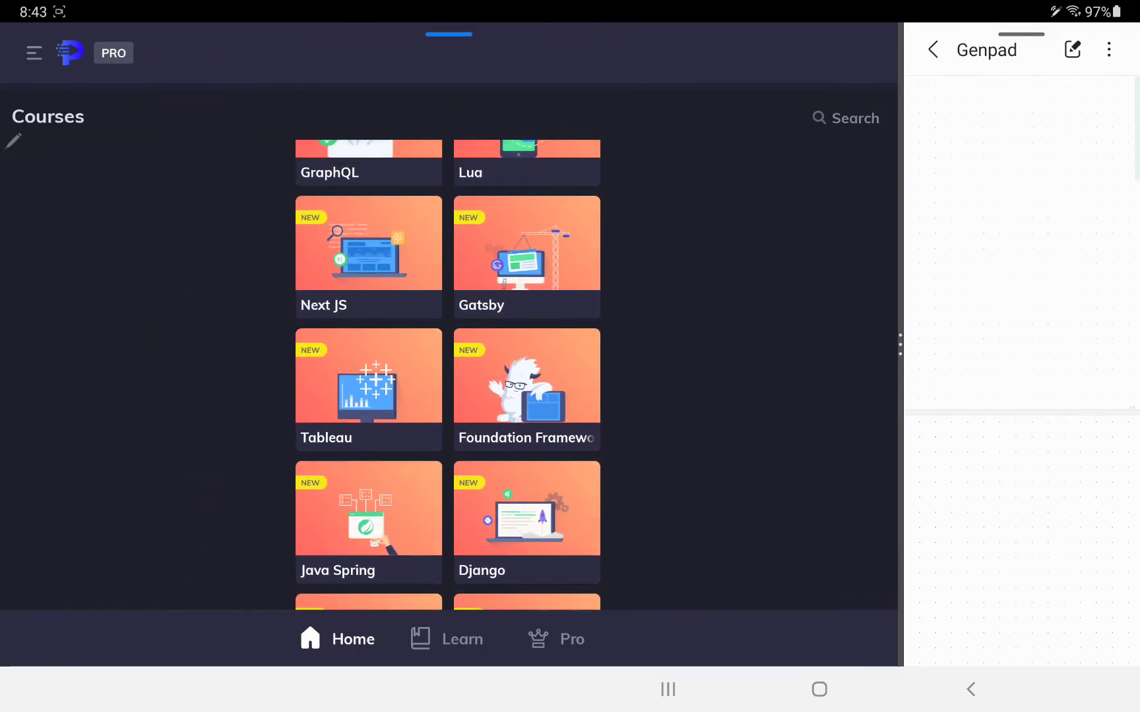
scroll(down, 3)
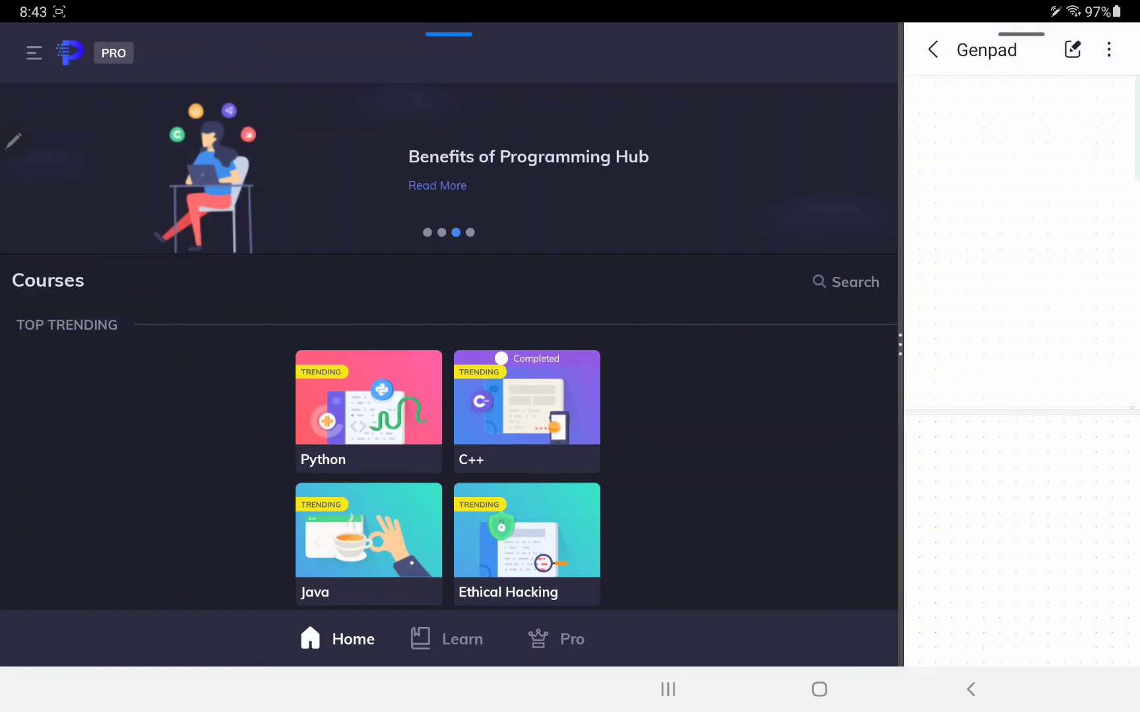